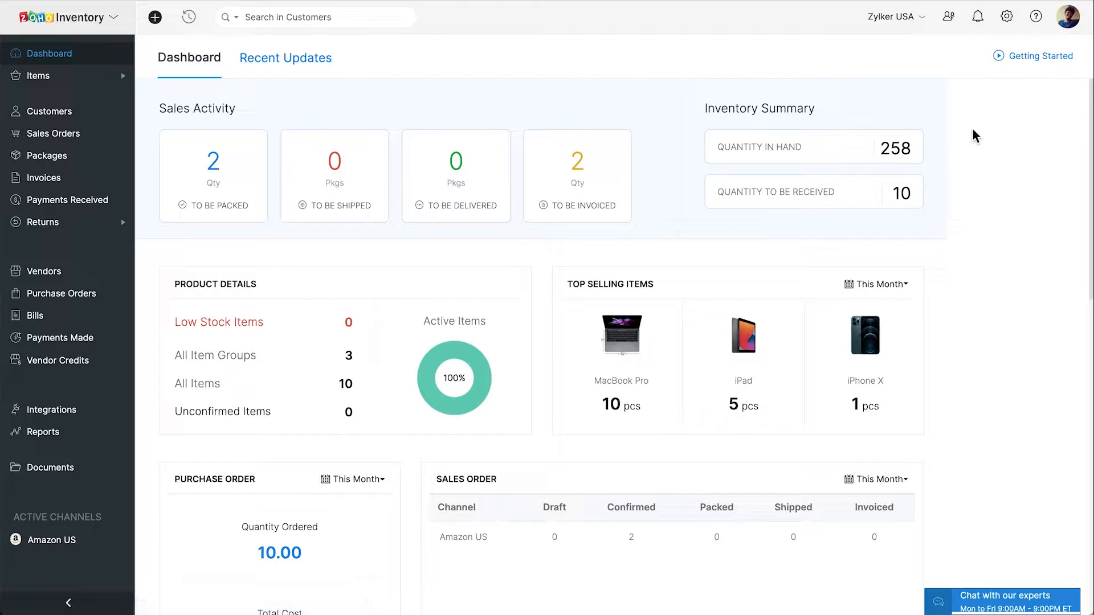
Navigate Settings > Integrations > eCommerce to the Amazon US page and review its Stock and Warehouses modules.
left_click(1006, 16)
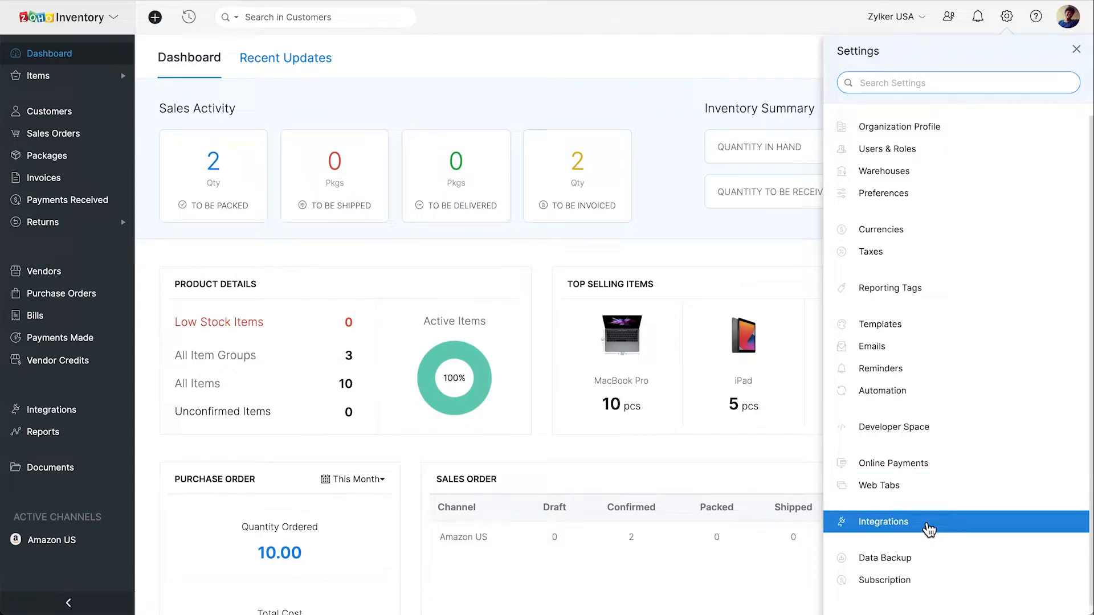
left_click(884, 522)
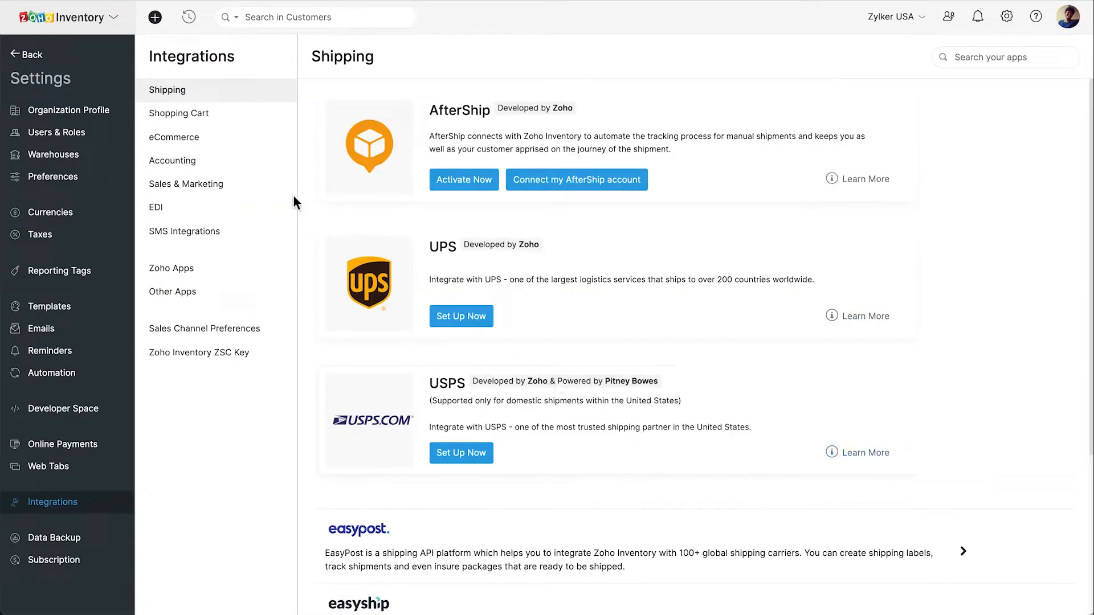
left_click(173, 136)
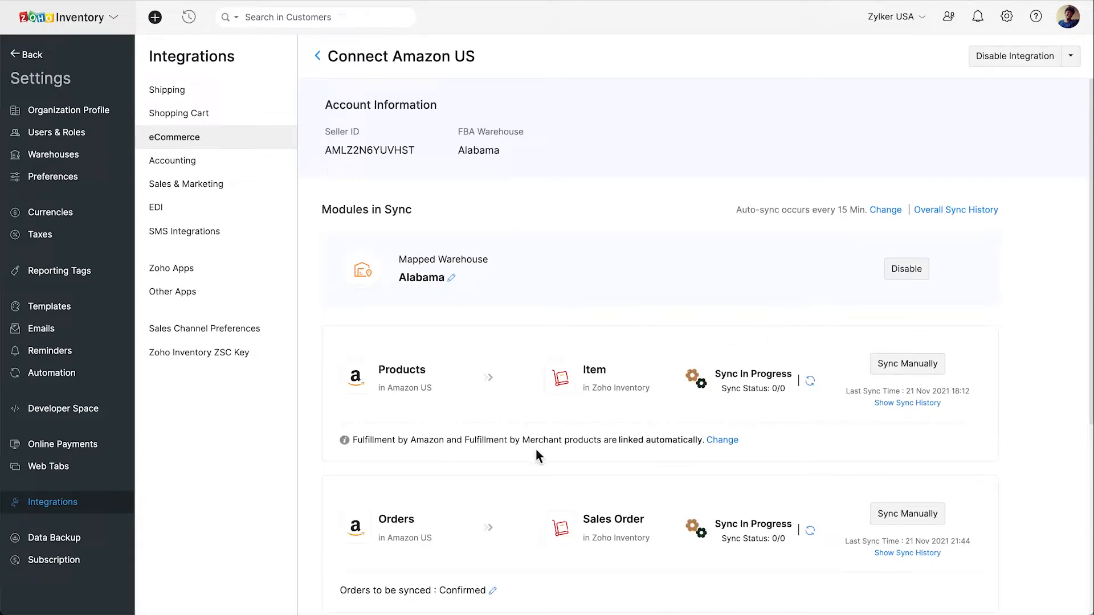
scroll("down", 3)
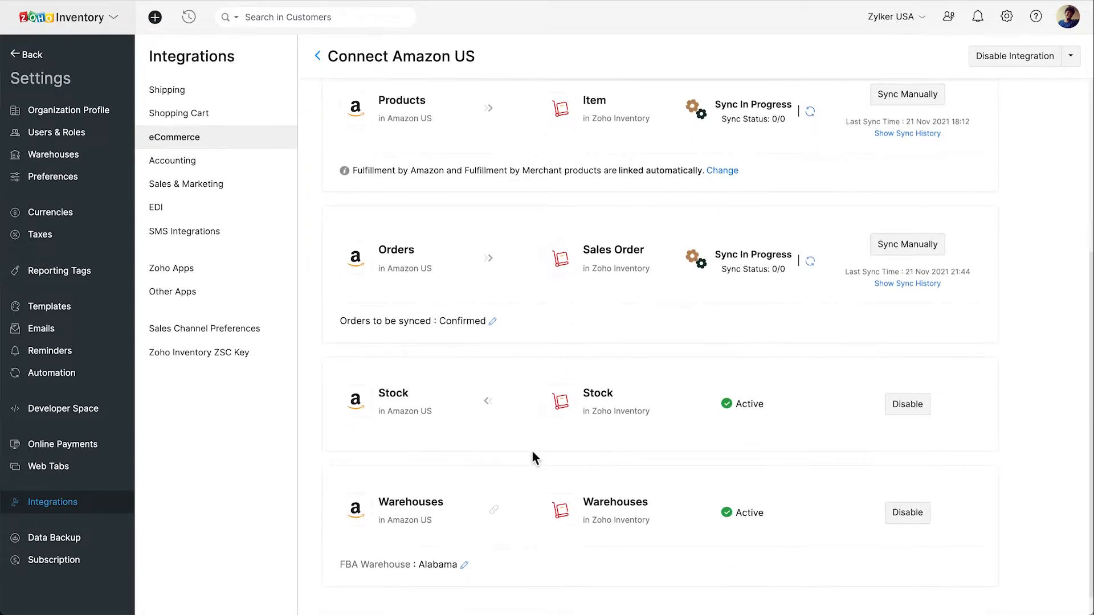
scroll("down", 3)
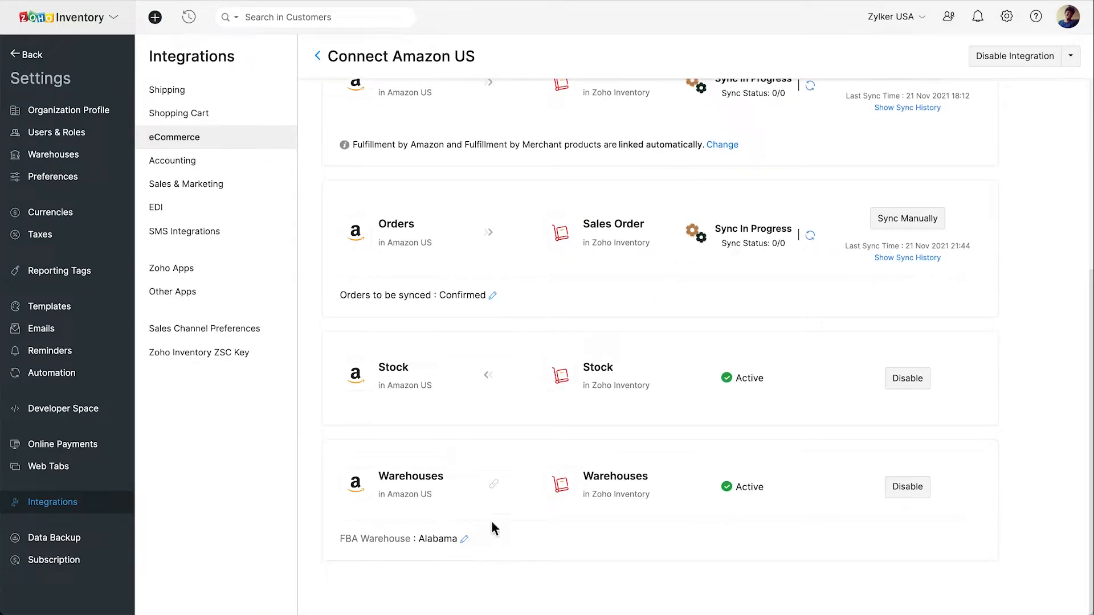
mouse_move(1007, 16)
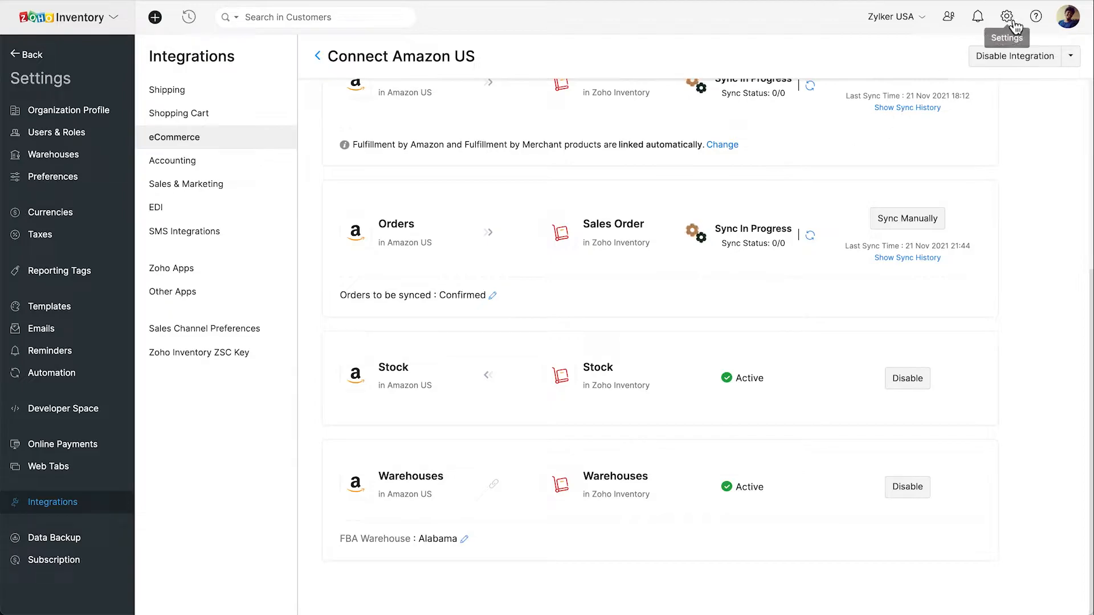
Show the Warehouses settings listing the Alabama Amazon FBA primary warehouse and Georgia.
left_click(1006, 17)
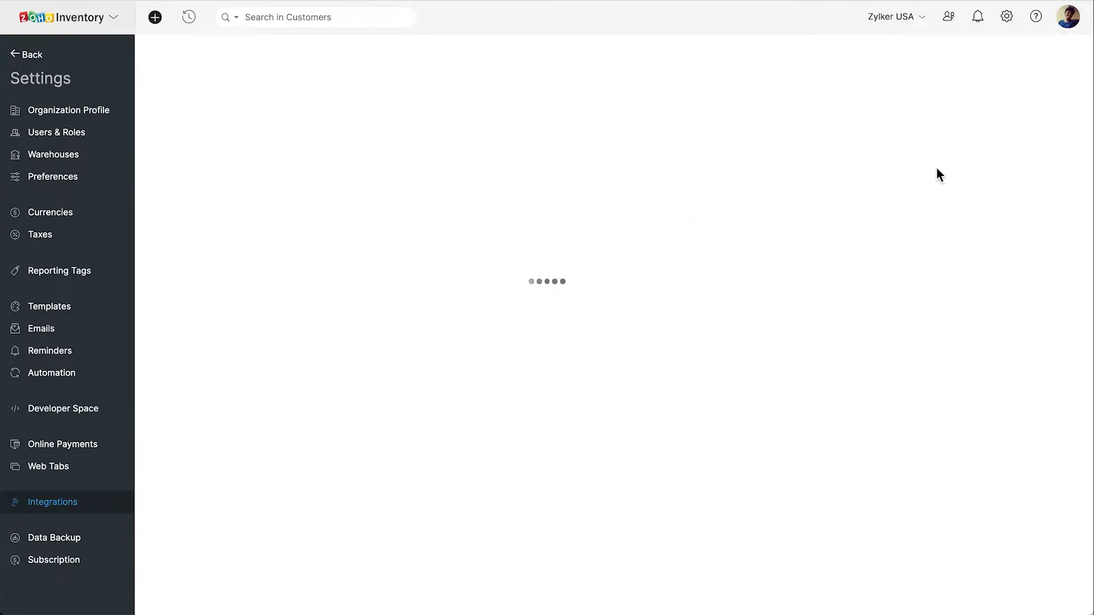
left_click(54, 154)
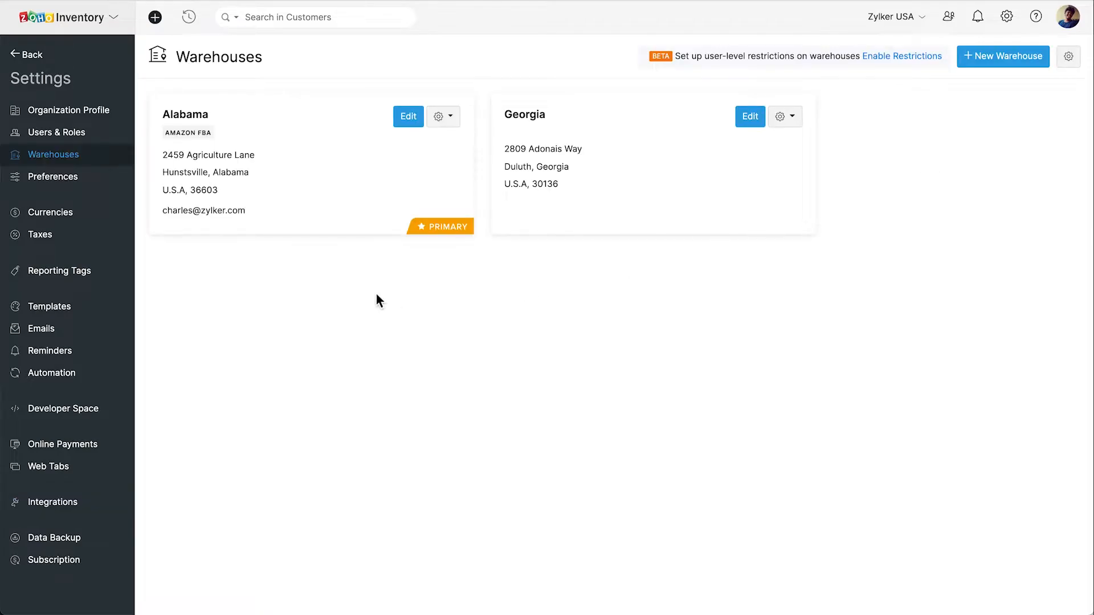
mouse_move(223, 147)
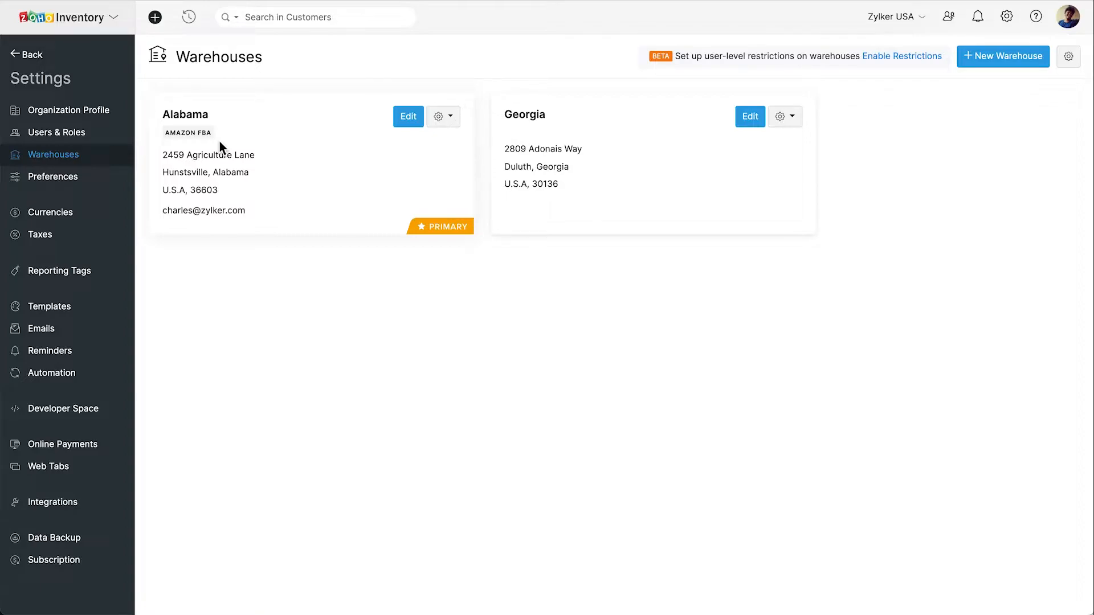
mouse_move(131, 120)
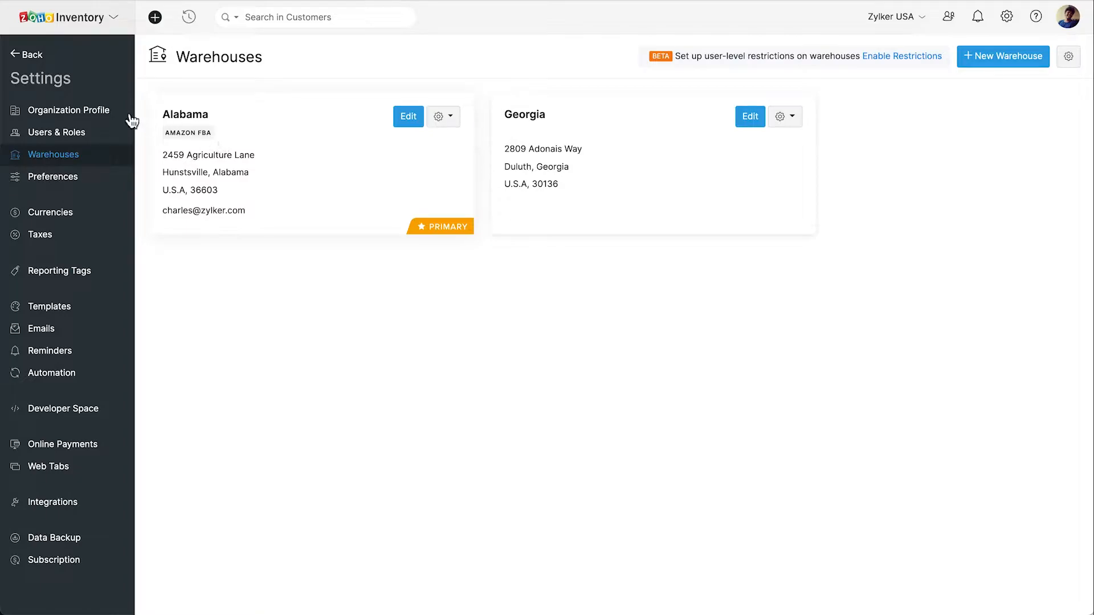
From the Items list, show Samsung Galaxy Grand Prime - Gold with its Amazon US FBA stock details expanded.
left_click(28, 55)
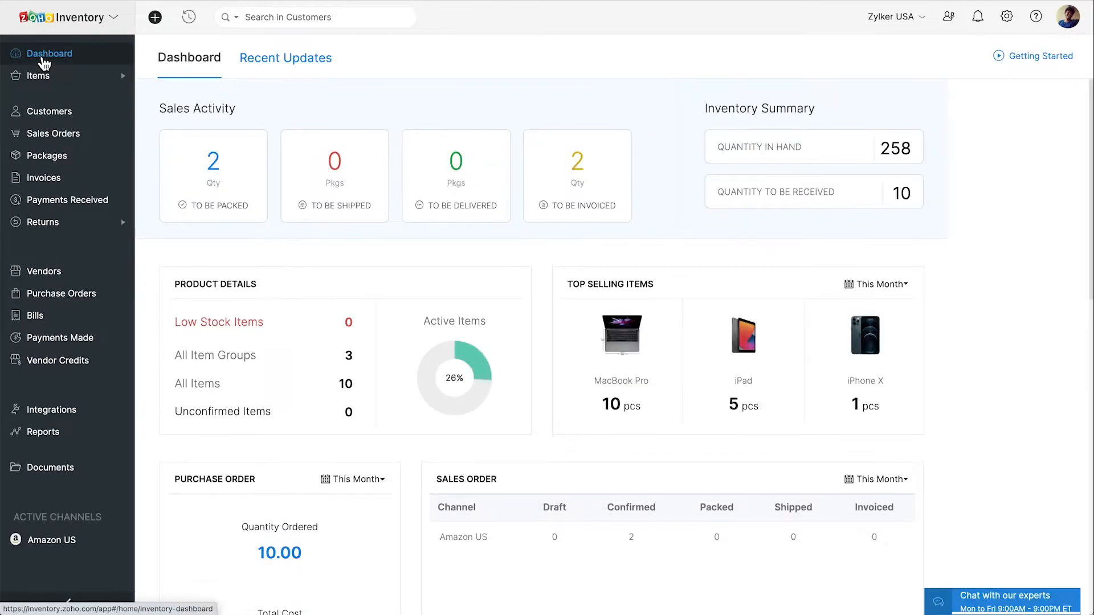
left_click(39, 76)
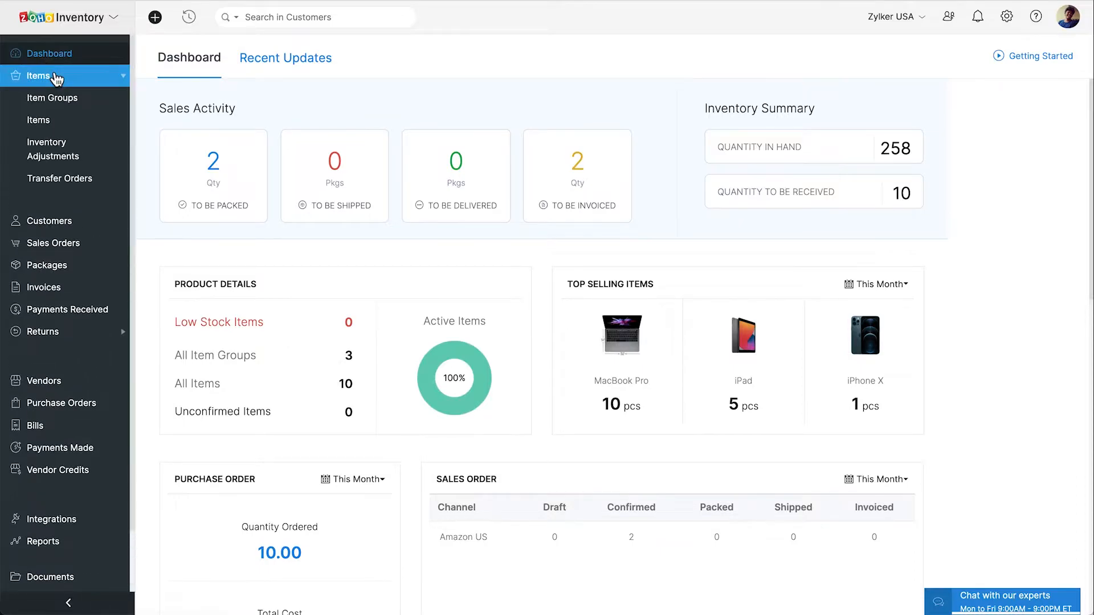
left_click(38, 120)
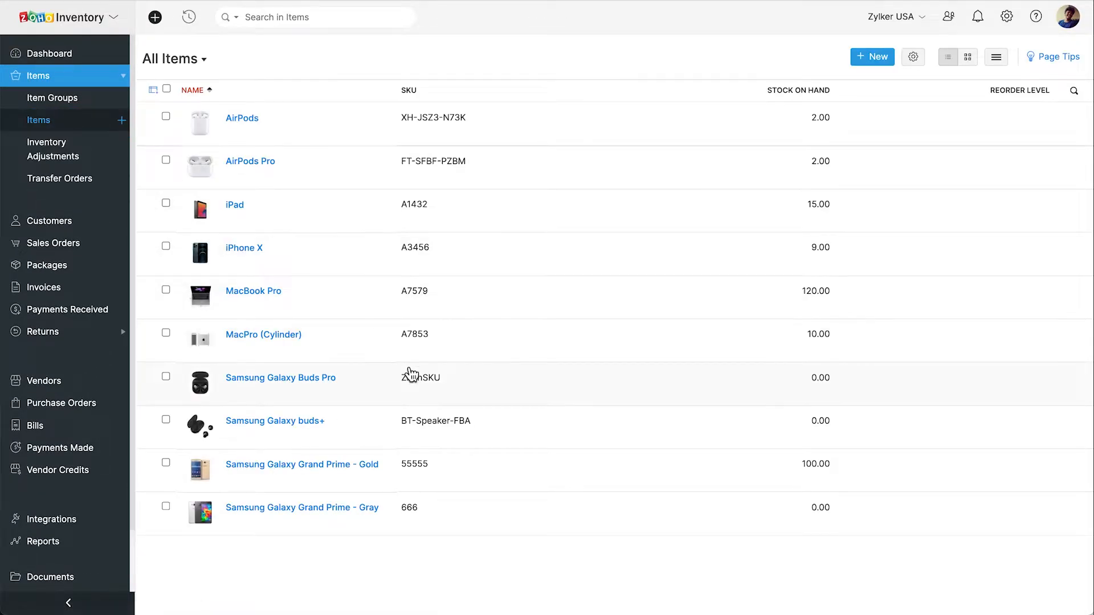
left_click(302, 464)
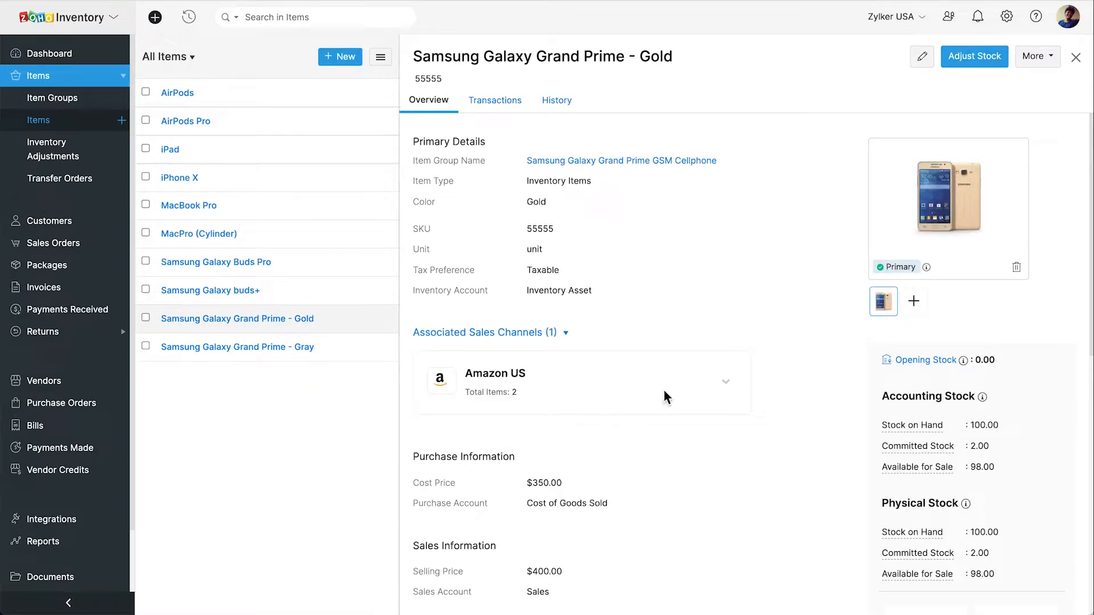
left_click(726, 382)
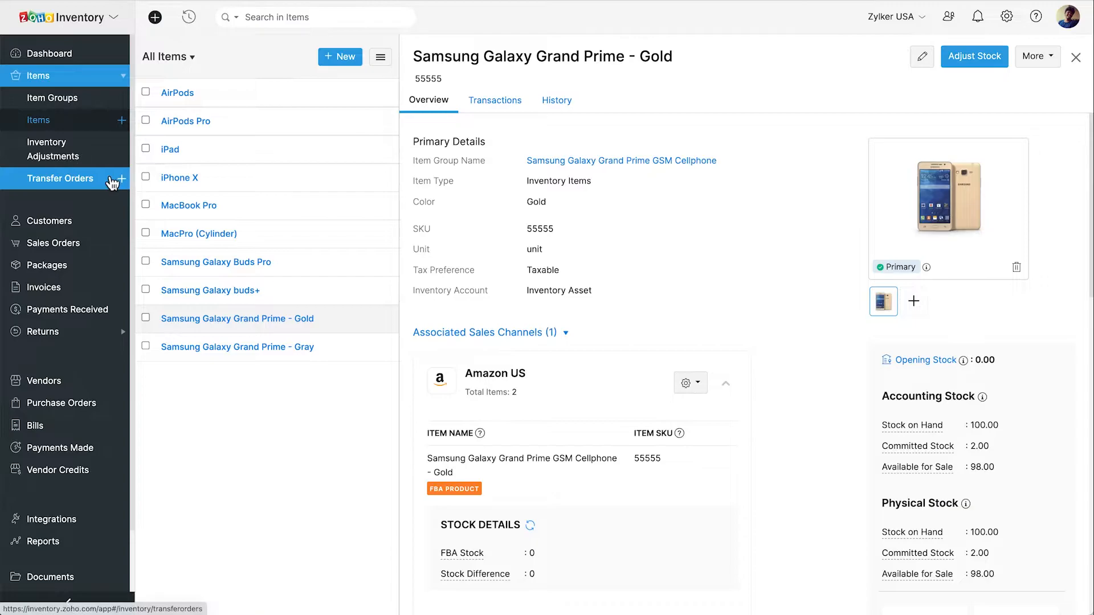
Start transfer order TO-102 with source warehouse Georgia and destination Alabama.
left_click(61, 179)
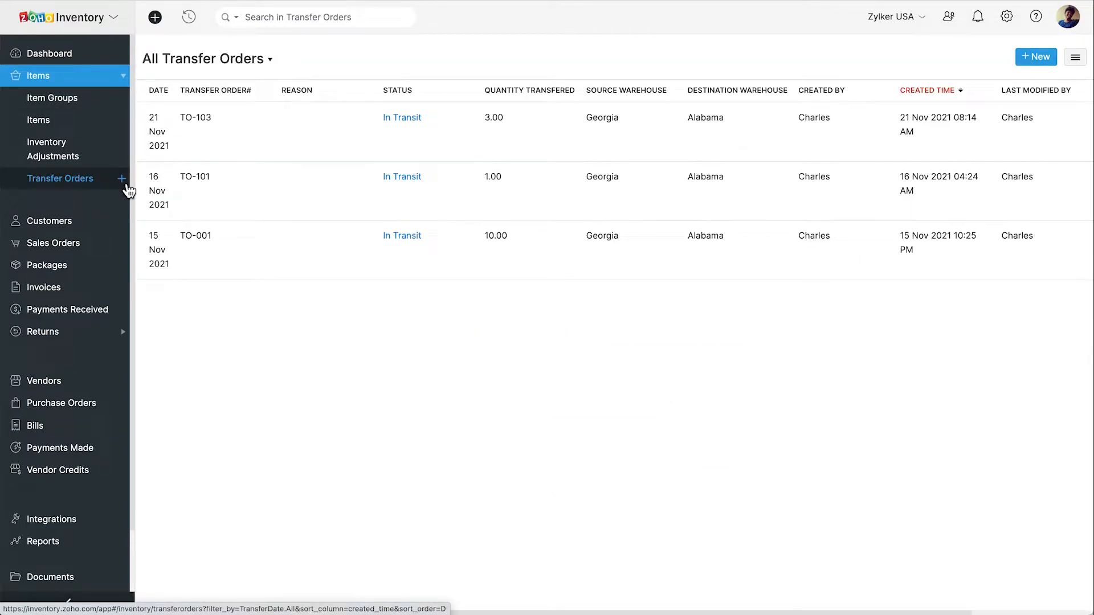
left_click(121, 179)
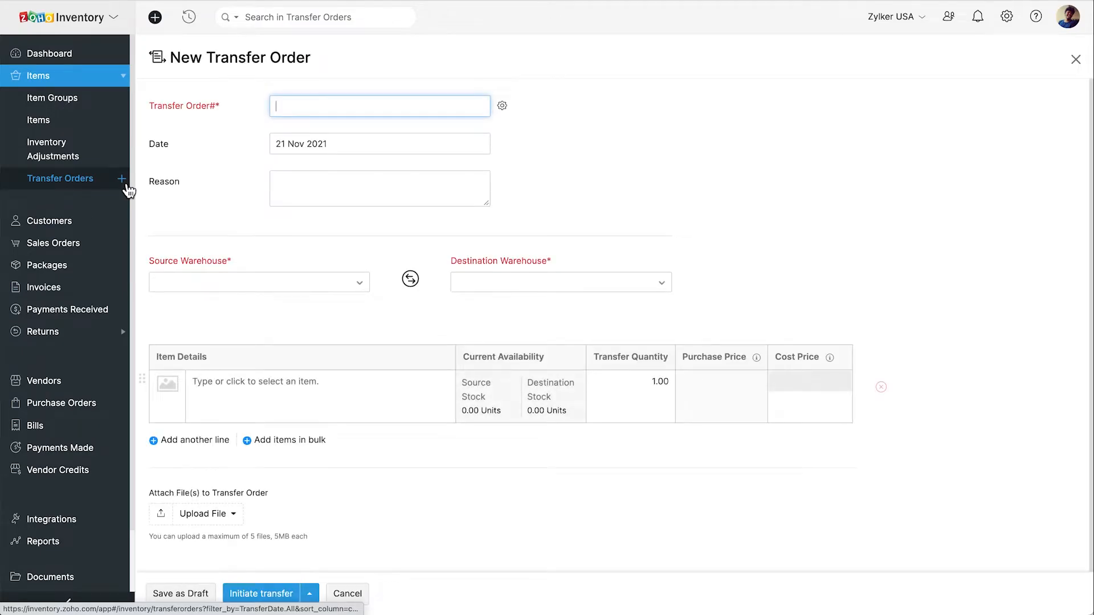
type("TO-102")
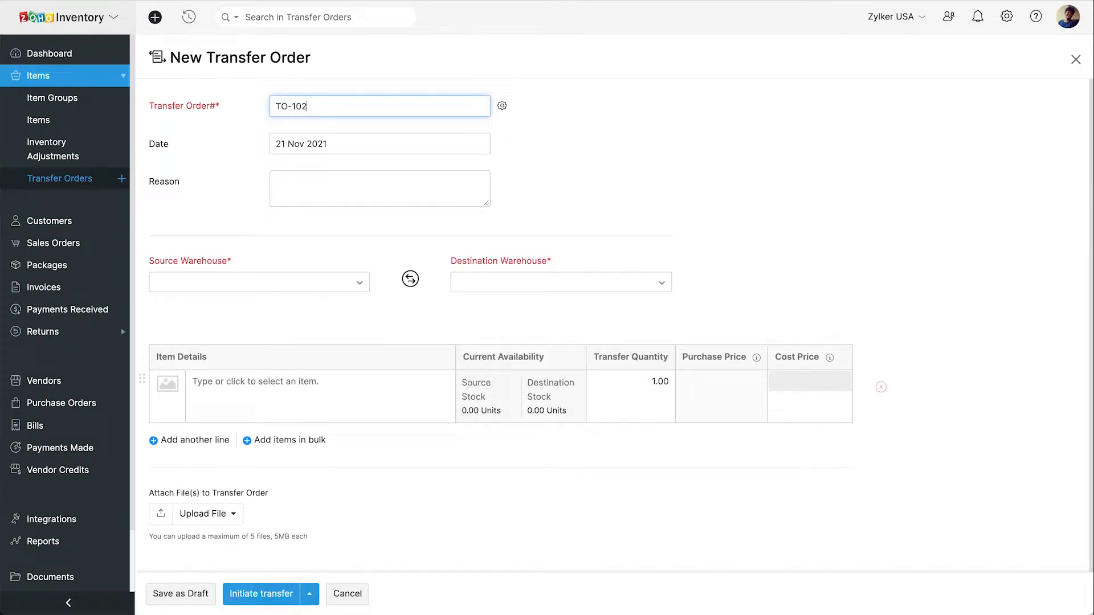
left_click(259, 282)
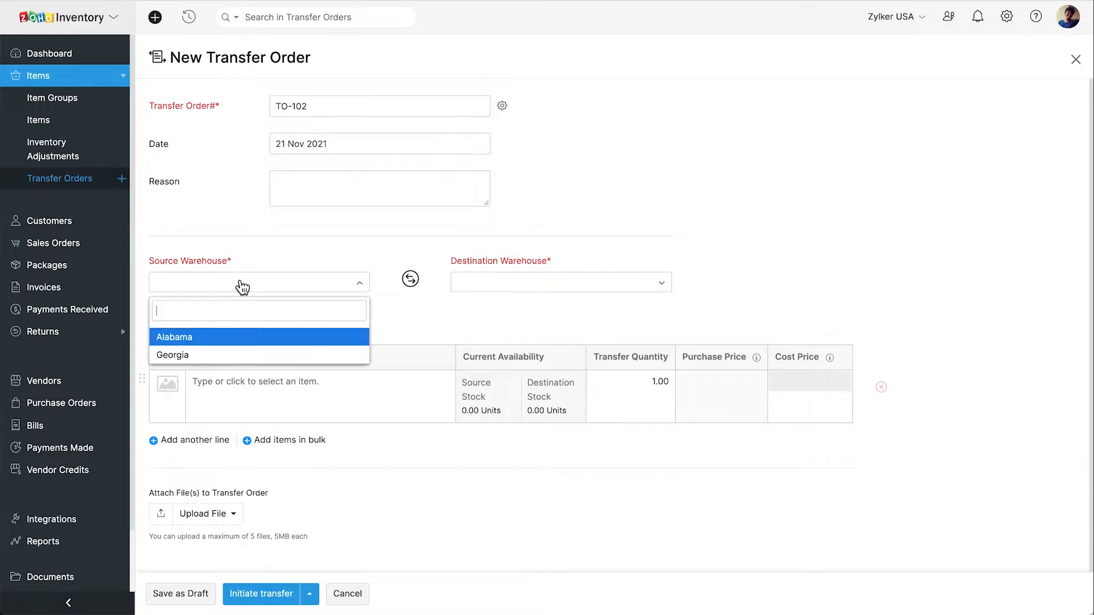
left_click(172, 354)
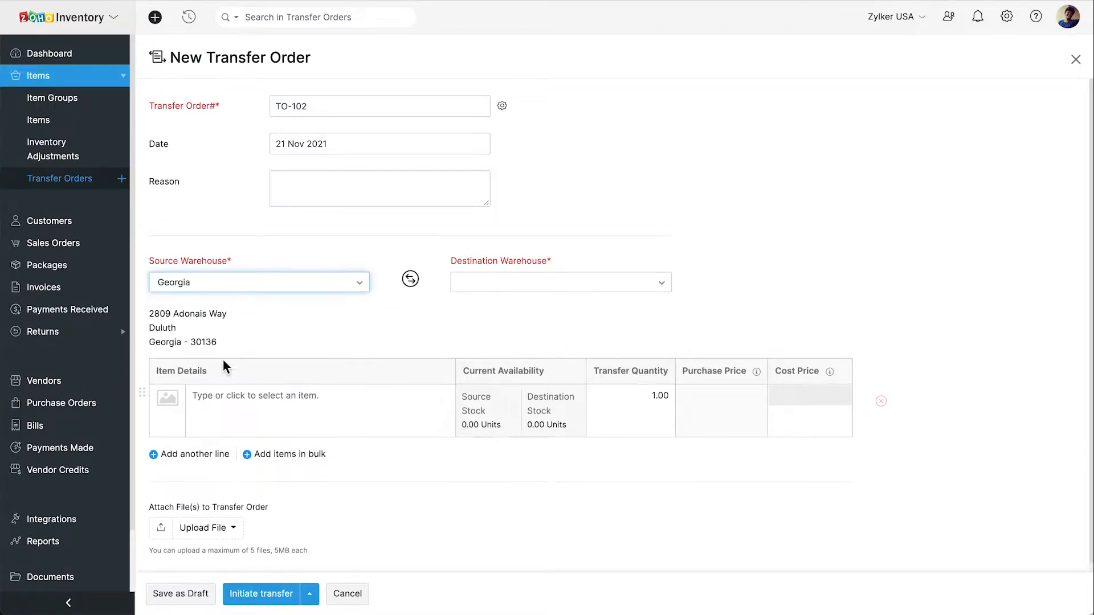
left_click(560, 282)
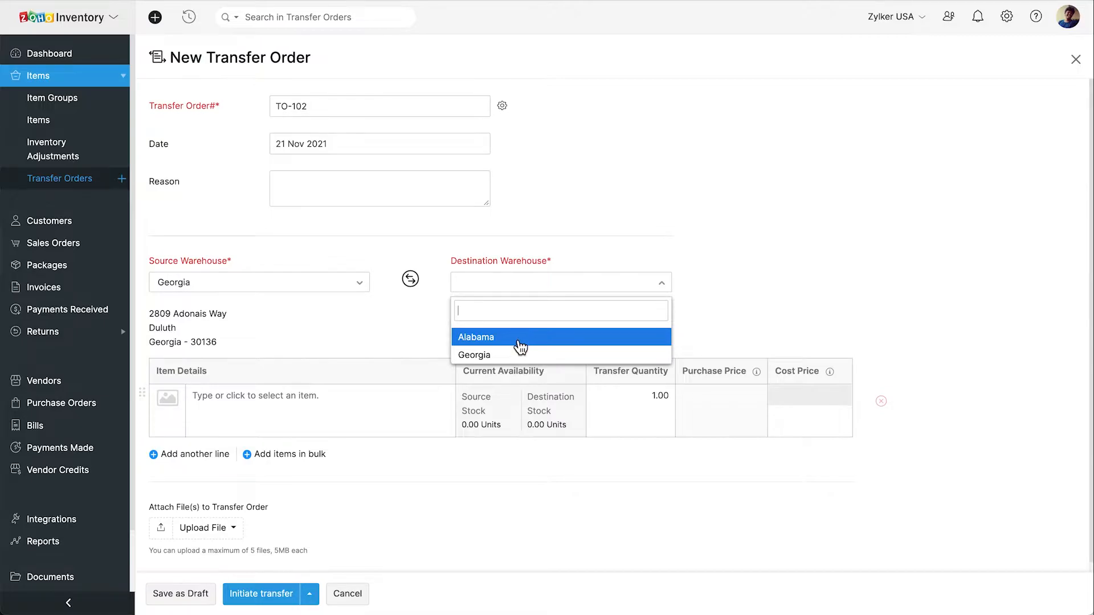
left_click(475, 338)
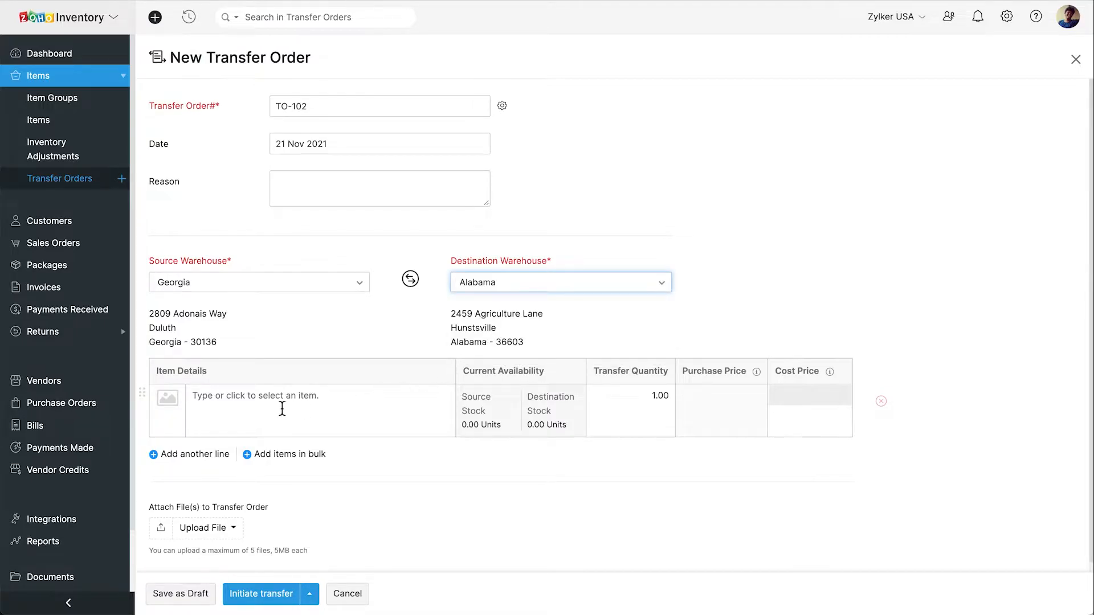
Add Samsung Galaxy Grand Prime - Gold with quantity 15 and save the order as a draft.
left_click(315, 396)
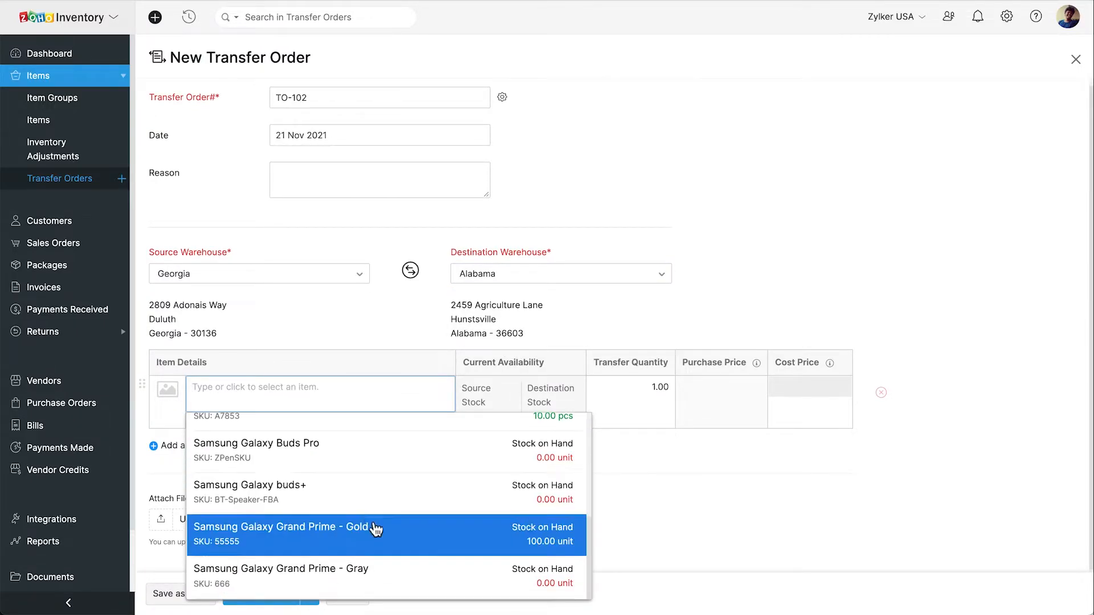
left_click(285, 534)
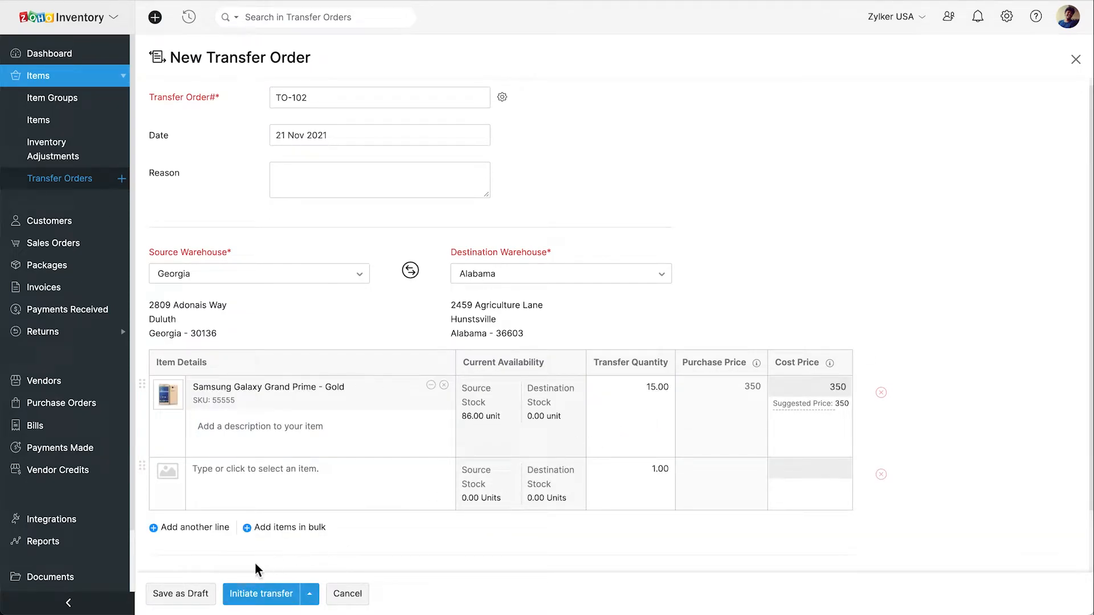
left_click(180, 594)
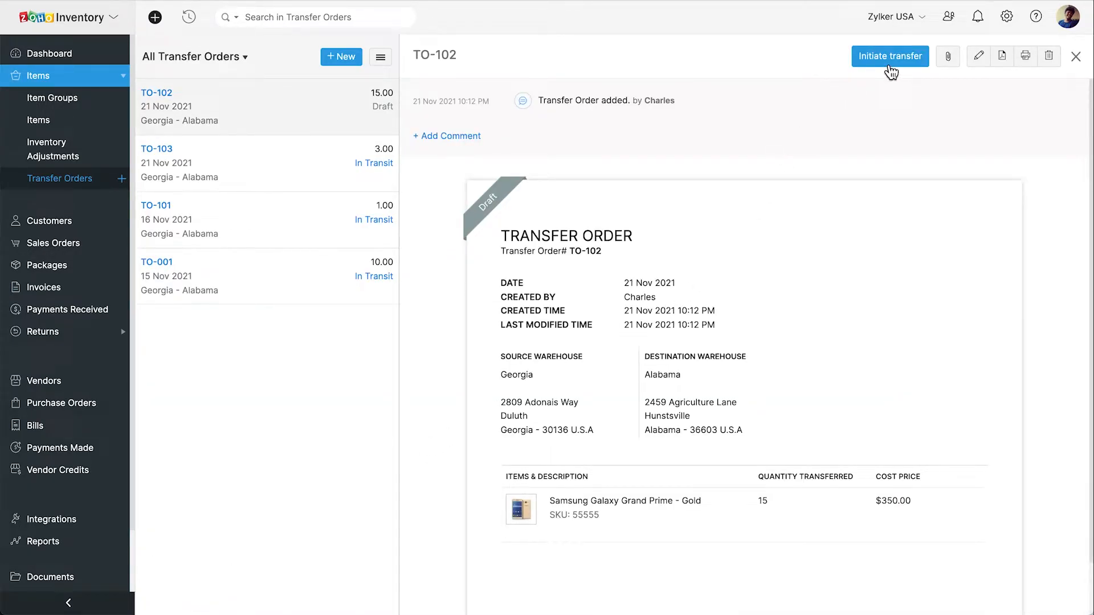
Initiate the transfer for TO-102 and begin an Amazon inbound shipment for its 15 phones.
left_click(890, 56)
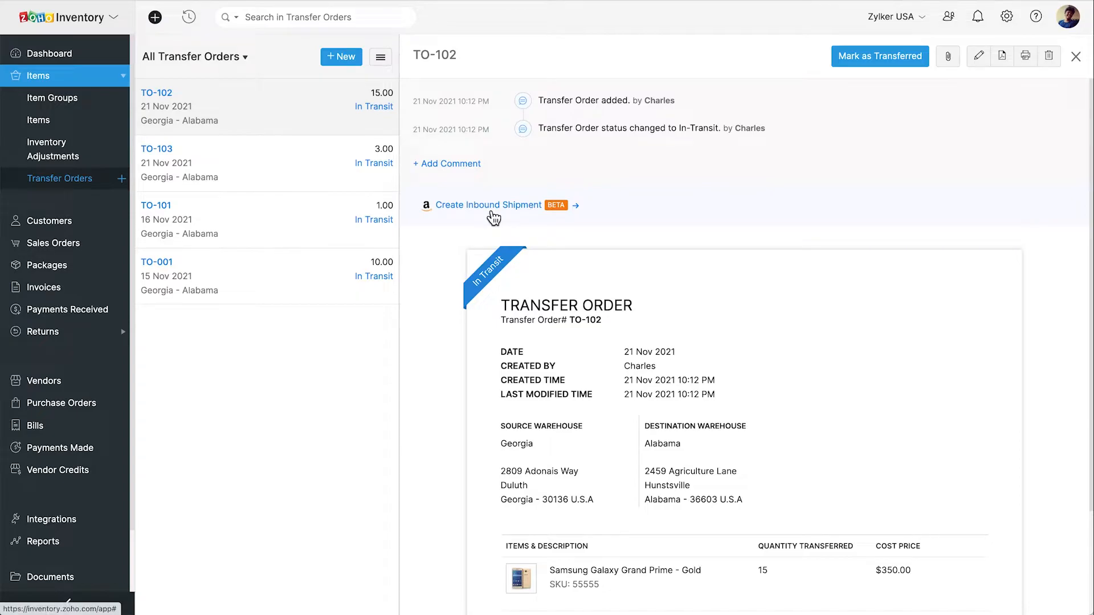
left_click(488, 204)
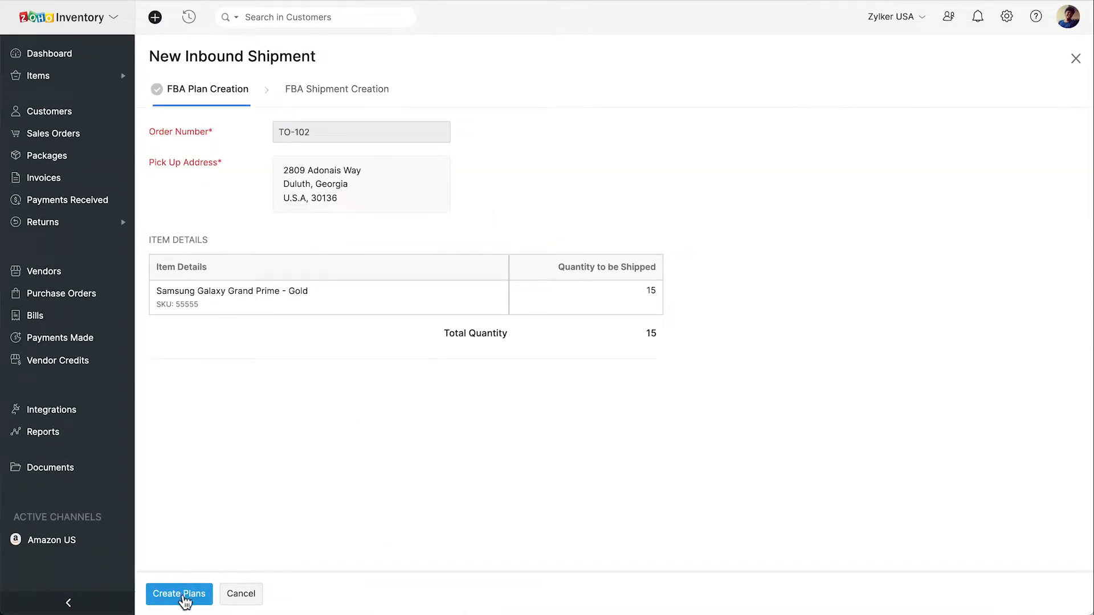
Generate the two FBA shipment plans and begin box configuration for the Fresno plan FBA16HC73C7Z.
left_click(179, 594)
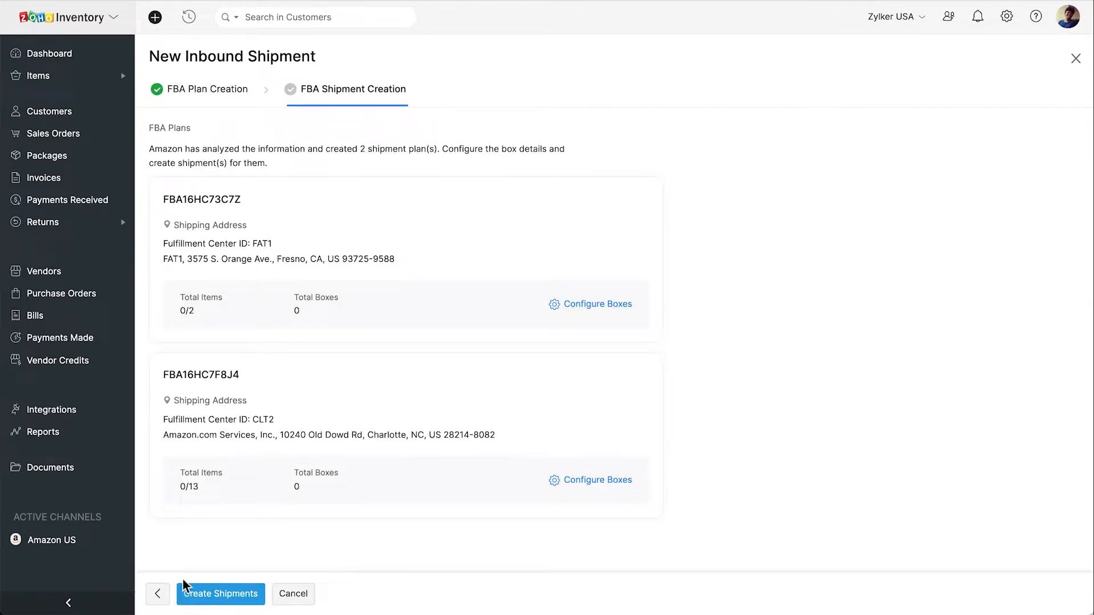
mouse_move(272, 389)
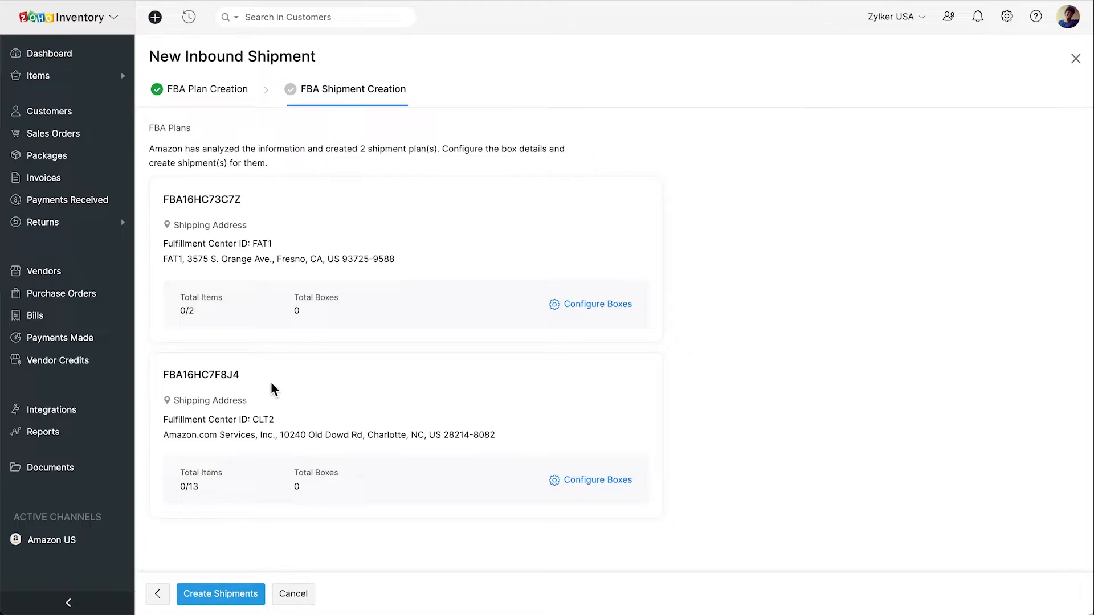
double_click(188, 225)
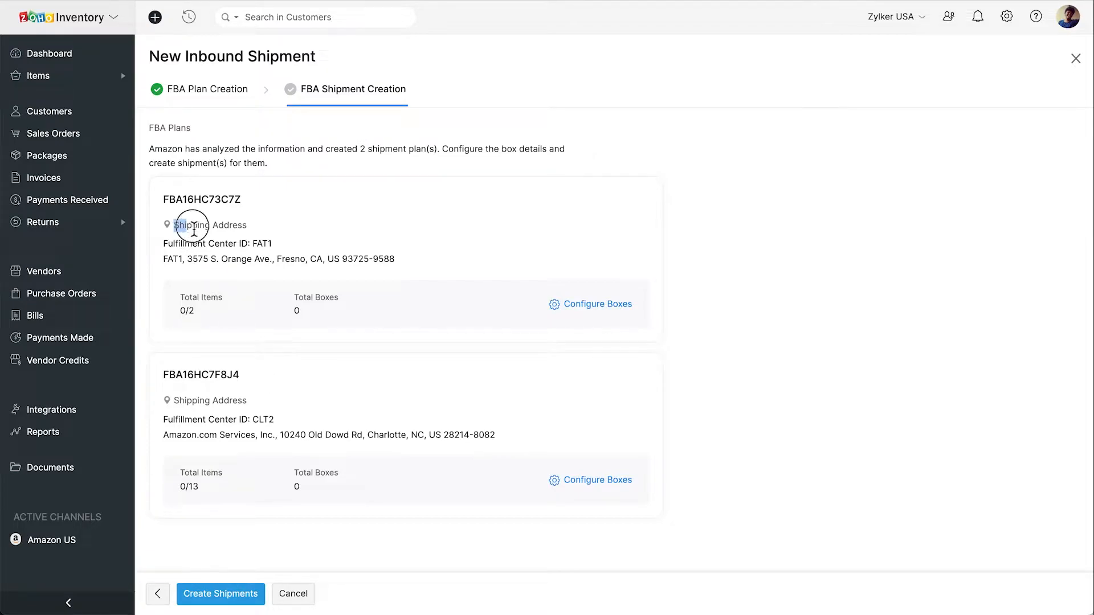
double_click(209, 225)
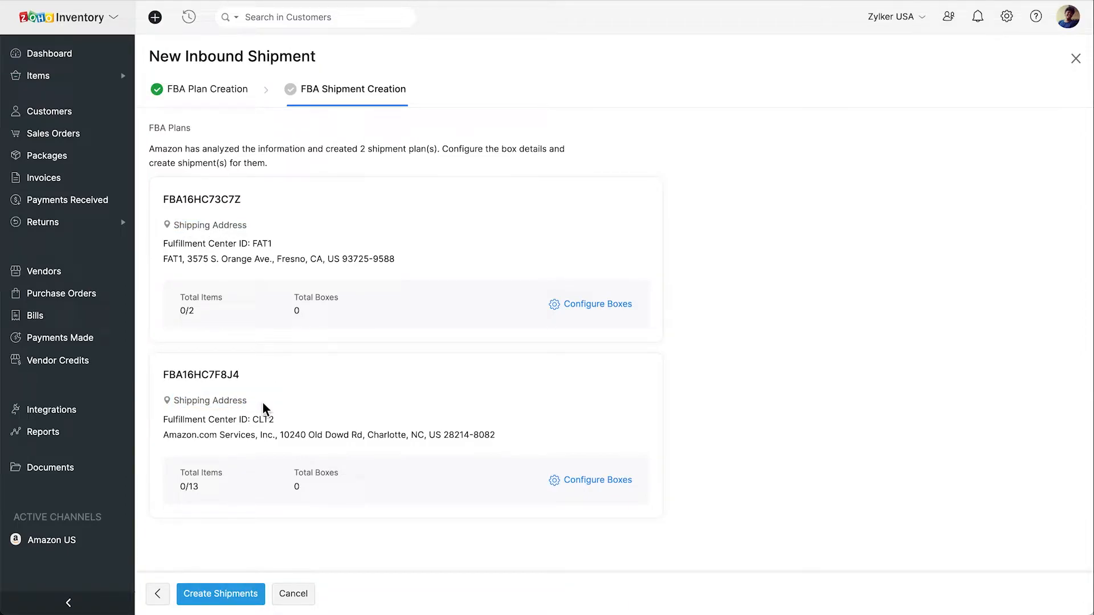
left_click(597, 305)
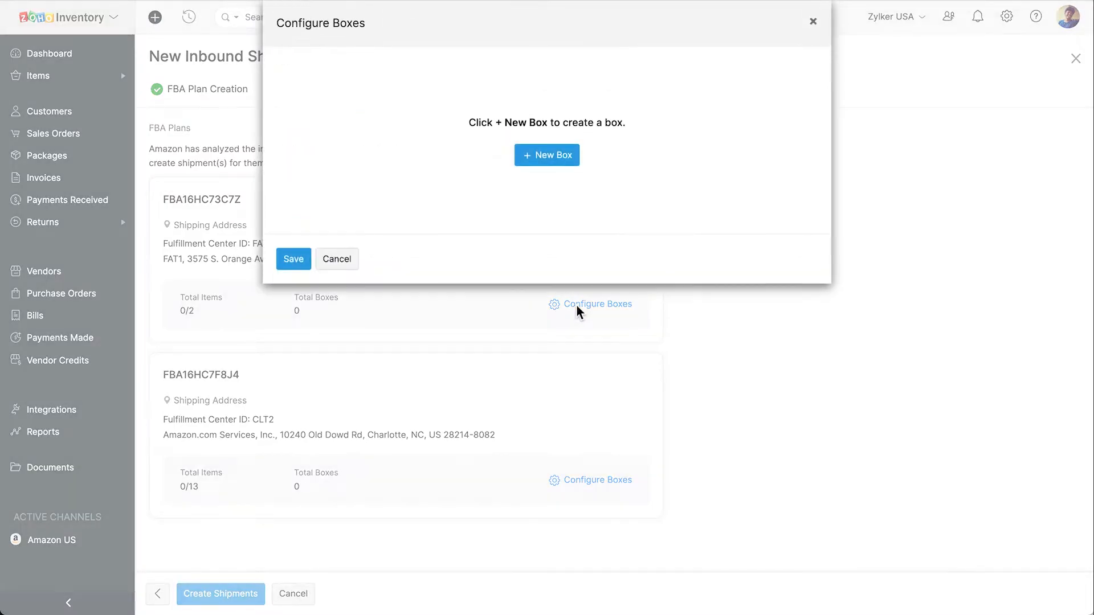
Add one box holding 2 Samsung Galaxy Grand Prime phones to the Fresno plan and save it.
left_click(546, 155)
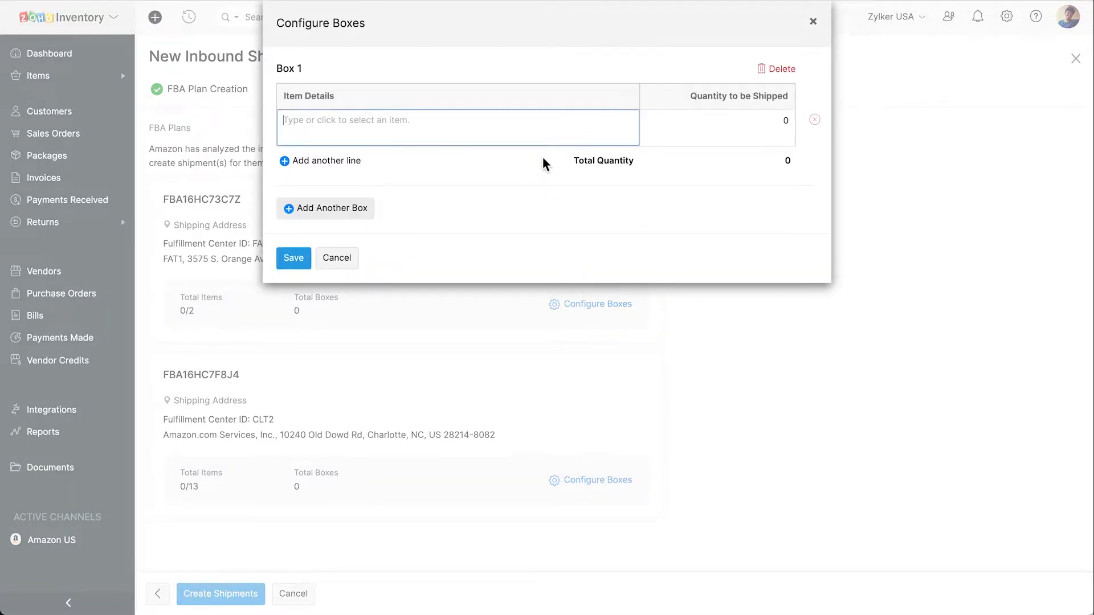
left_click(458, 127)
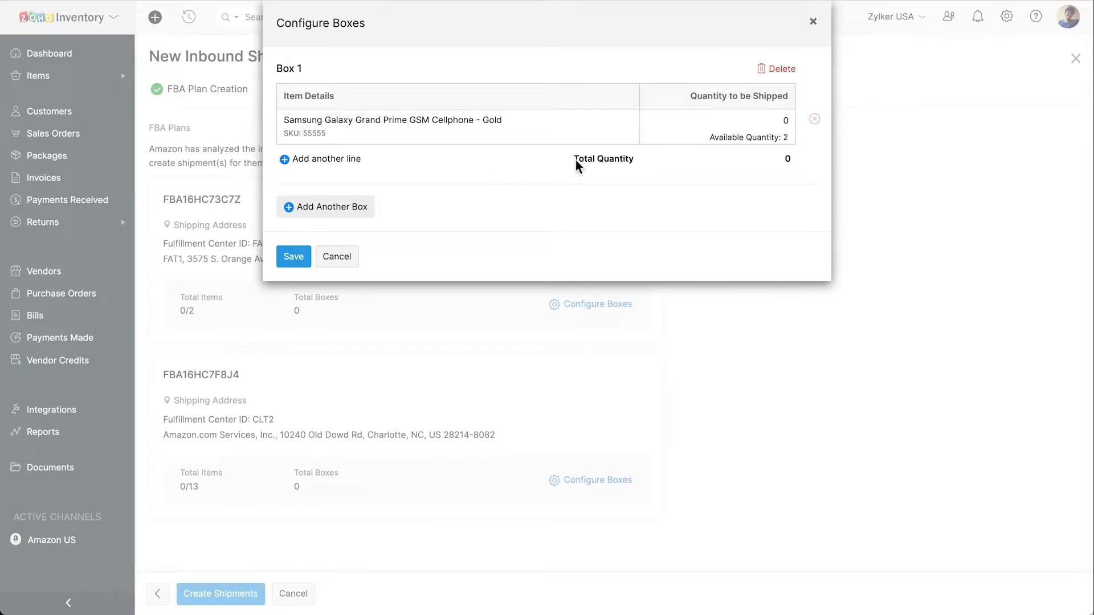
left_click(716, 120)
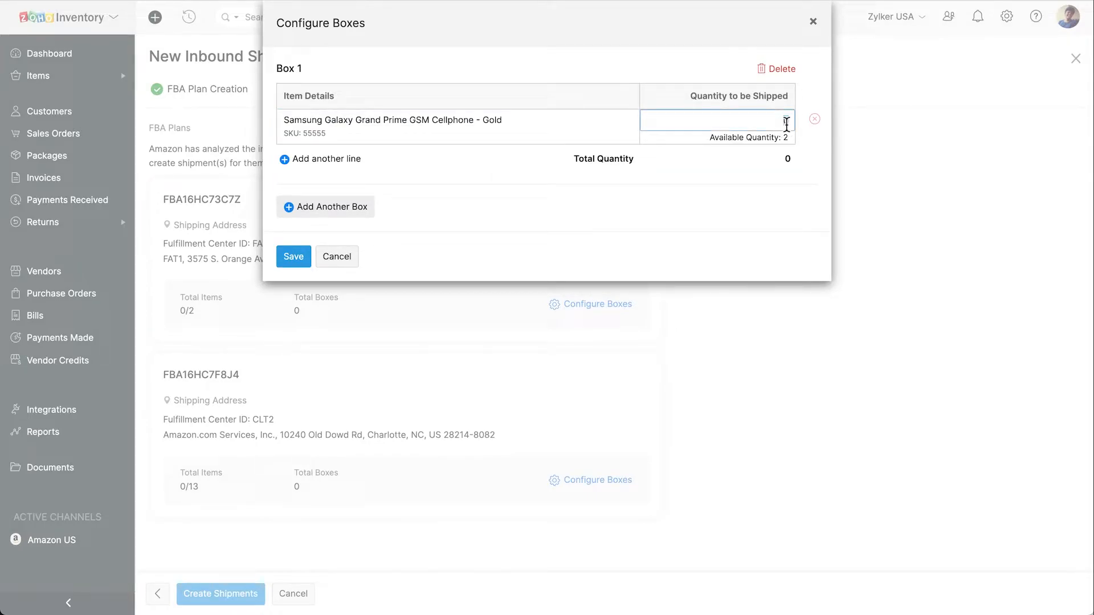
type("2")
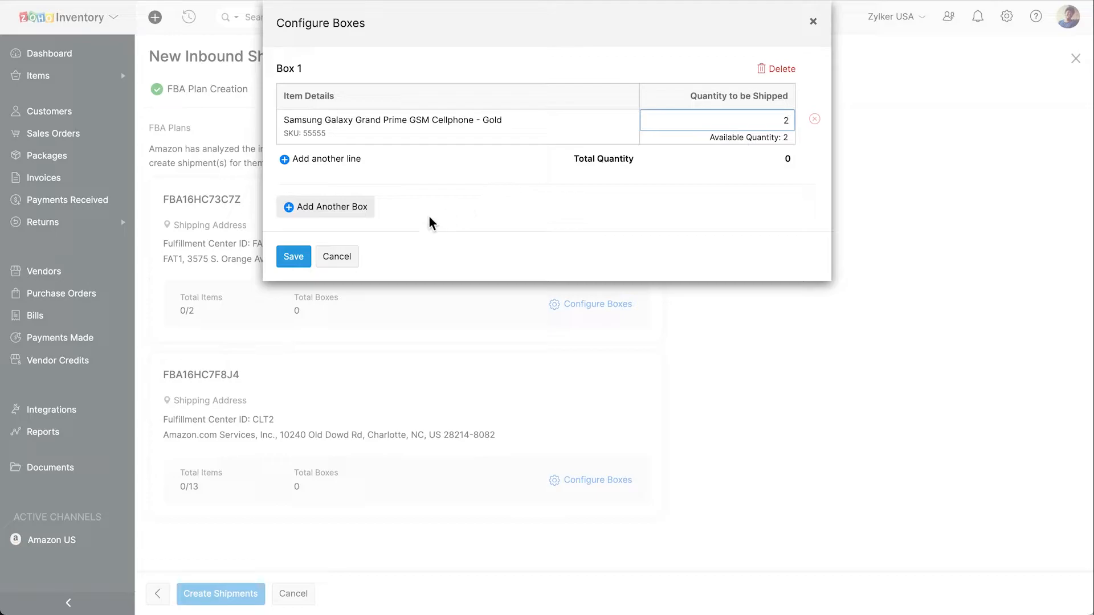
left_click(293, 257)
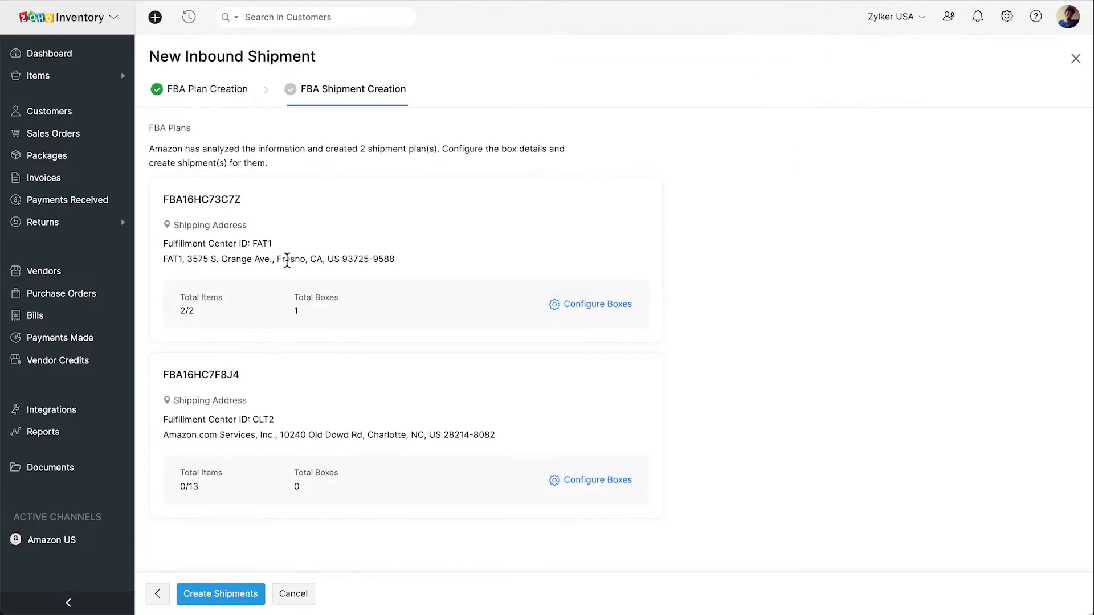
mouse_move(367, 327)
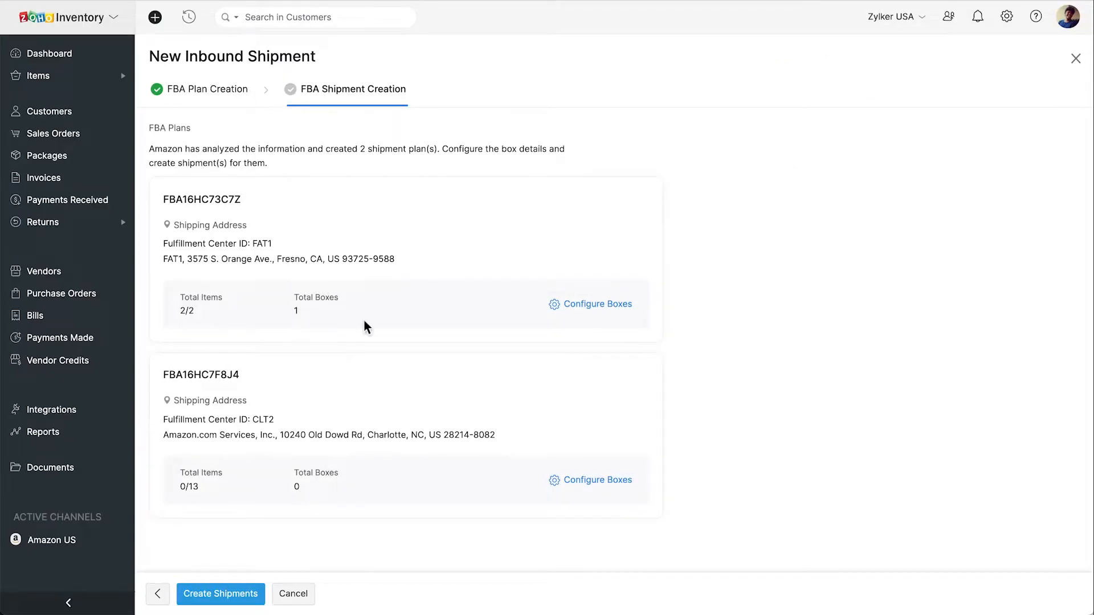
Configure the Charlotte plan FBA16HC7F8J4 with two boxes of 6 and 7 phones and save.
left_click(597, 303)
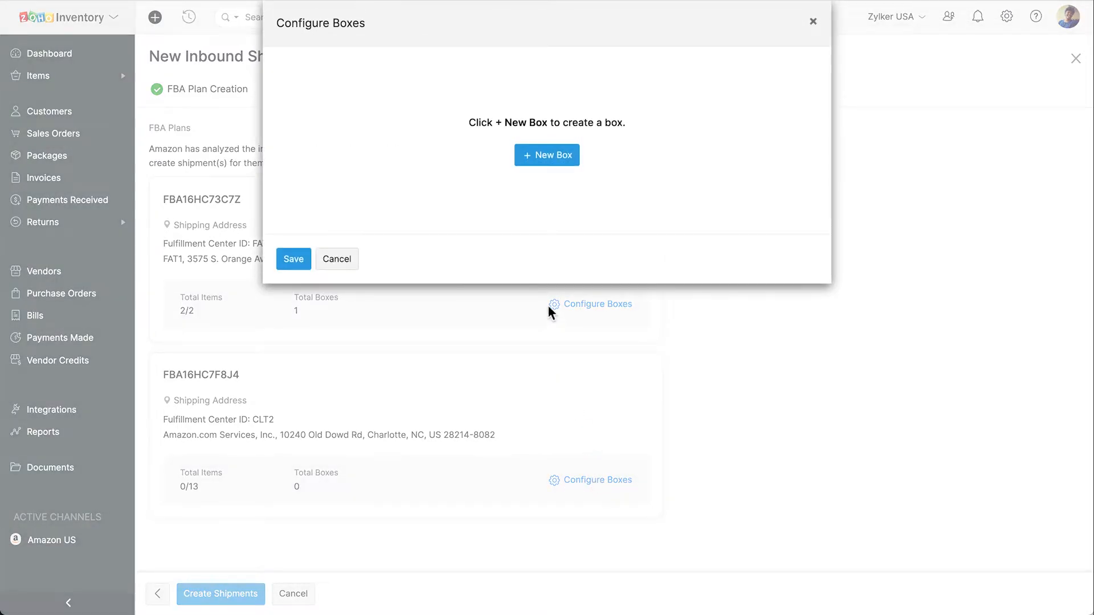
left_click(547, 155)
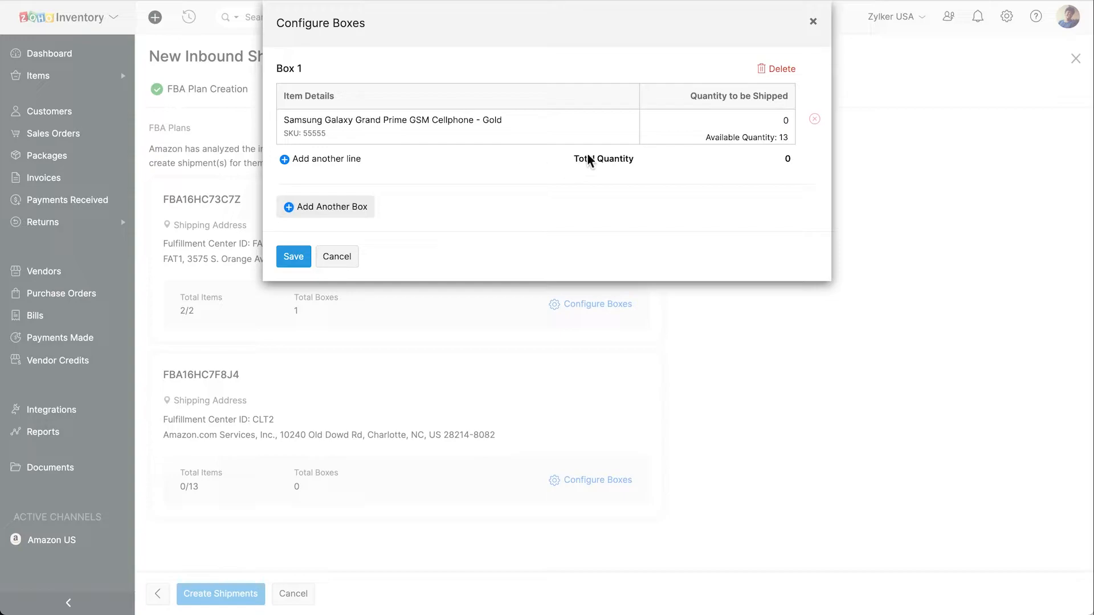
type("6")
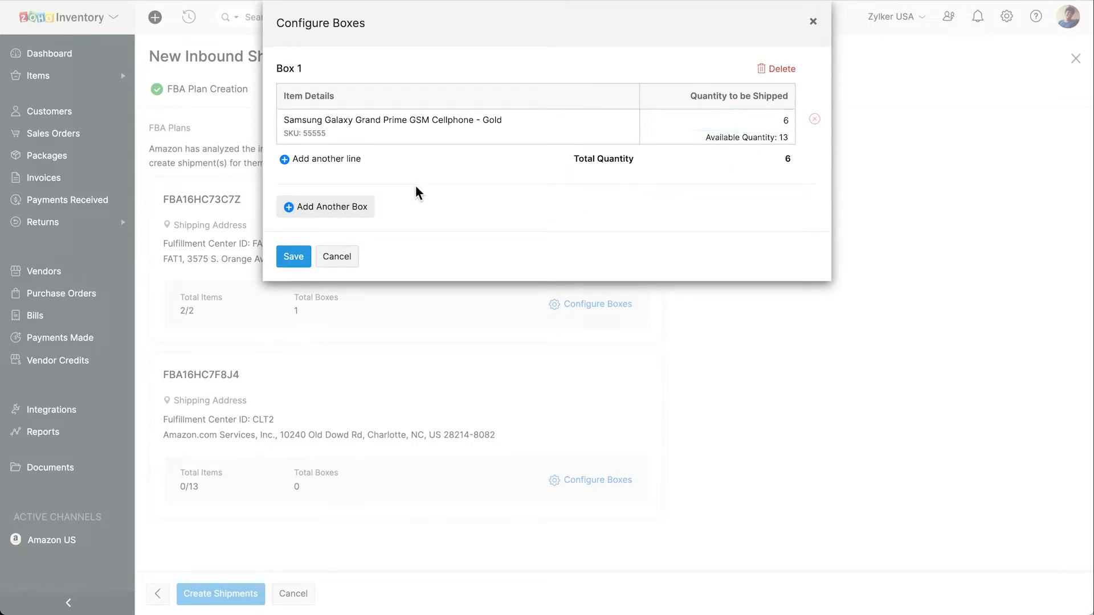
left_click(325, 206)
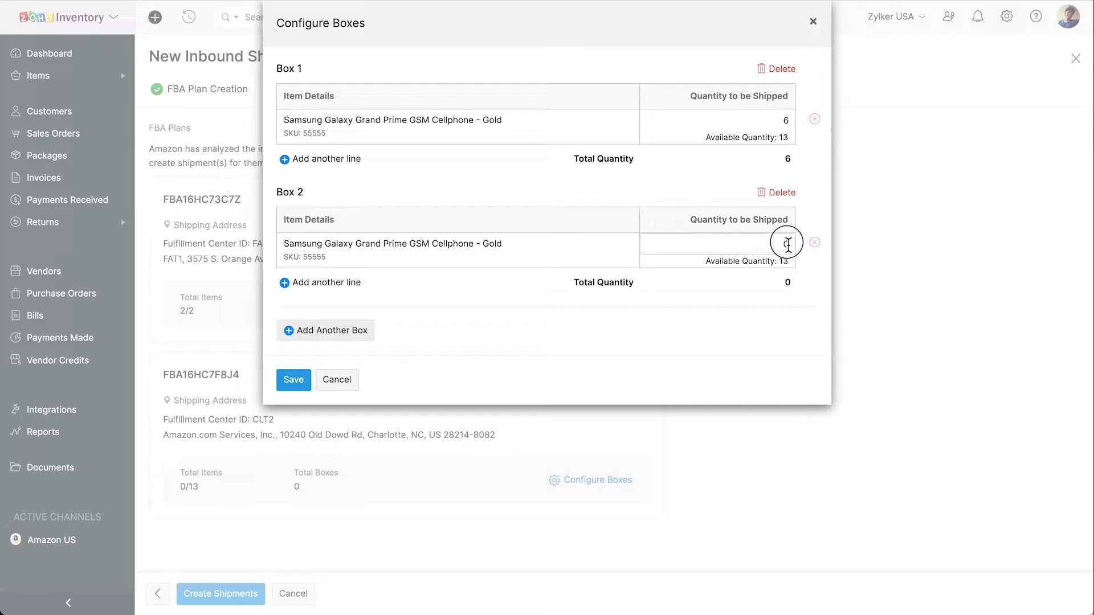
type("7")
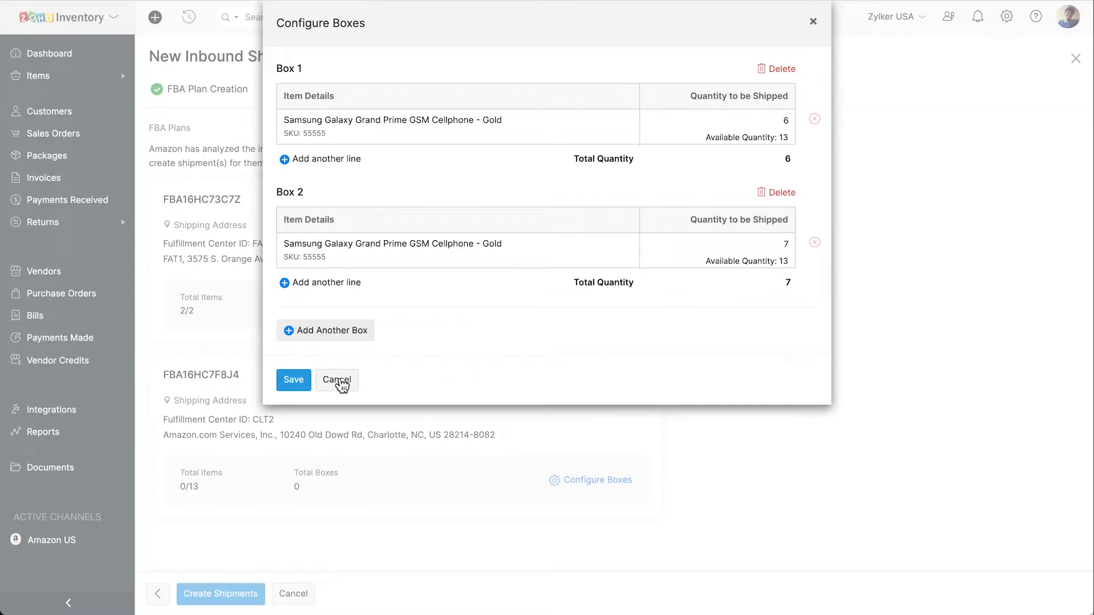
left_click(293, 381)
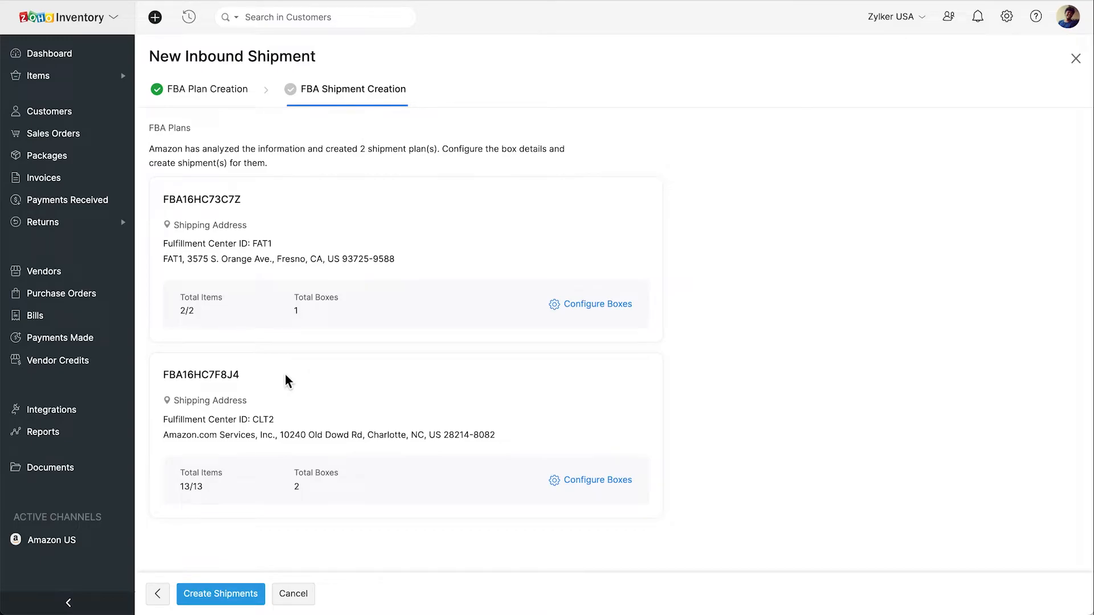
Create both inbound shipments from the plans and push their box details to Amazon.
left_click(220, 594)
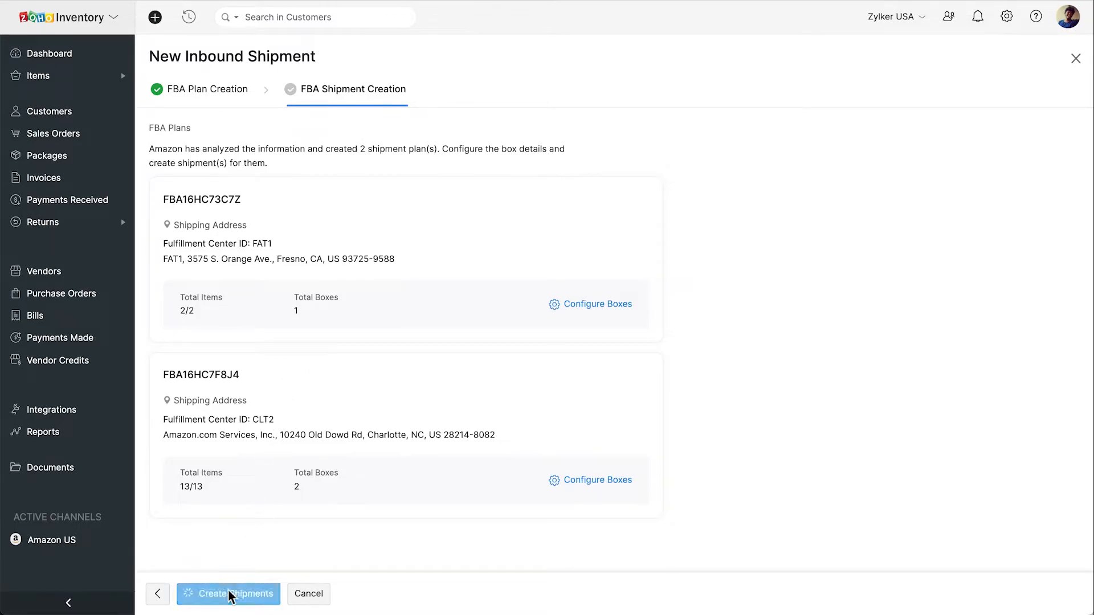
left_click(236, 594)
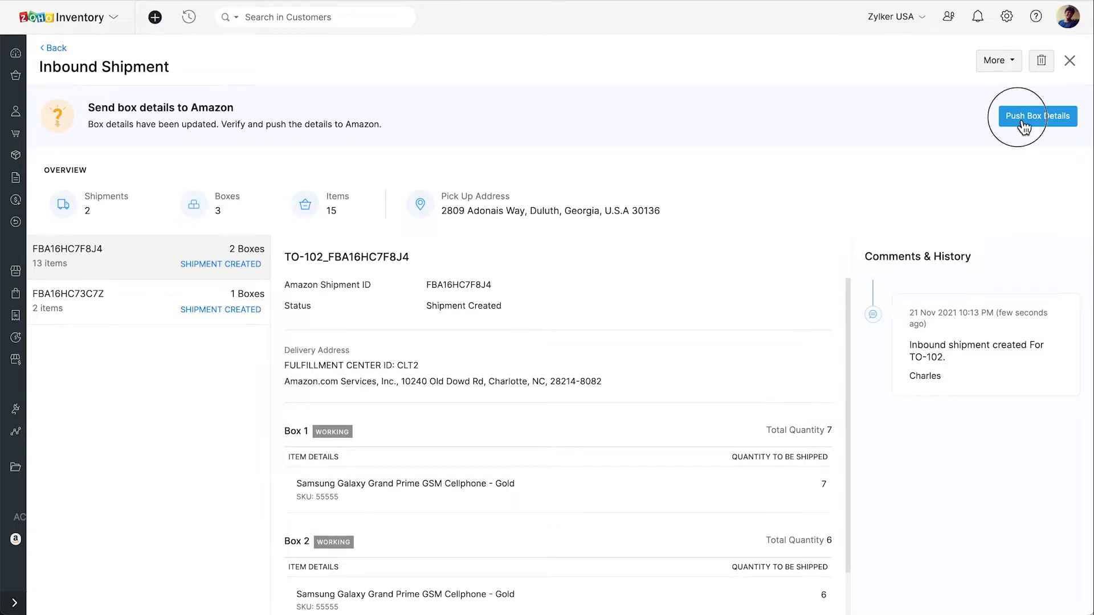
left_click(1037, 116)
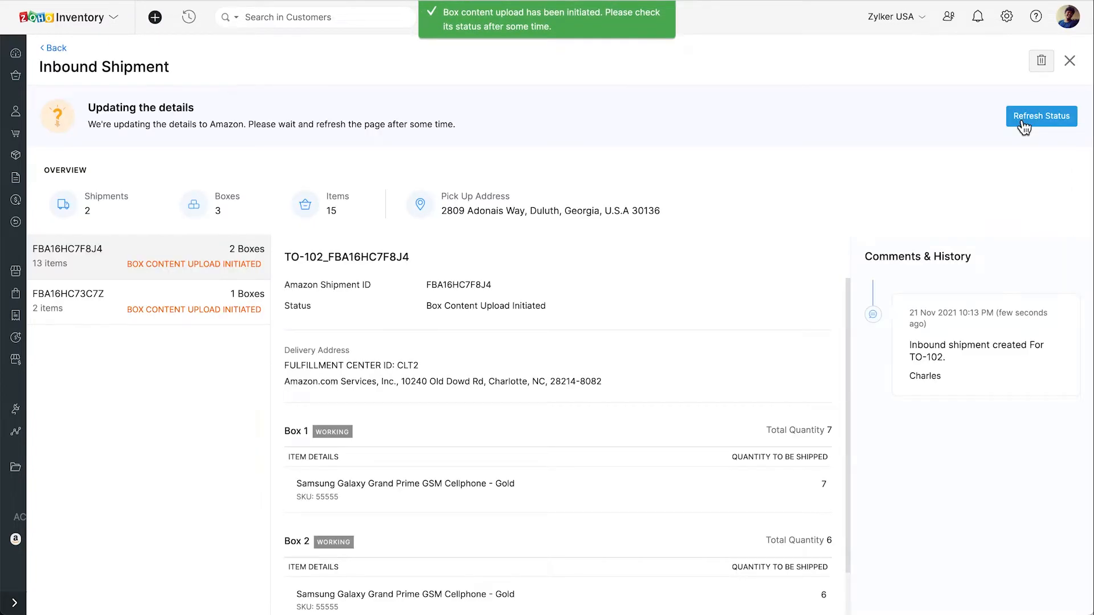
mouse_move(1008, 158)
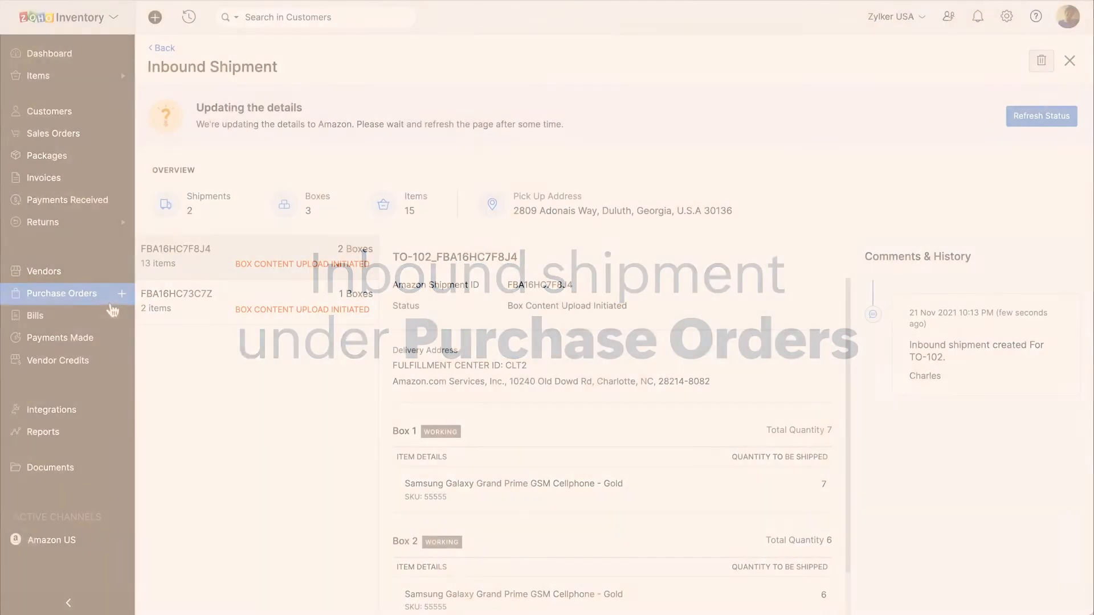
Start a new purchase order with vendor Robert and move down to the delivery and item details.
left_click(62, 293)
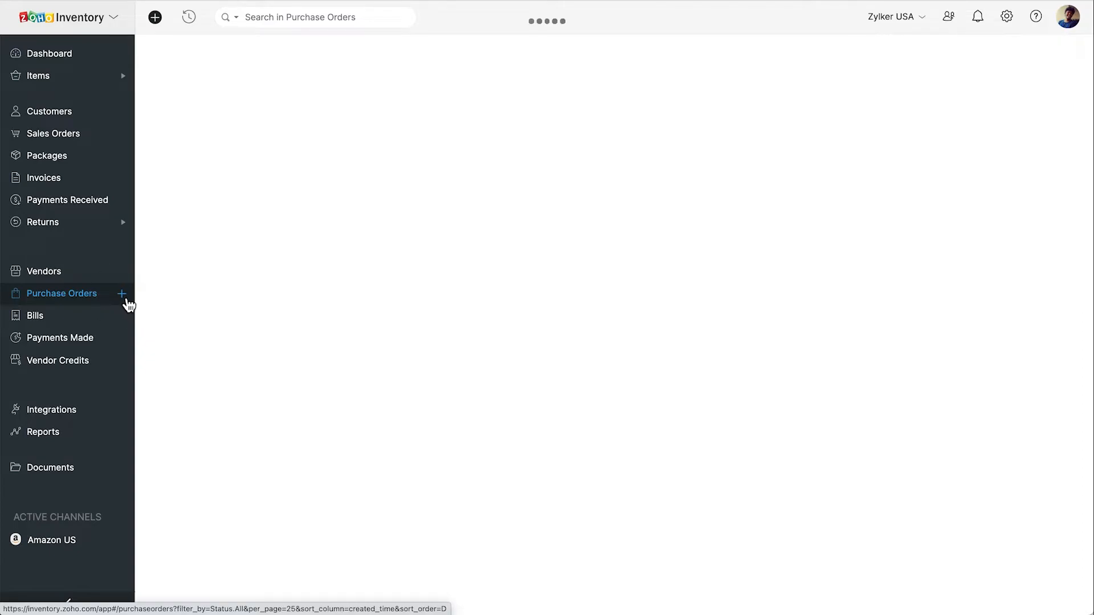
left_click(121, 293)
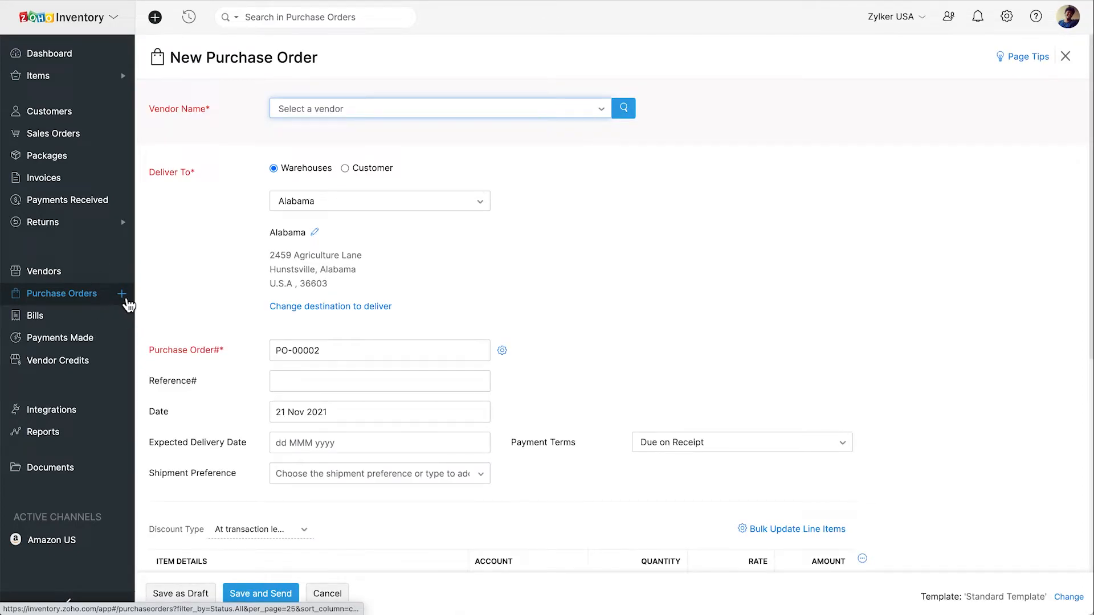
left_click(440, 109)
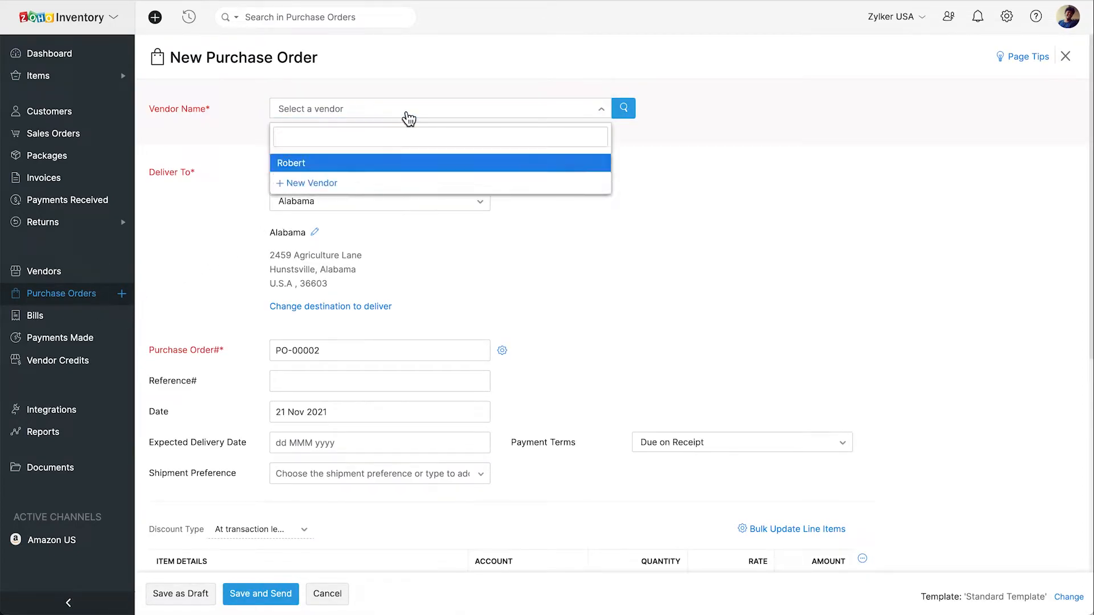
left_click(290, 163)
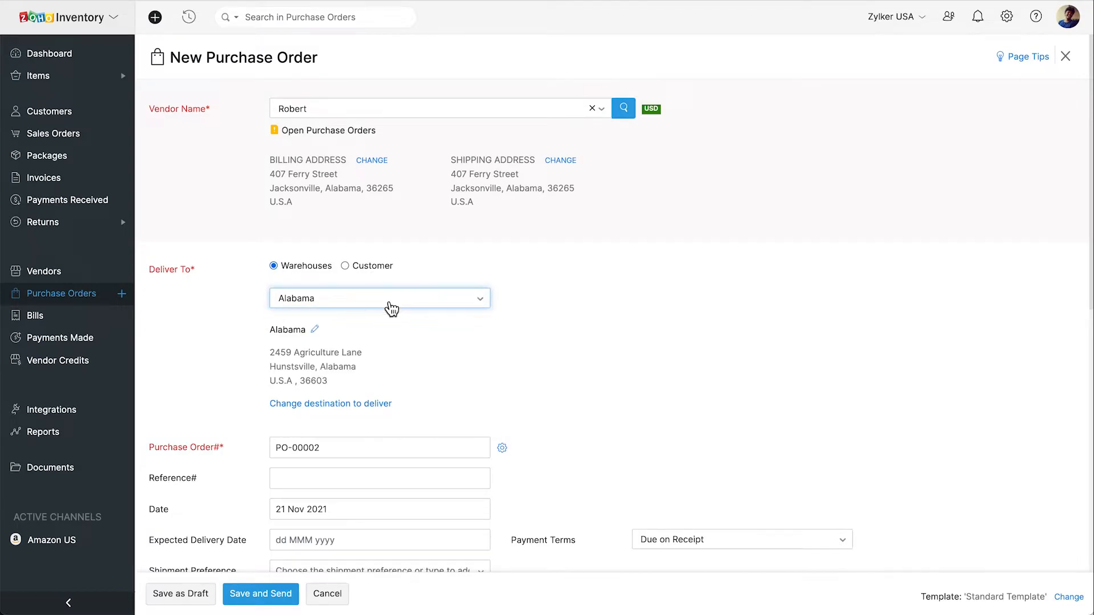
scroll("down", 3)
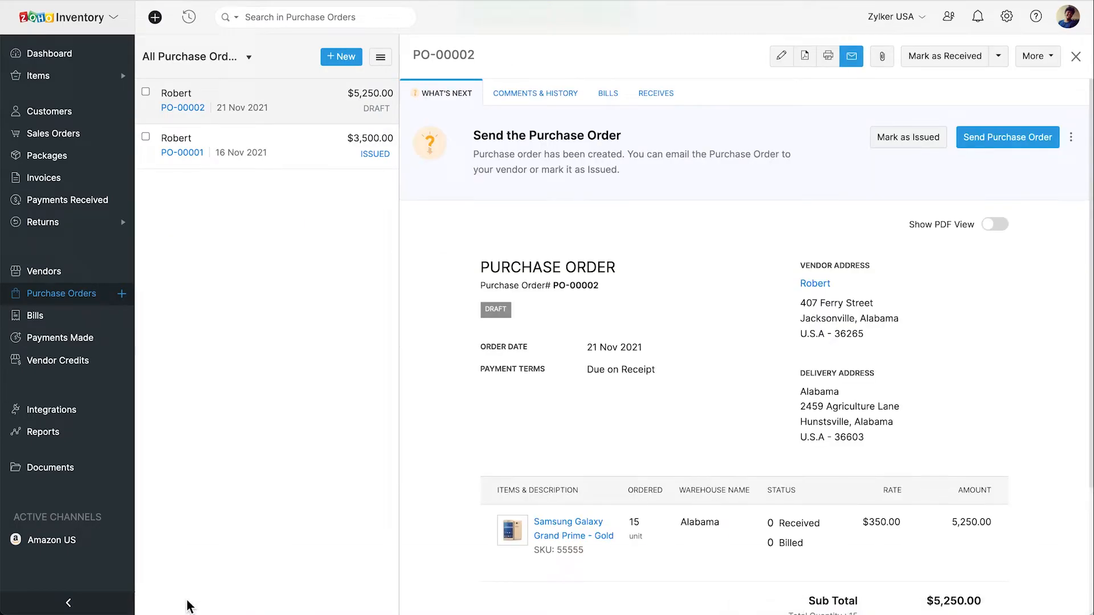
mouse_move(645, 304)
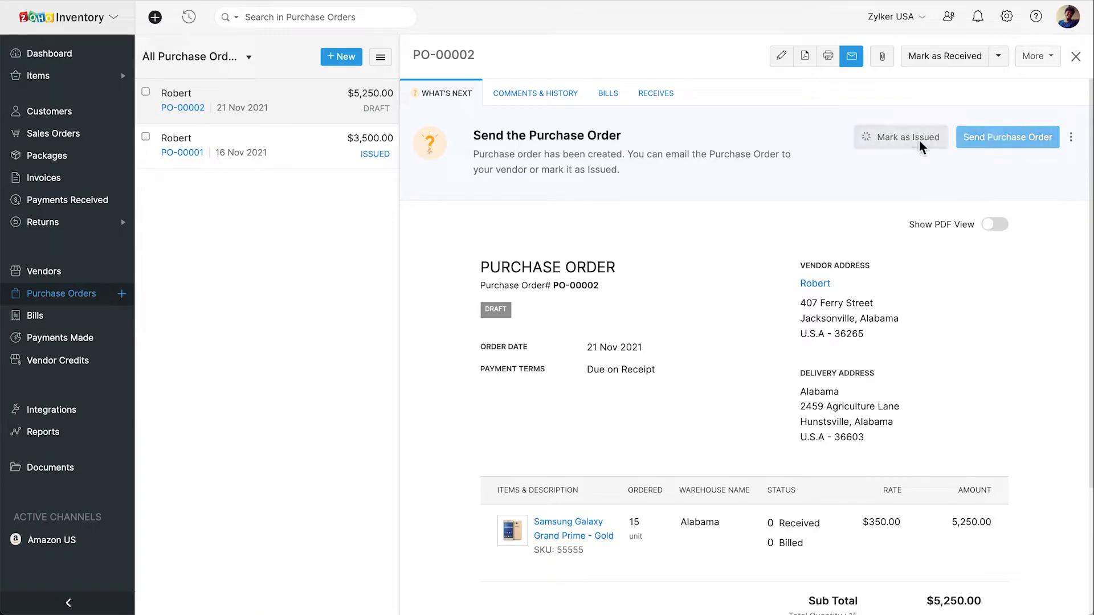
Mark PO-00002 as issued and start a new Amazon inbound shipment for its 15 units.
left_click(900, 137)
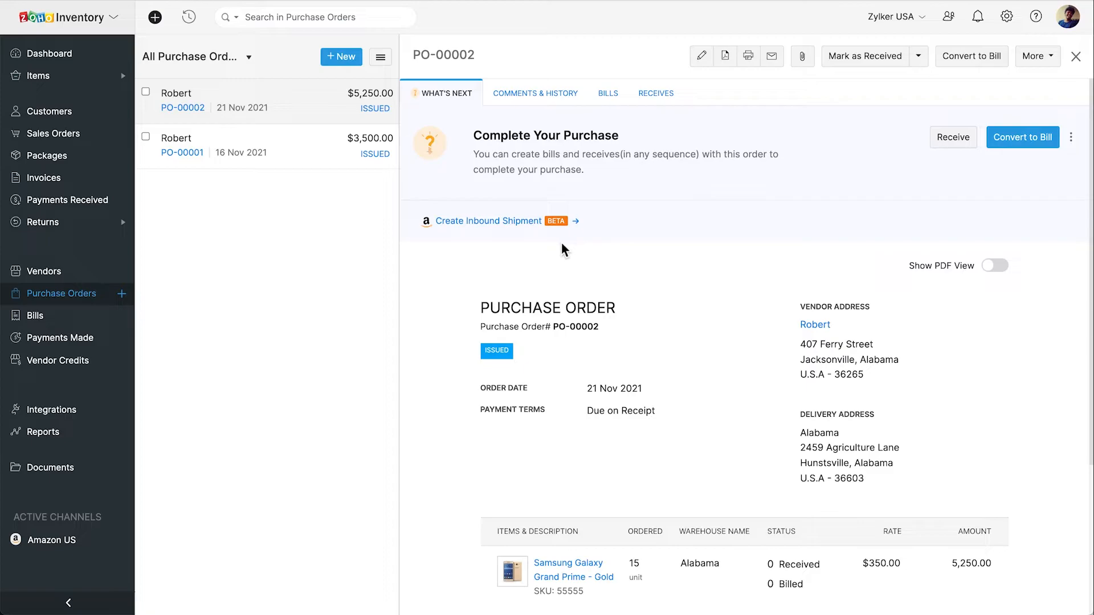
left_click(489, 221)
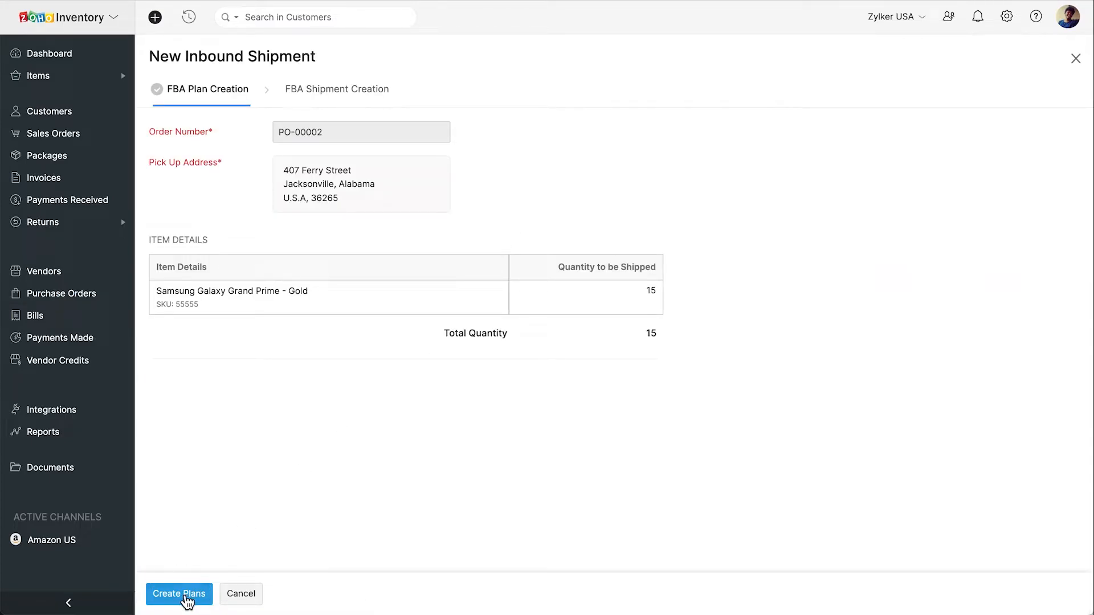
Create the FBA plans, configure boxes of 7 and 7 units, and create shipments from both plans.
left_click(179, 594)
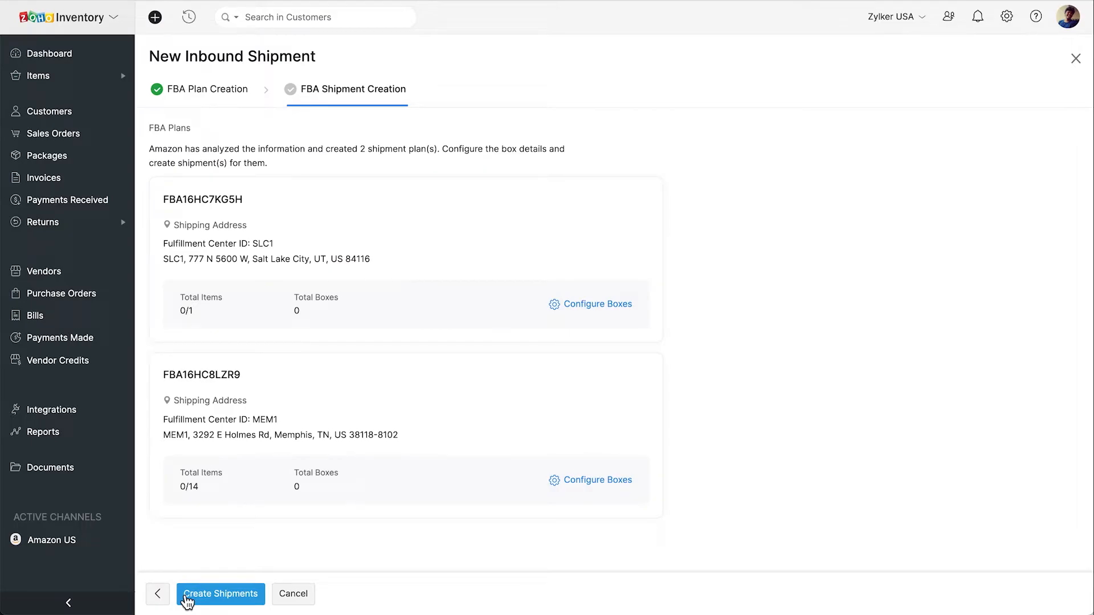
mouse_move(596, 315)
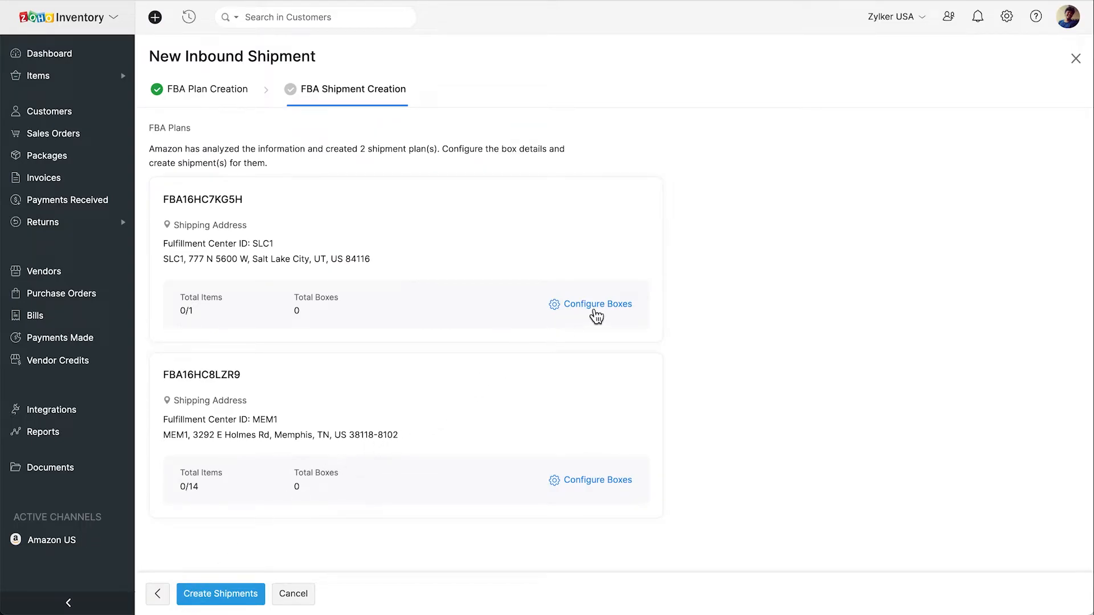
left_click(597, 303)
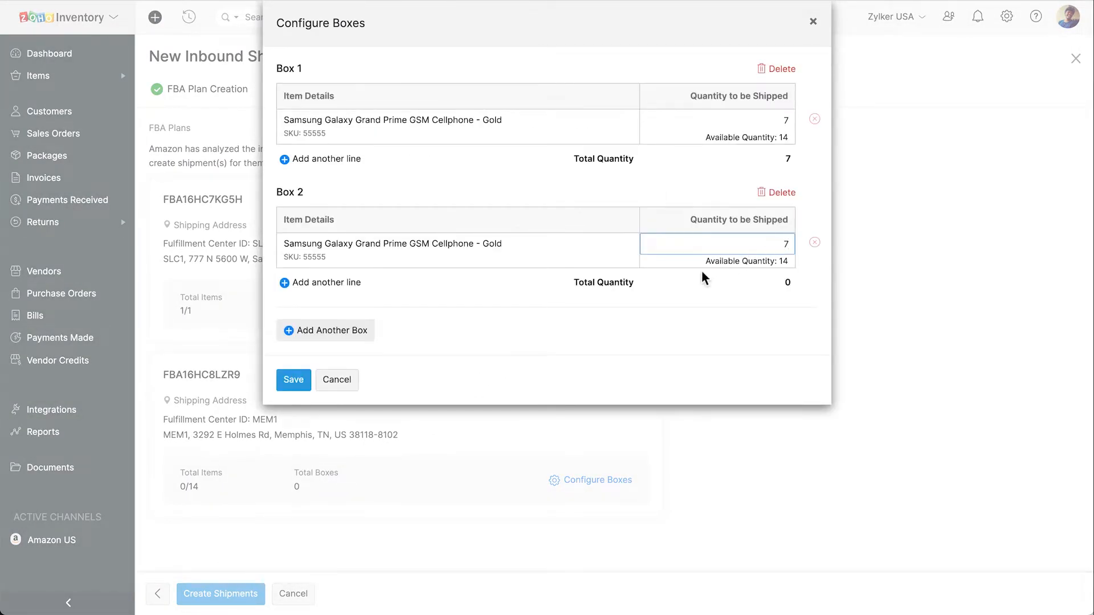
type("7")
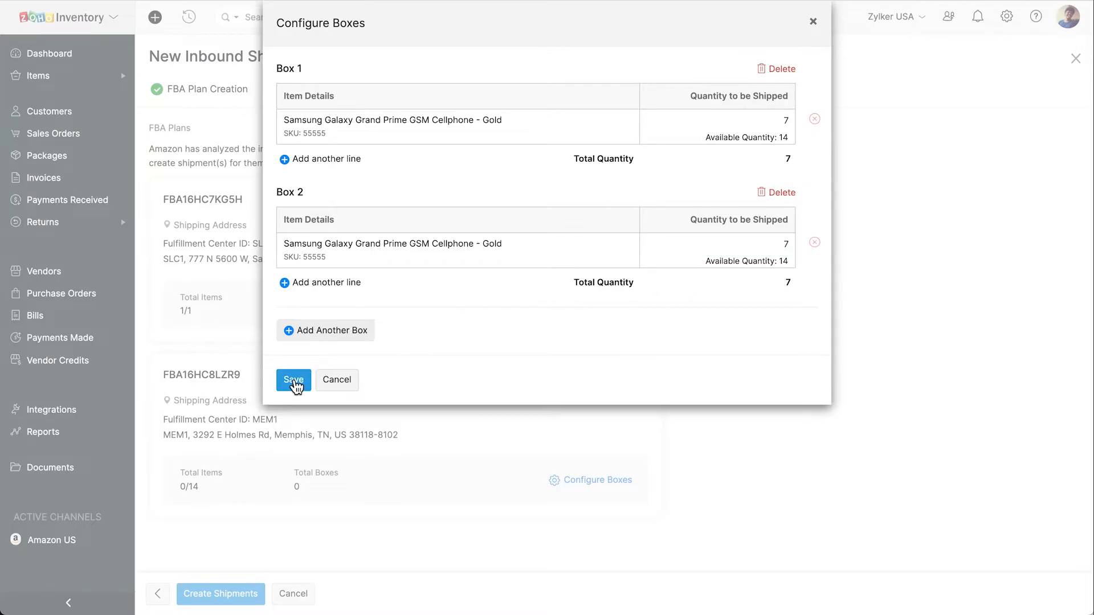
left_click(293, 381)
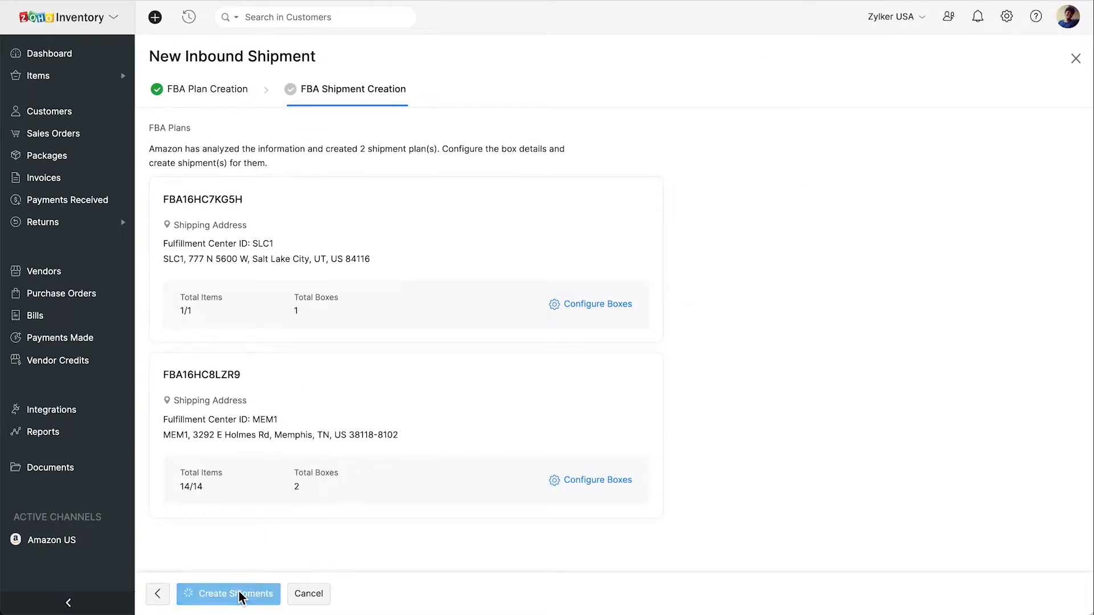
left_click(234, 594)
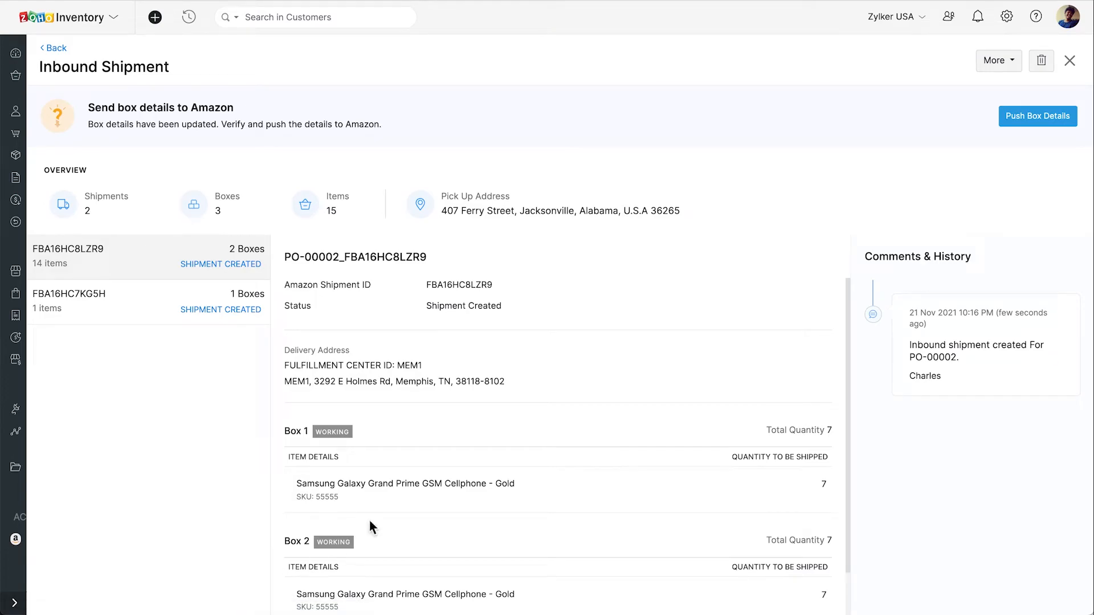
mouse_move(1019, 132)
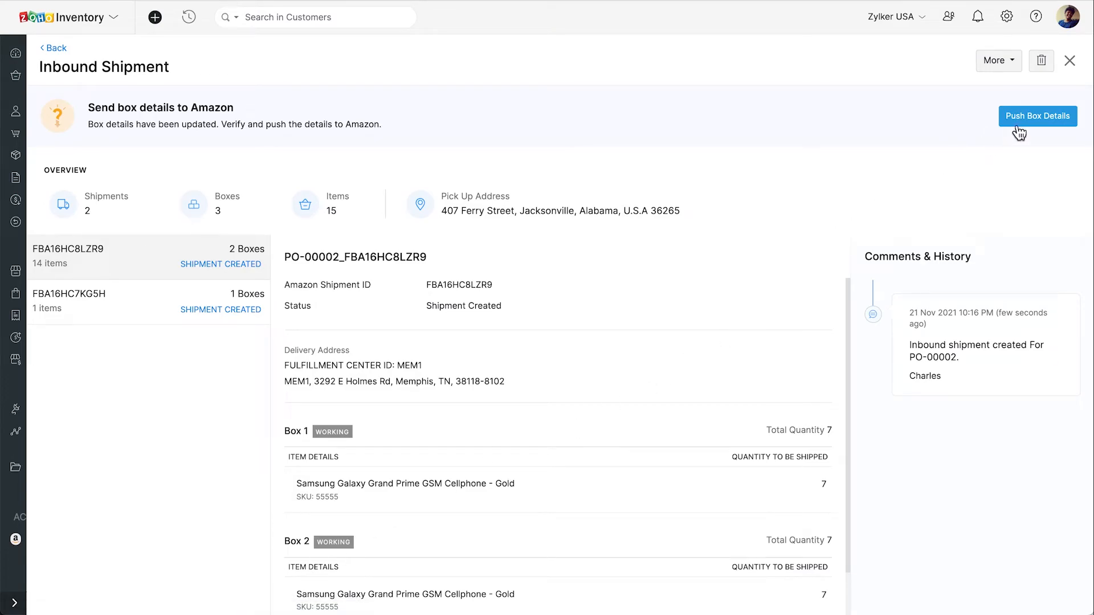
Push the box details of both PO-00002 inbound shipments to Amazon.
left_click(1037, 116)
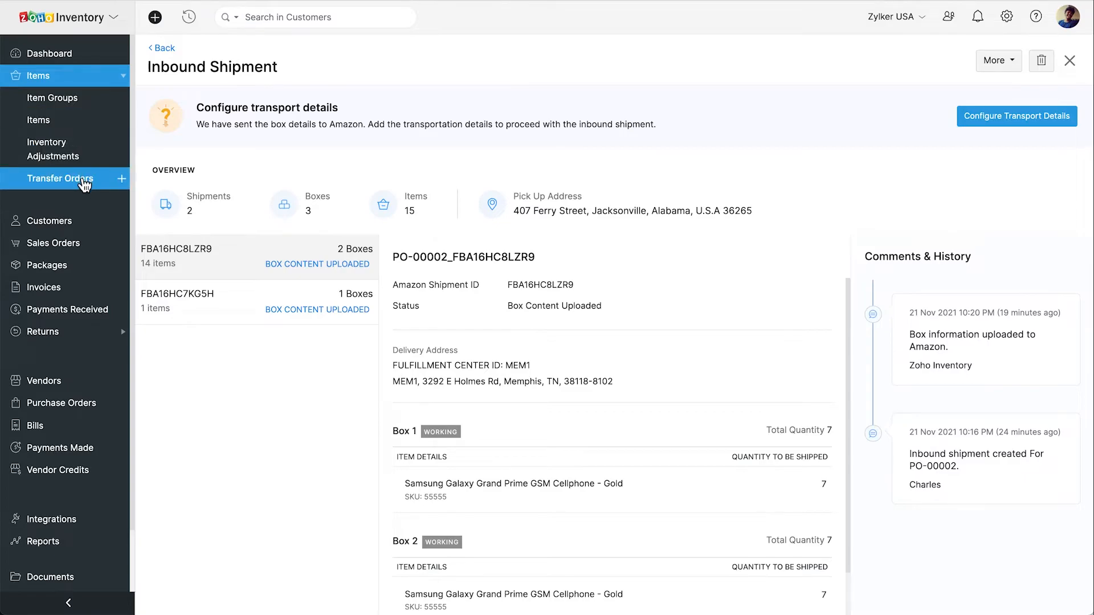
Open transfer order TO-102's inbound shipments and begin configuring transport details.
left_click(62, 179)
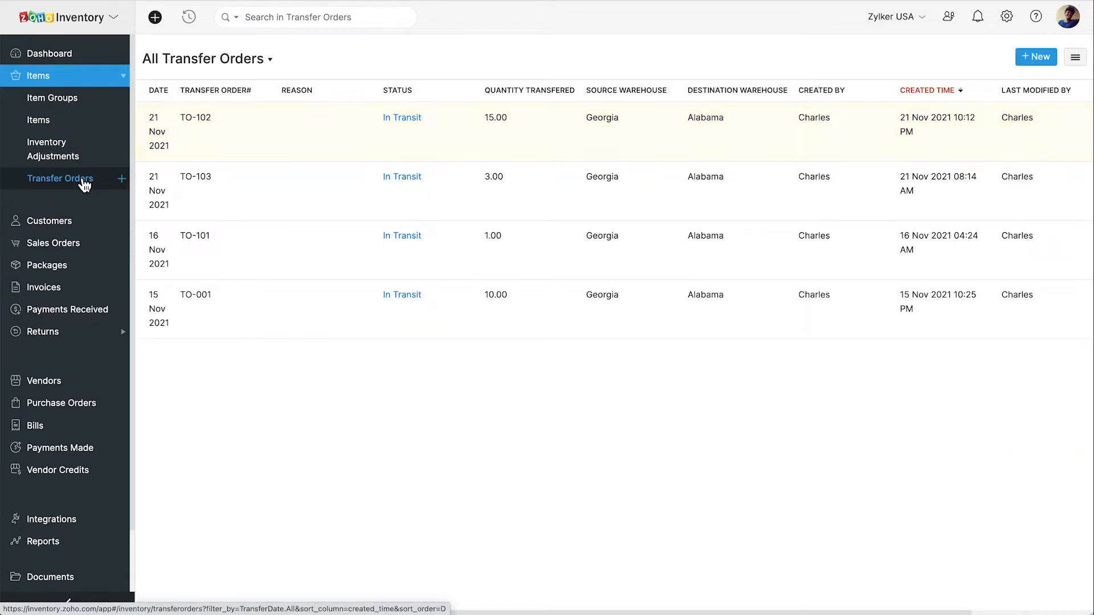
left_click(195, 117)
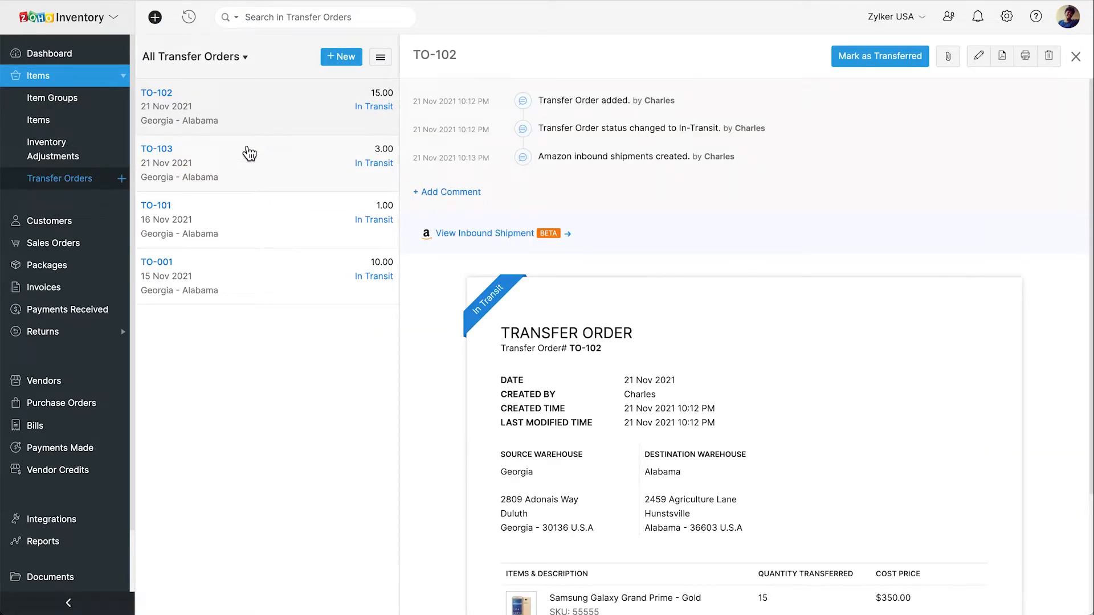
mouse_move(537, 233)
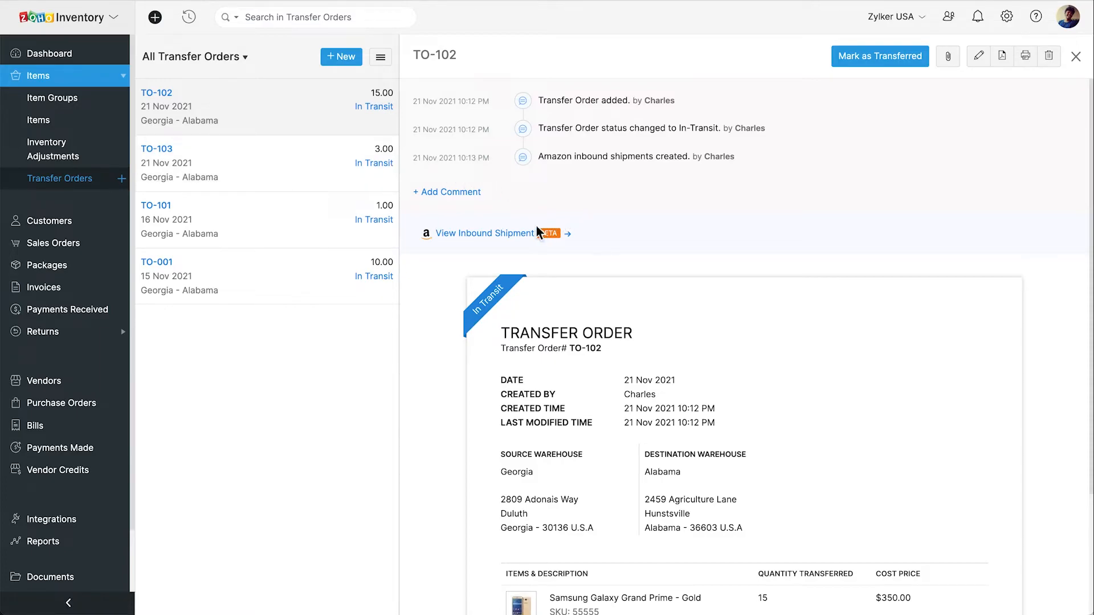
left_click(482, 233)
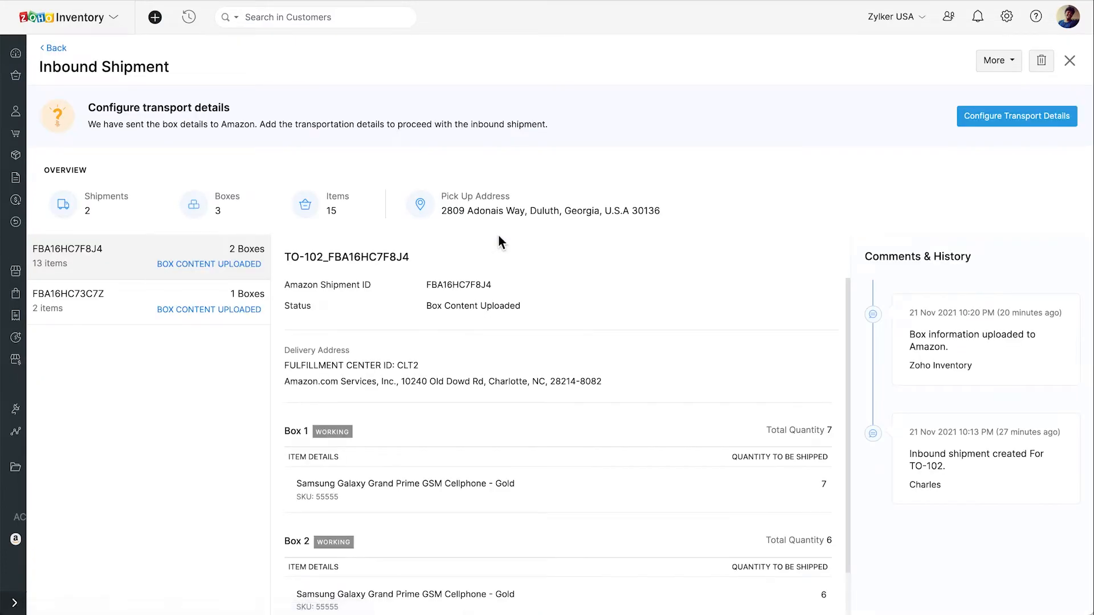
mouse_move(991, 154)
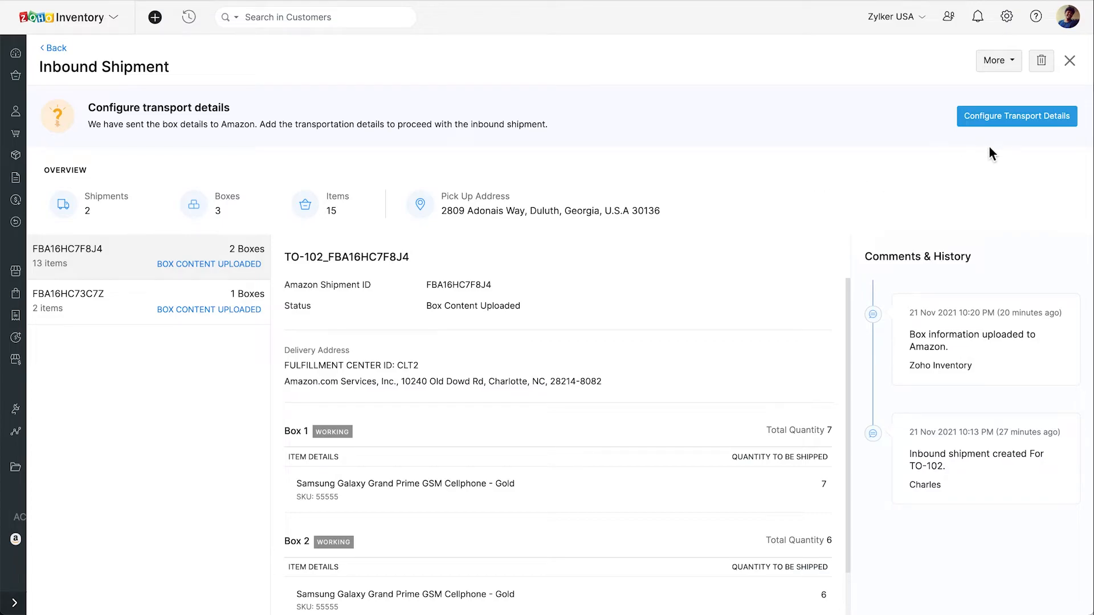
left_click(1016, 116)
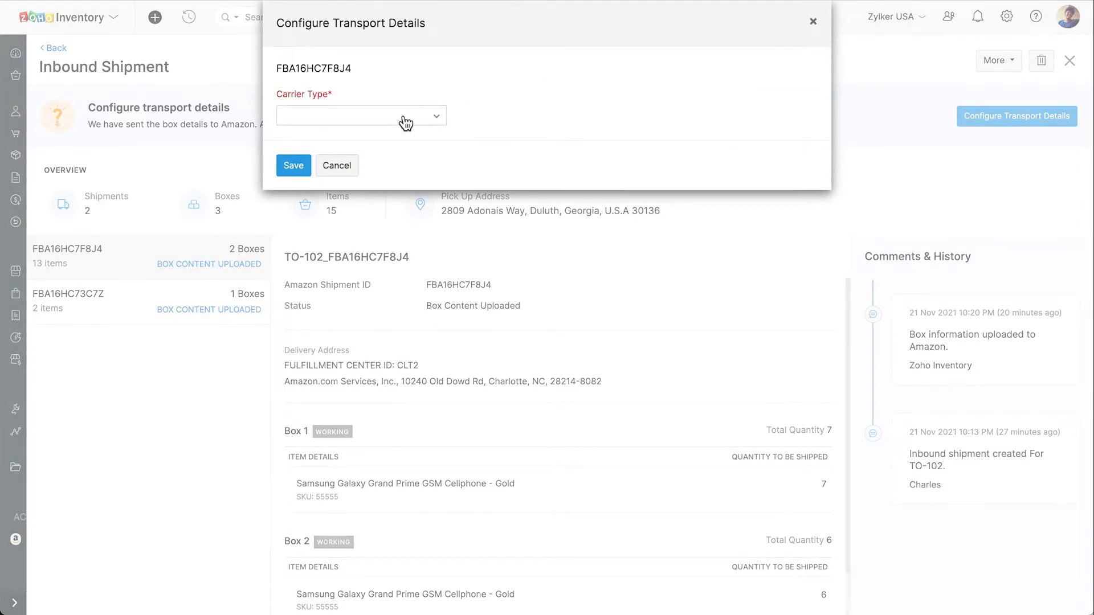
Set partnered carrier UNITED_PARCEL_SERVICE_INC, box 1 dimension 5 and box 2 weight in kilograms.
left_click(361, 115)
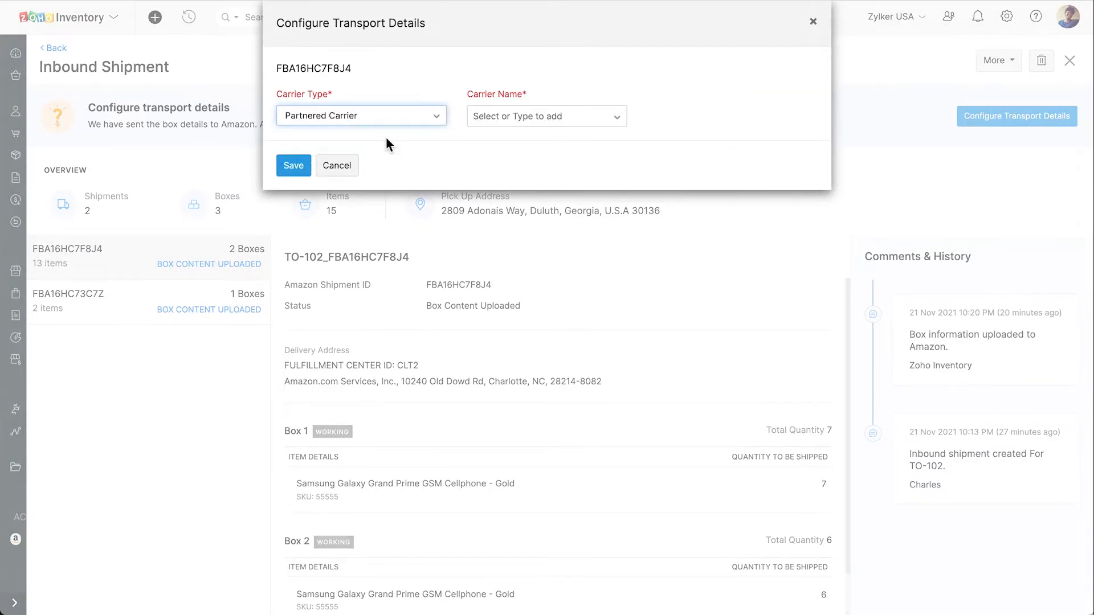
left_click(546, 116)
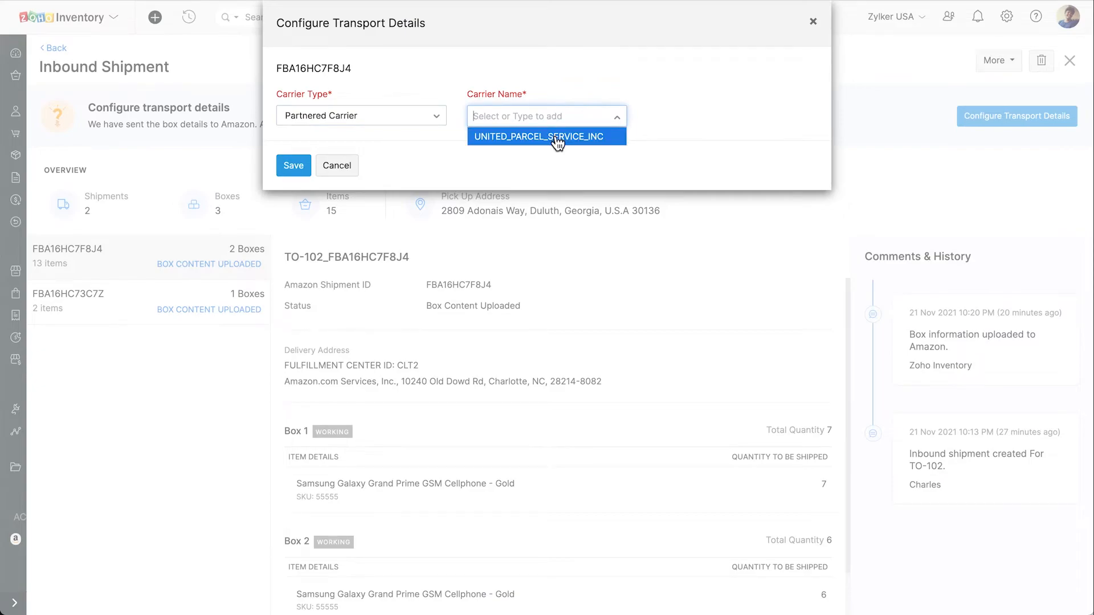
left_click(546, 136)
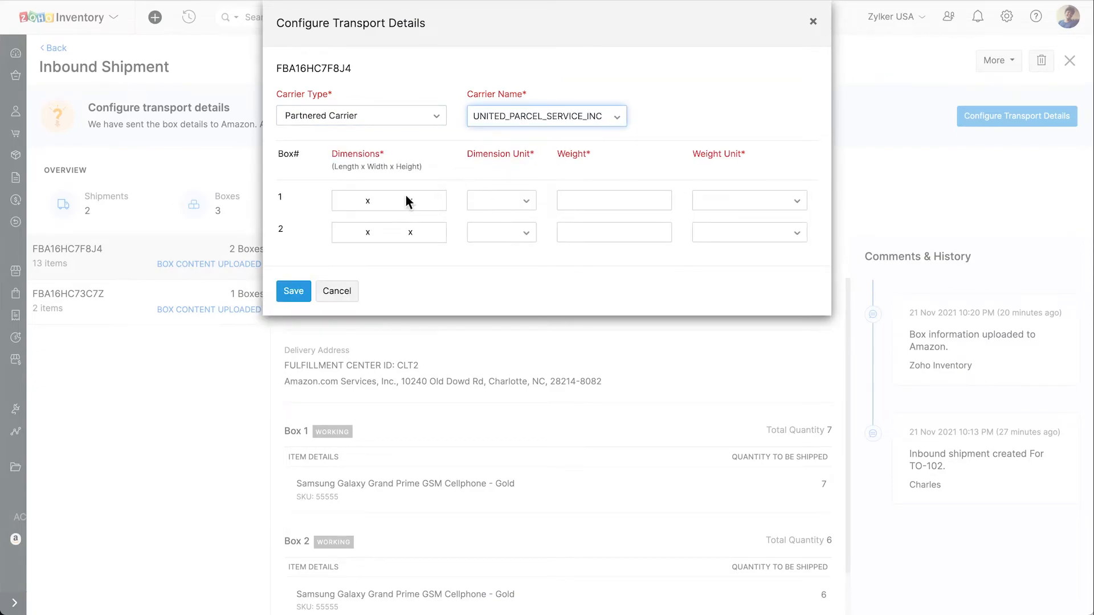
type("5")
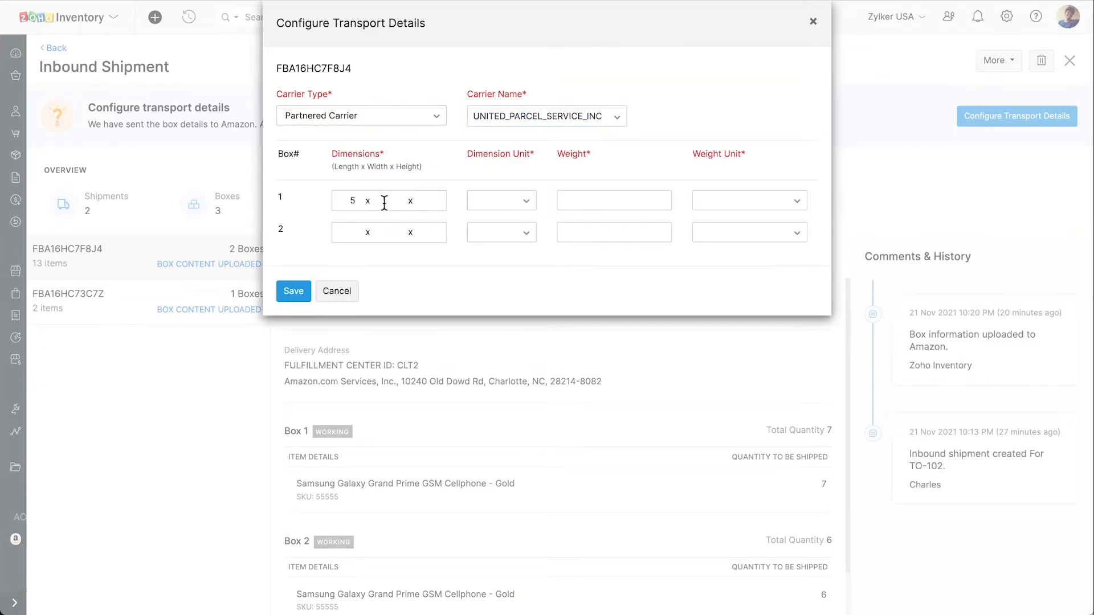
left_click(500, 201)
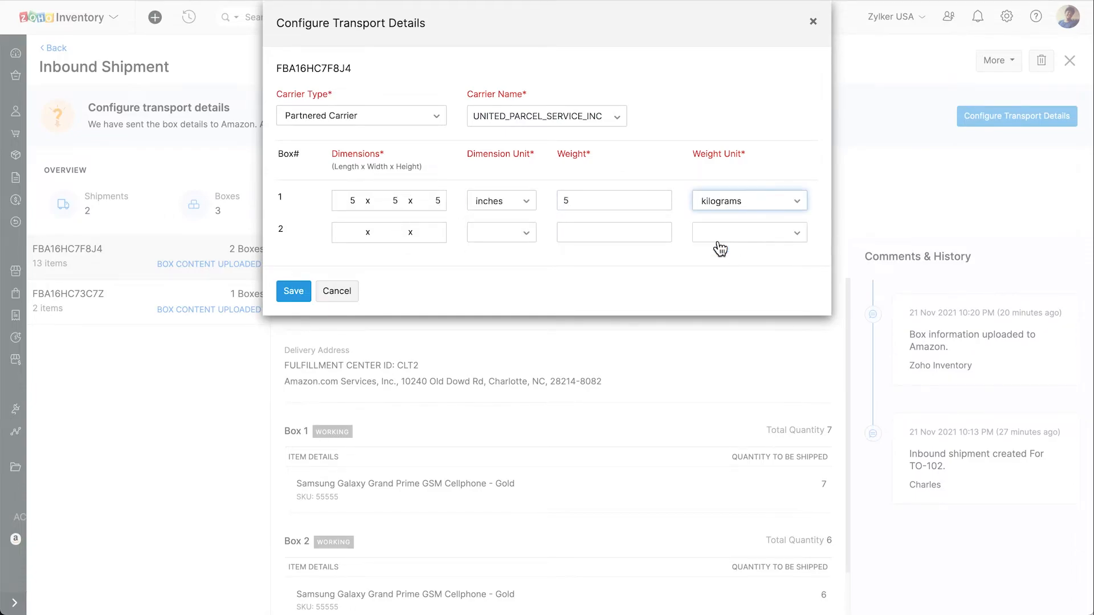
left_click(749, 232)
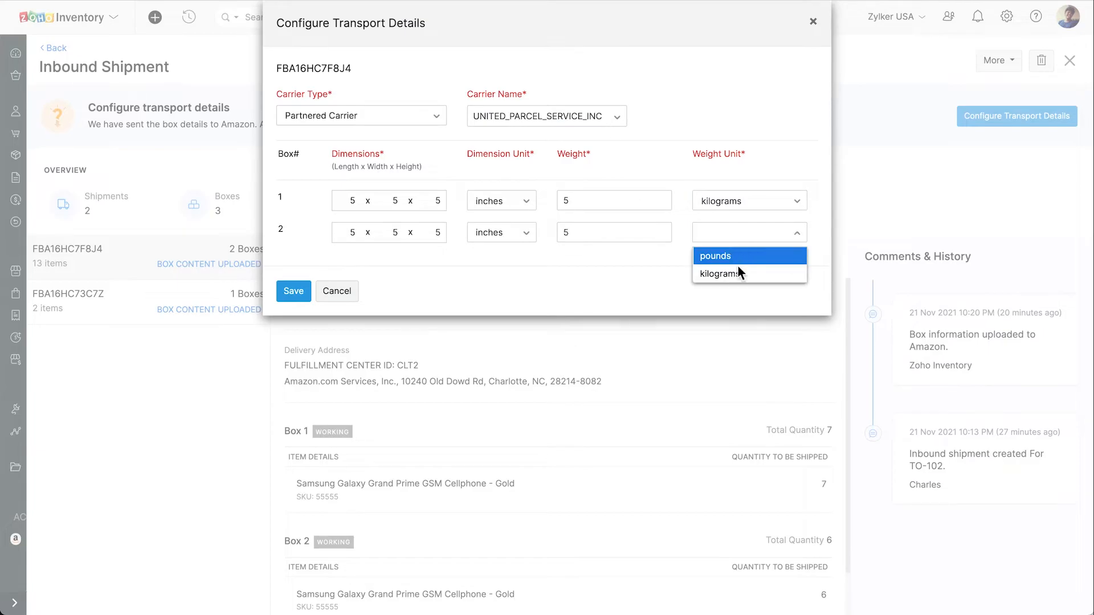
left_click(293, 290)
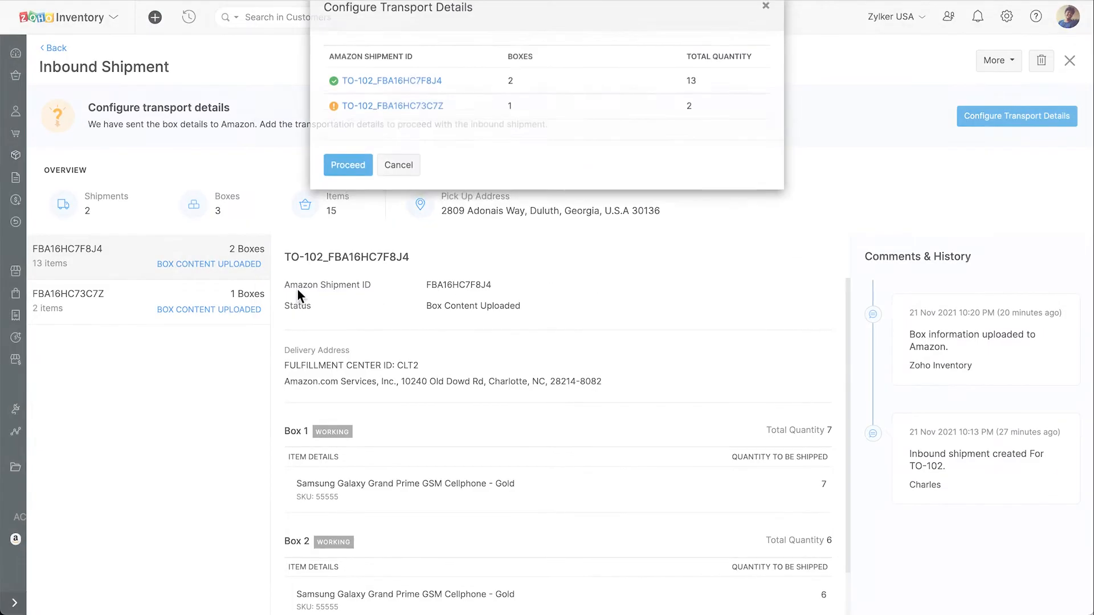
Choose Partnered Carrier for the second shipment, save, and proceed for both shipments.
left_click(348, 166)
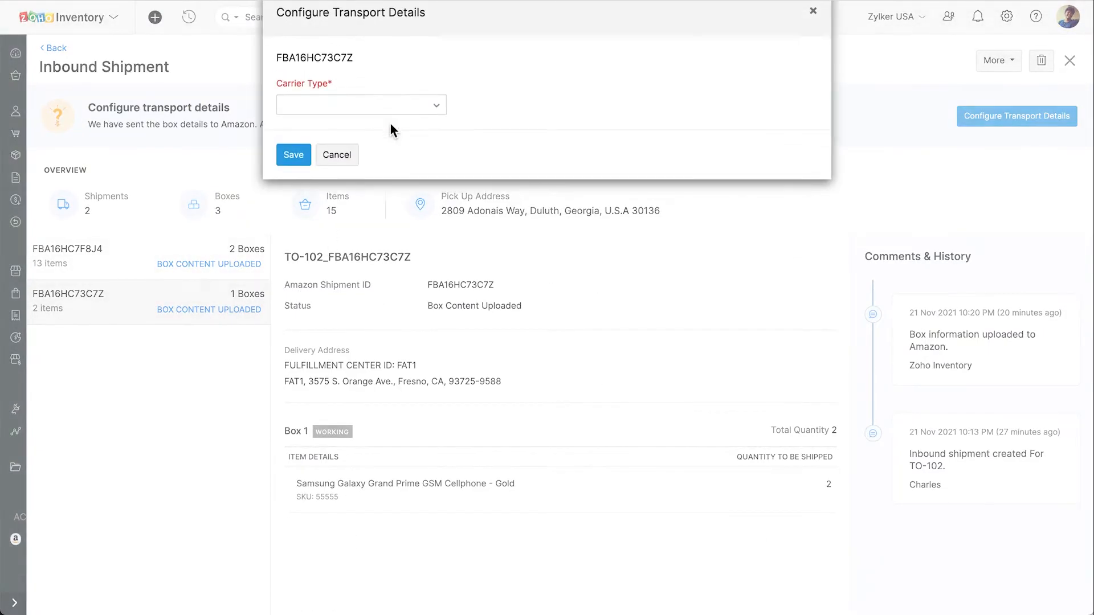
left_click(362, 105)
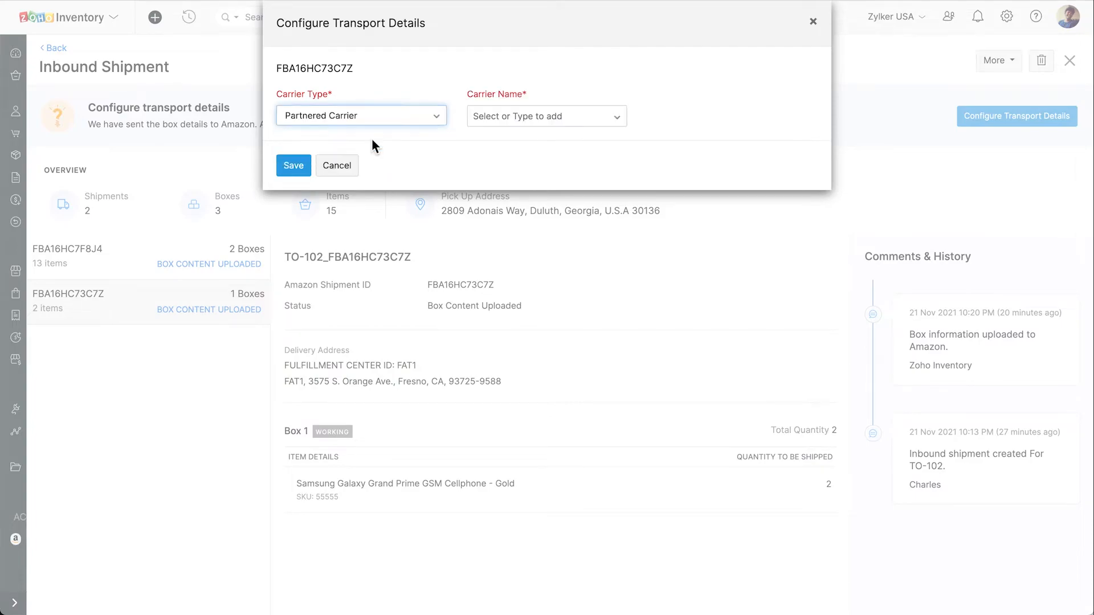
left_click(292, 165)
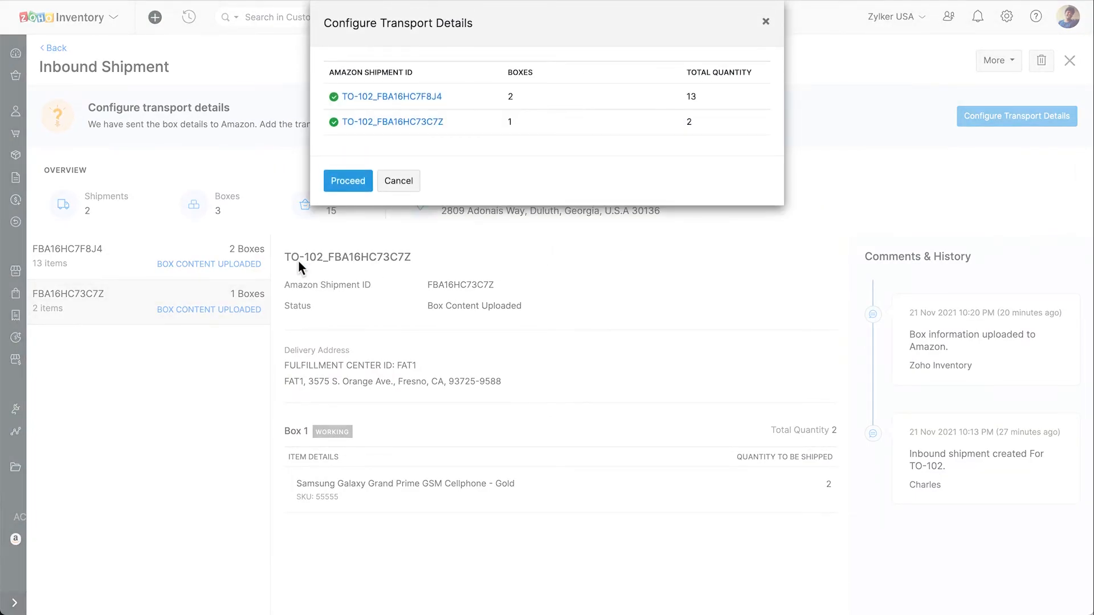
left_click(348, 181)
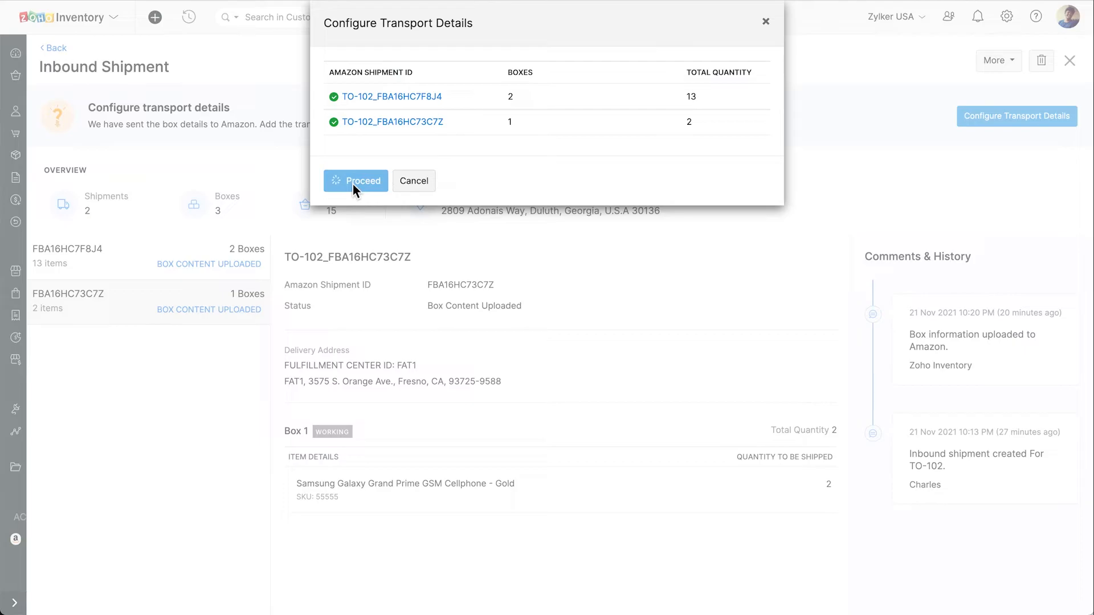
Estimate and fetch Amazon's shipping fees for both shipments and review them.
left_click(356, 182)
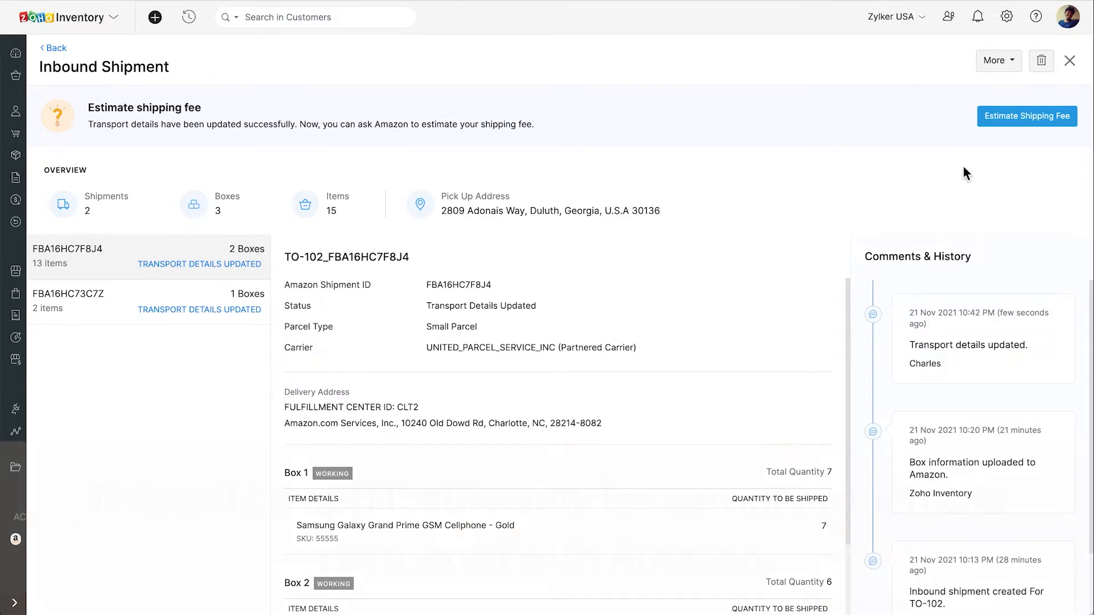
left_click(1027, 117)
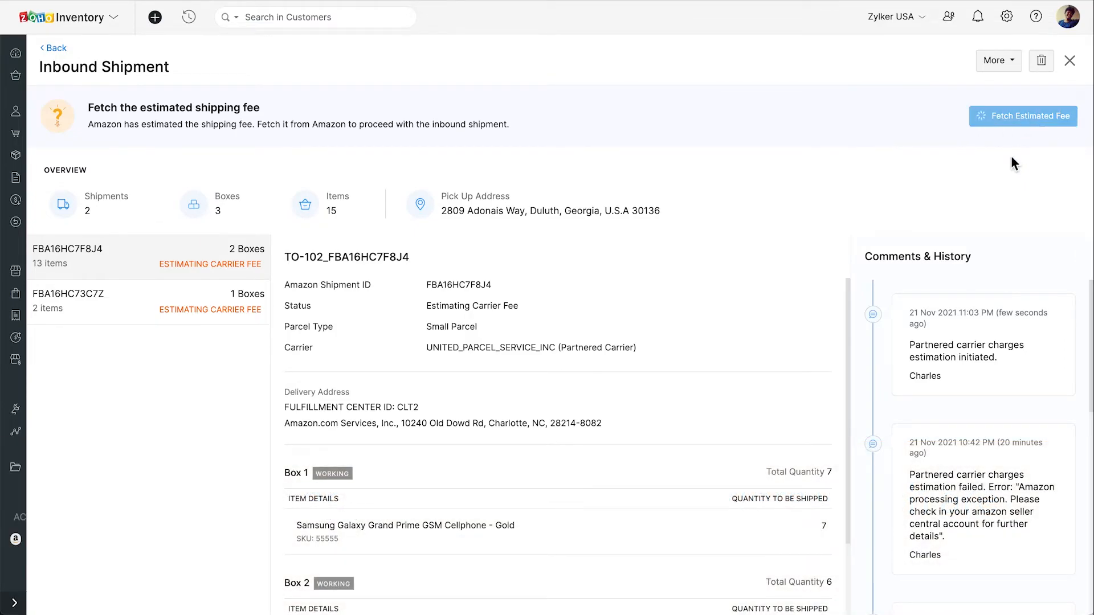
left_click(1024, 116)
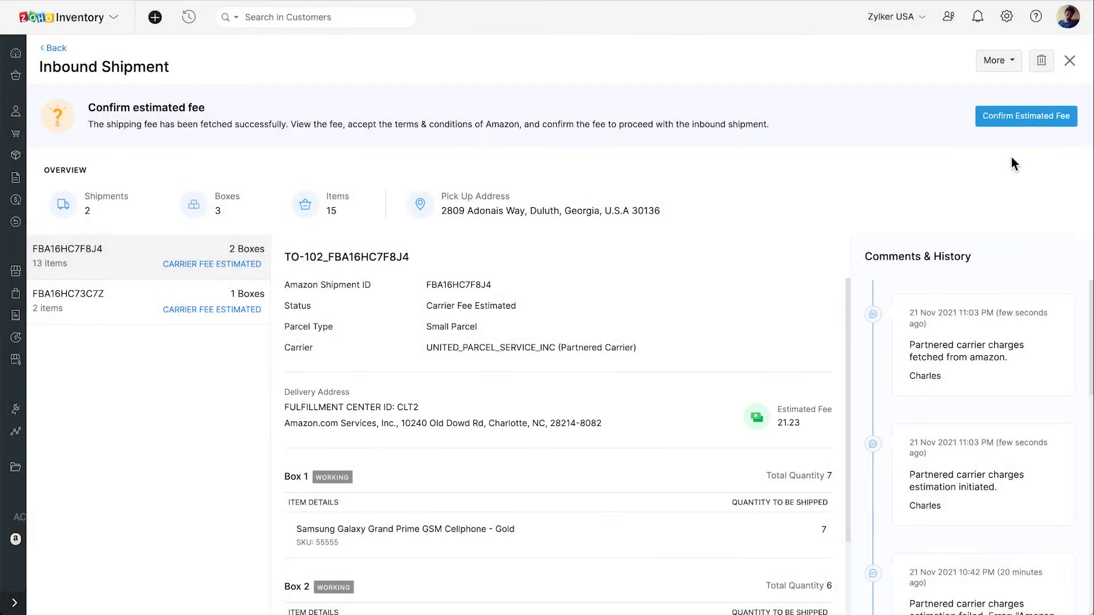
left_click(1025, 116)
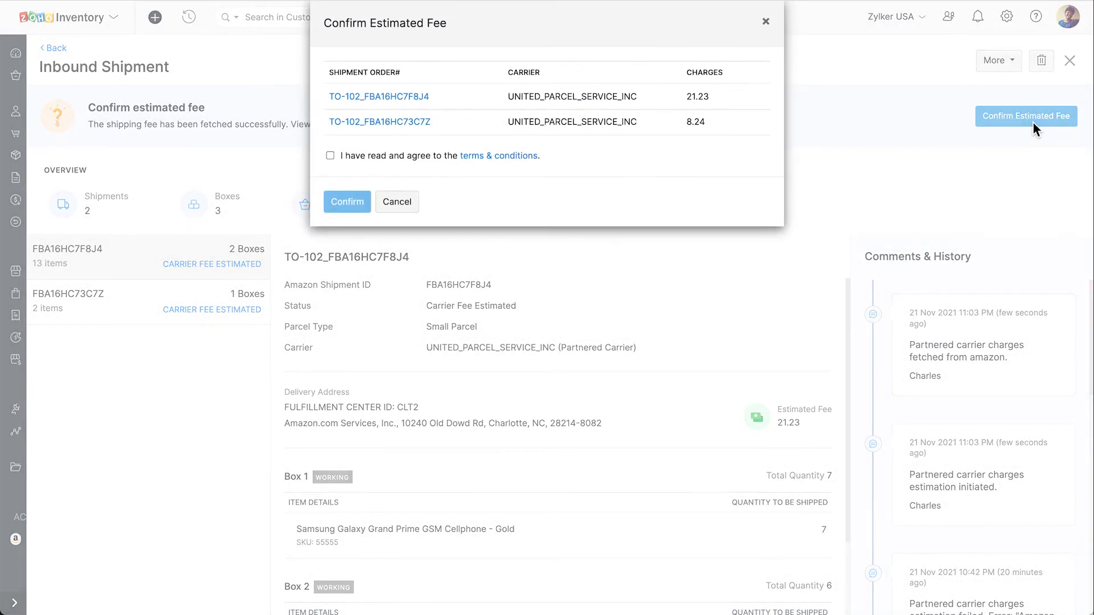
mouse_move(605, 212)
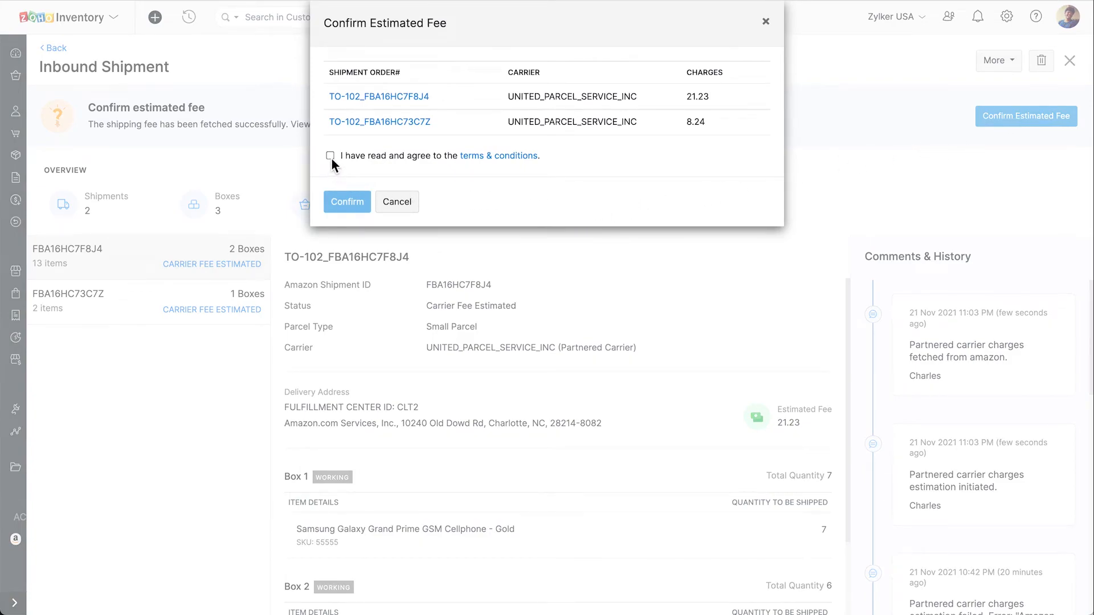
Agree to Amazon's terms and conditions and confirm the estimated shipping fees.
left_click(331, 157)
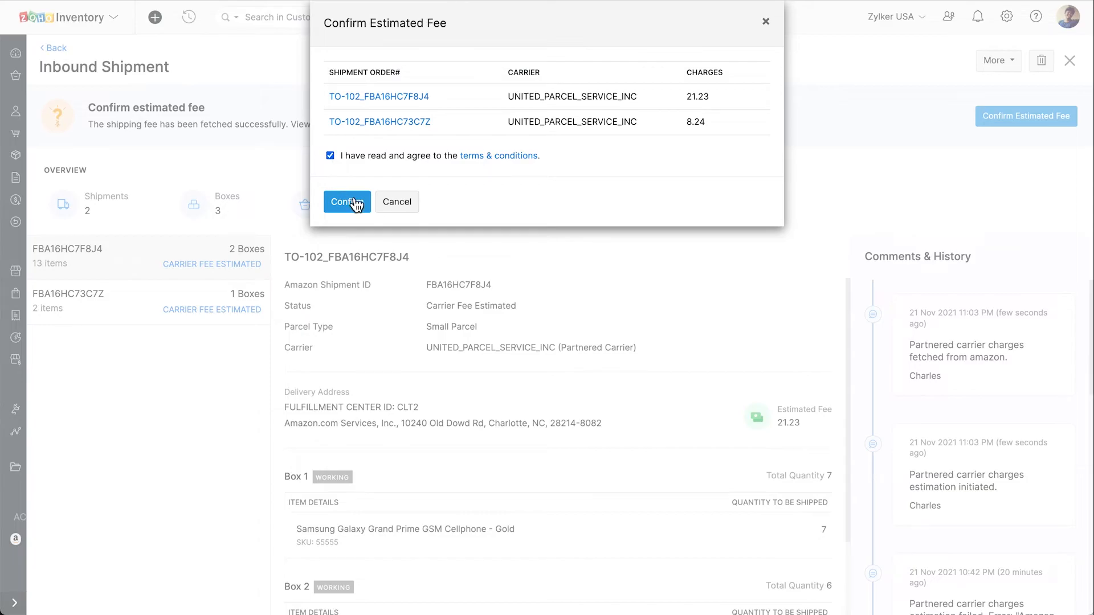
left_click(354, 201)
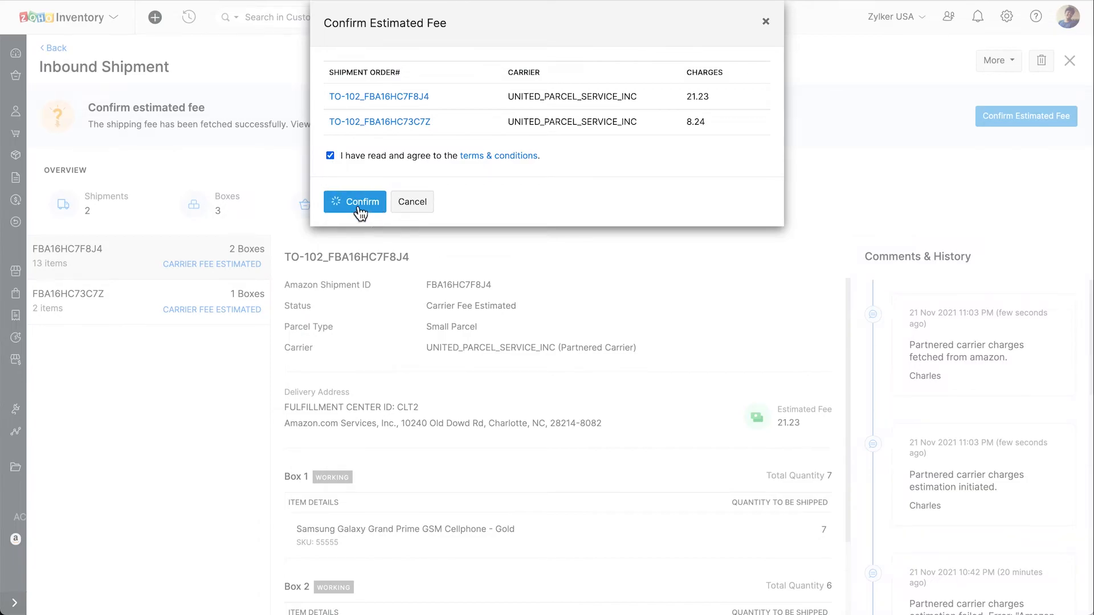
left_click(354, 202)
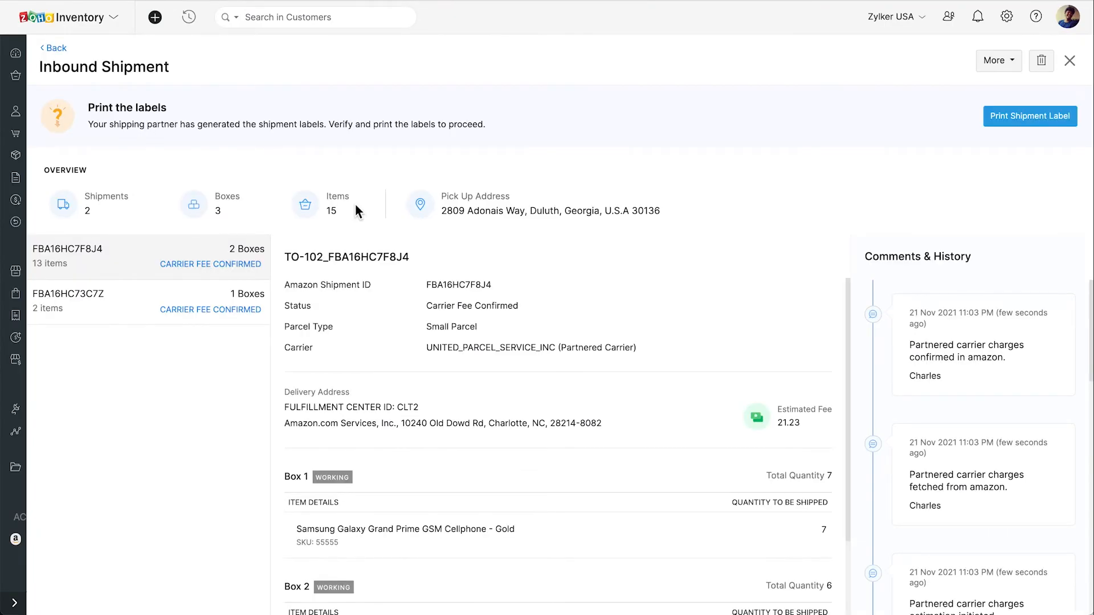
mouse_move(935, 193)
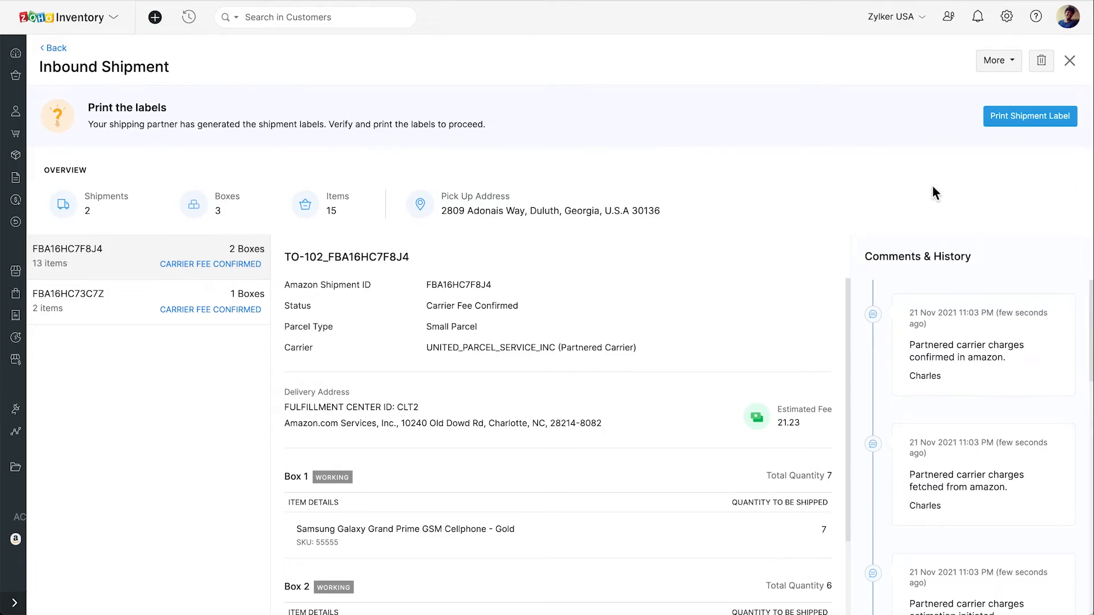
mouse_move(1043, 132)
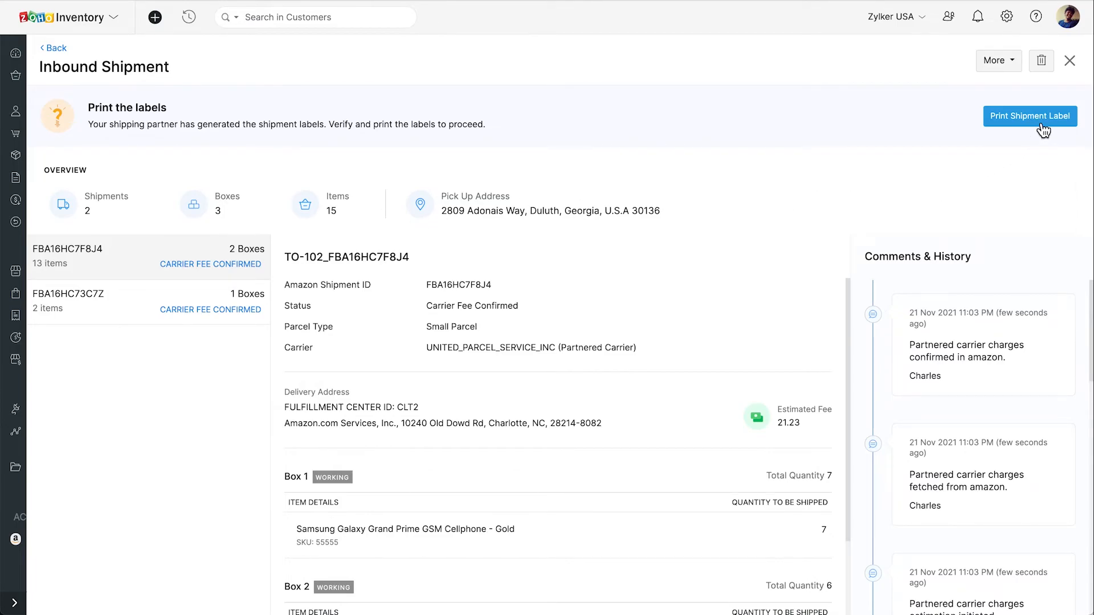
Fetch the shipment labels from Amazon and print the package label PDF.
left_click(1031, 117)
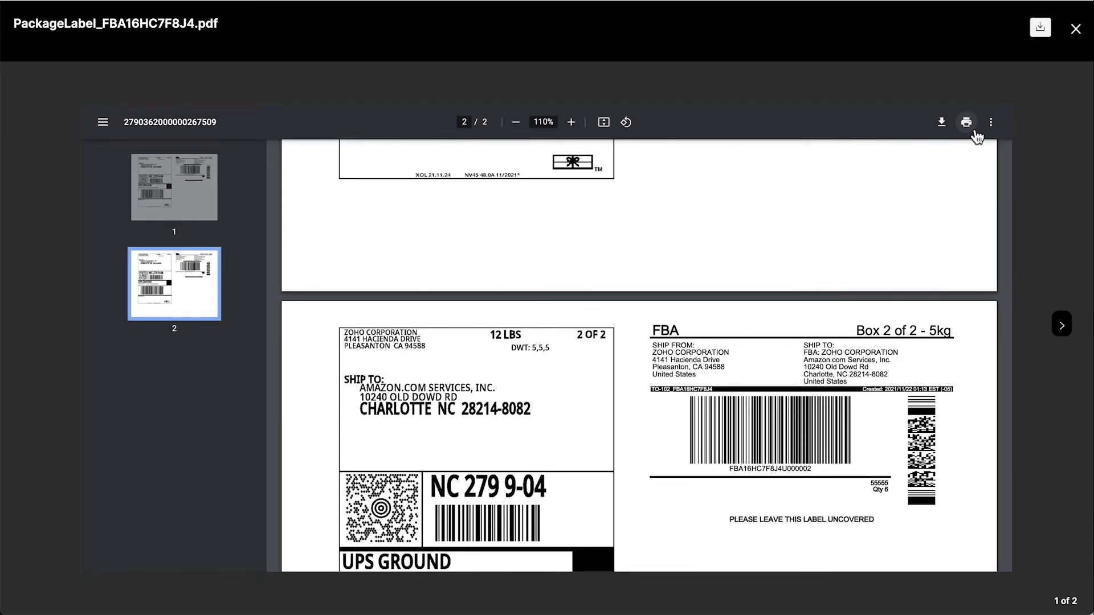
left_click(965, 122)
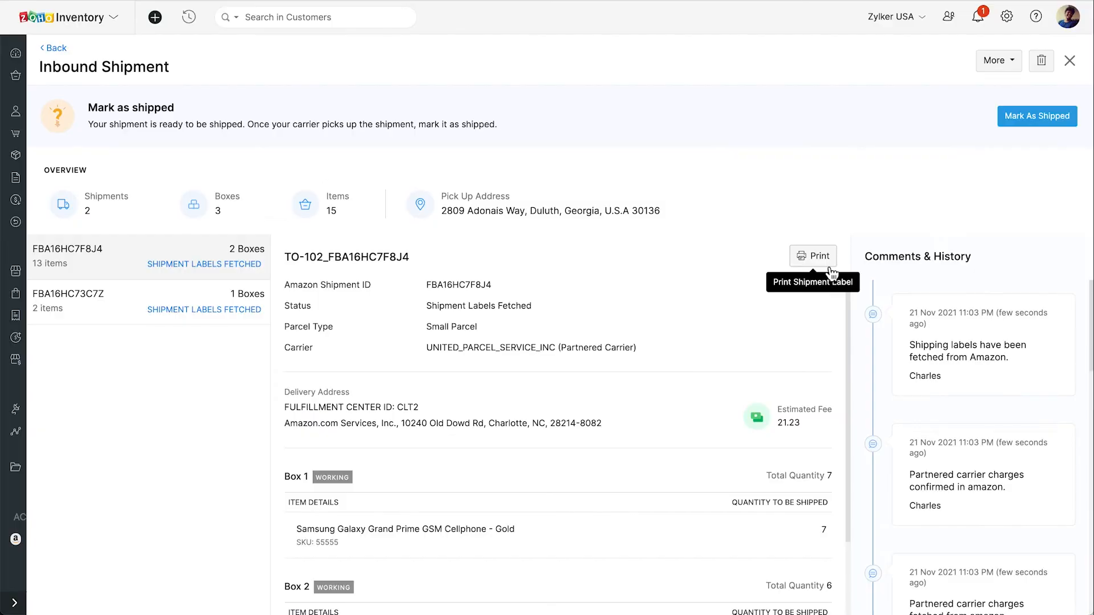
mouse_move(881, 191)
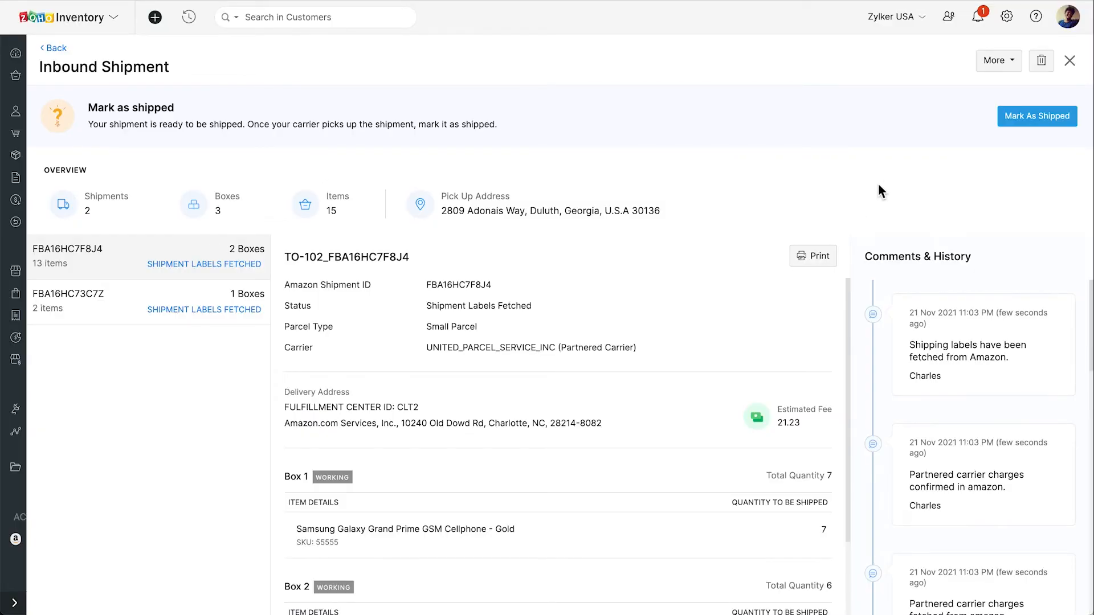
Mark both TO-102 inbound shipments as shipped and fetch their latest shipment status.
left_click(1037, 116)
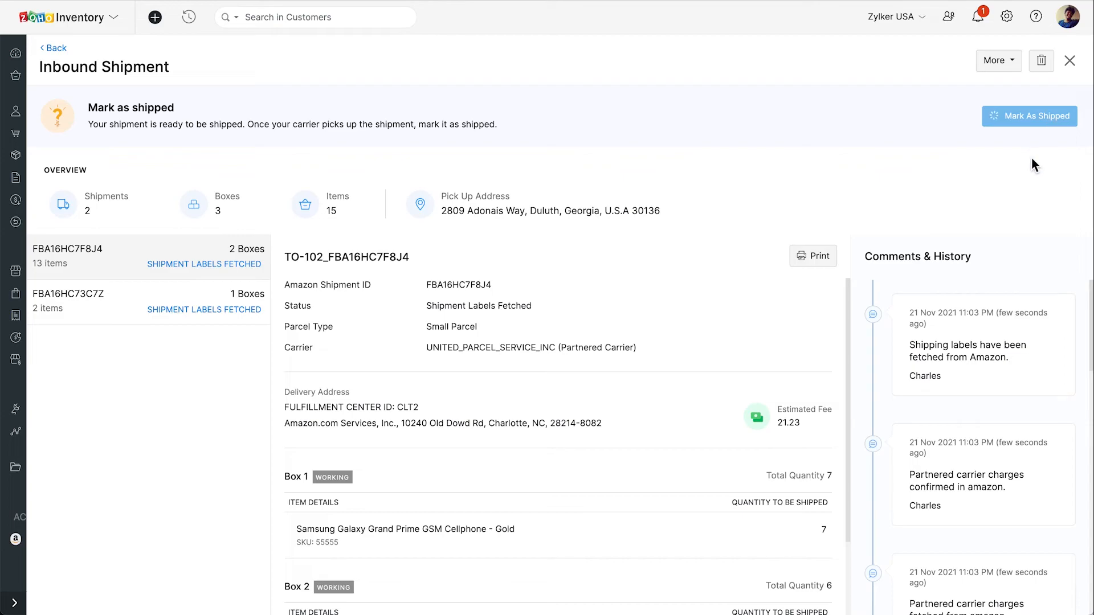
left_click(1028, 116)
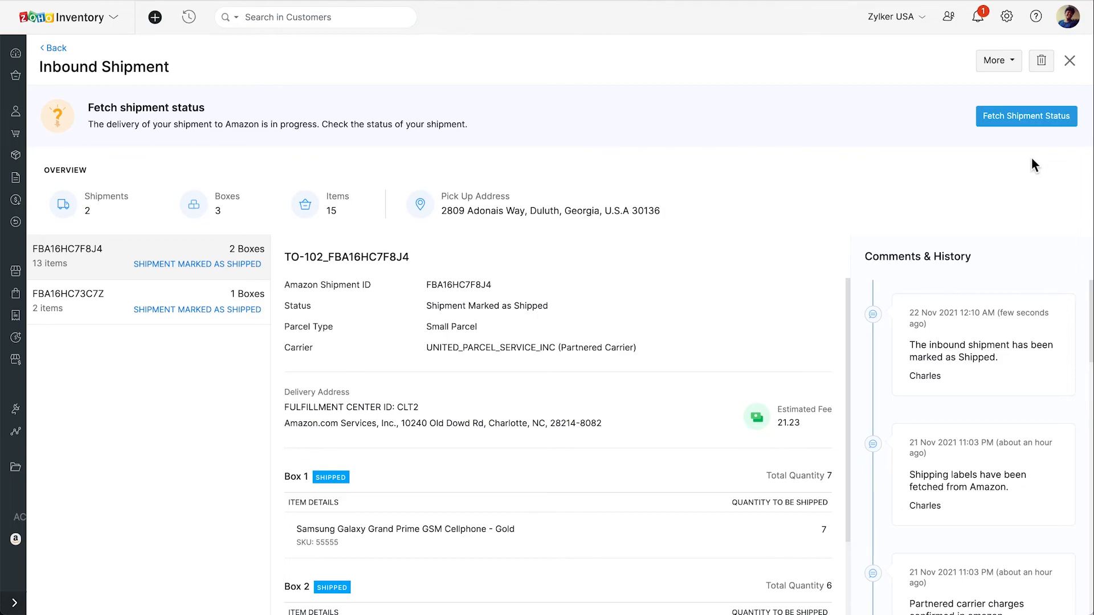
left_click(1026, 116)
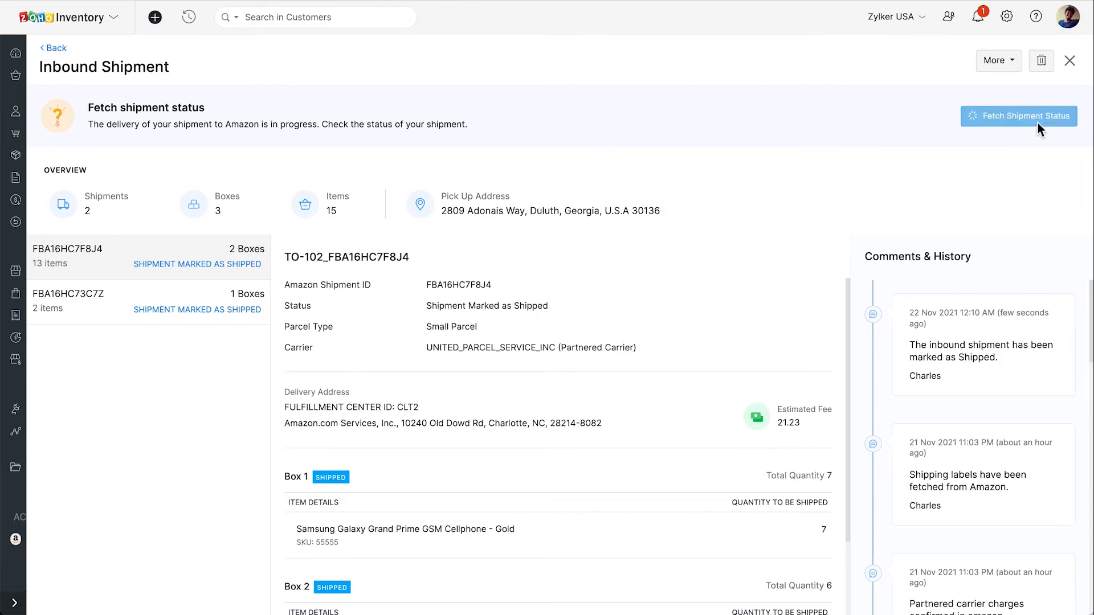
left_click(1025, 116)
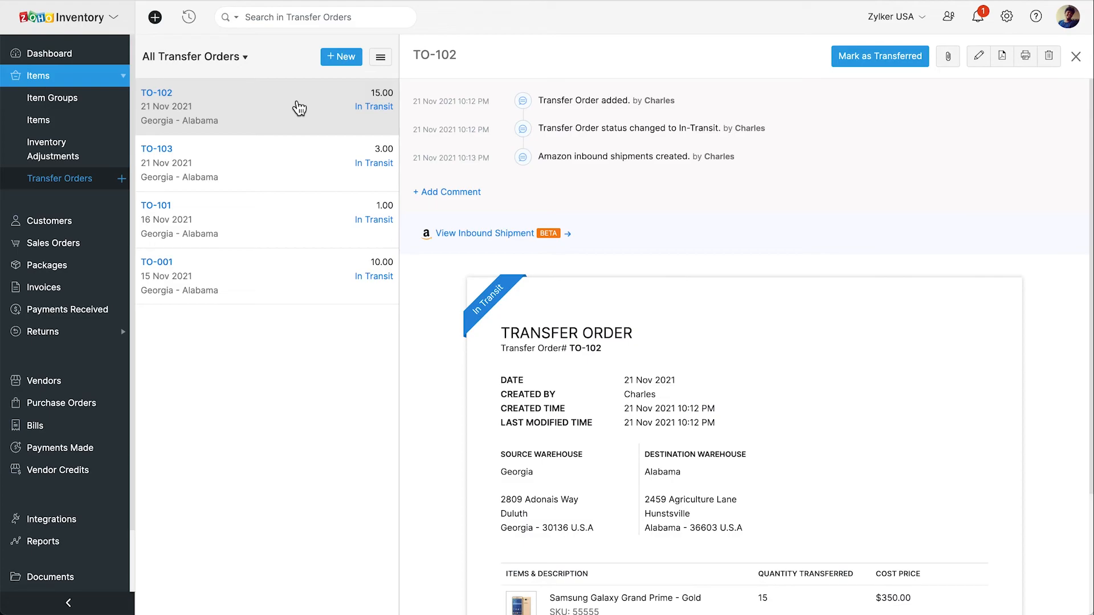
Open Samsung Galaxy Grand Prime - Gold and expand its Amazon US channel FBA stock details.
left_click(39, 120)
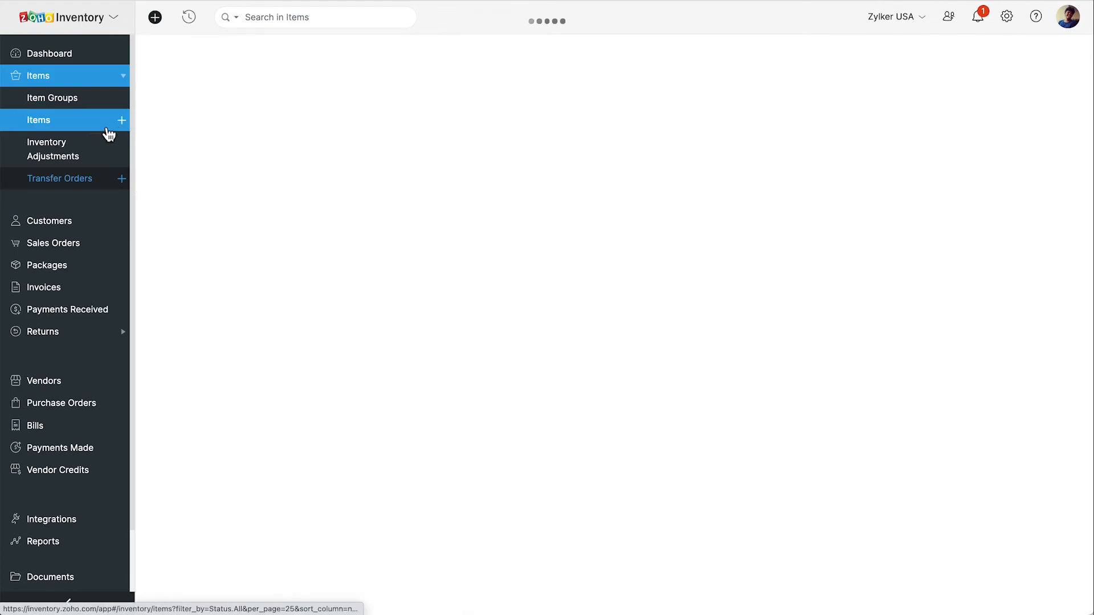
left_click(39, 119)
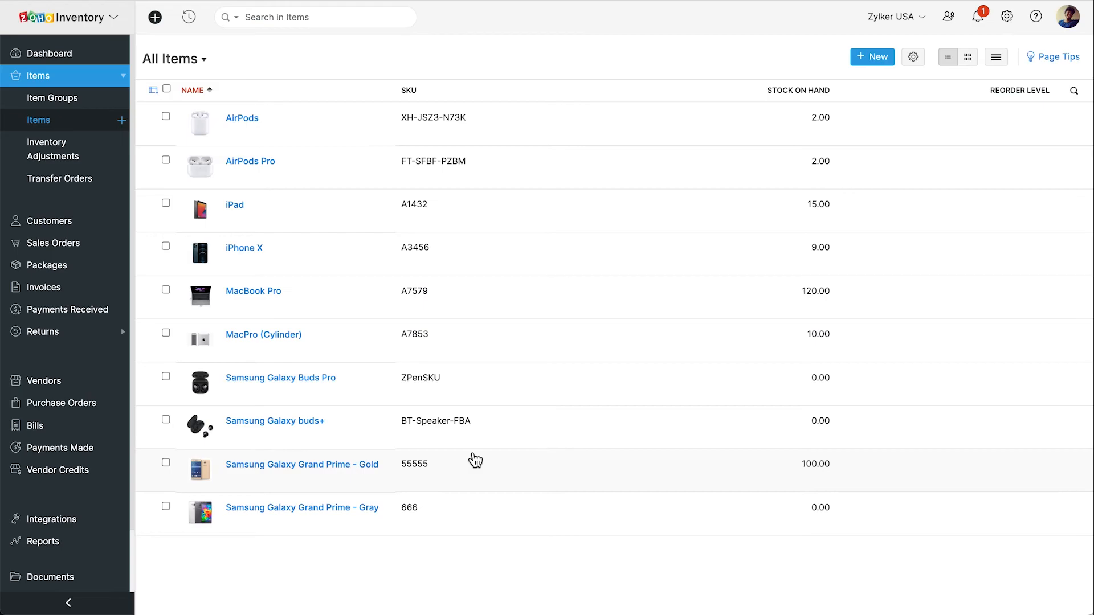
left_click(302, 464)
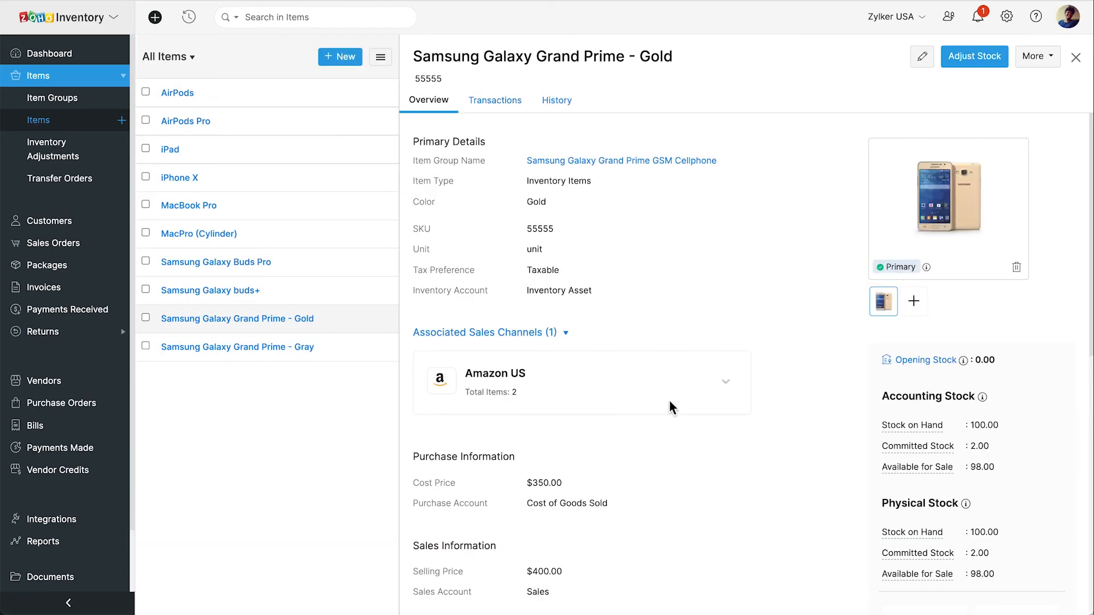
left_click(726, 383)
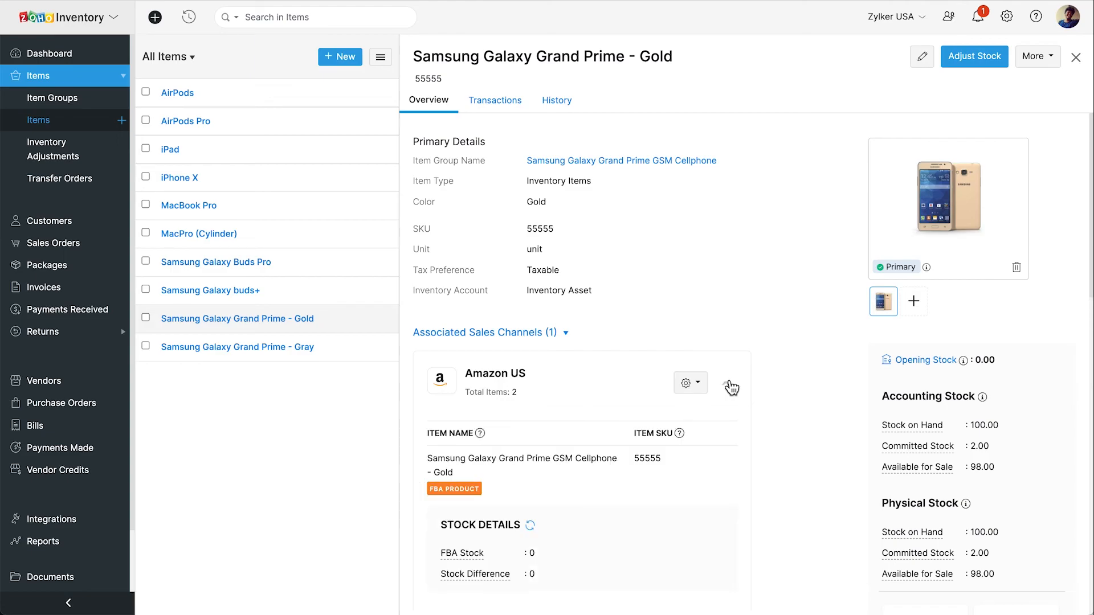
scroll("down", 3)
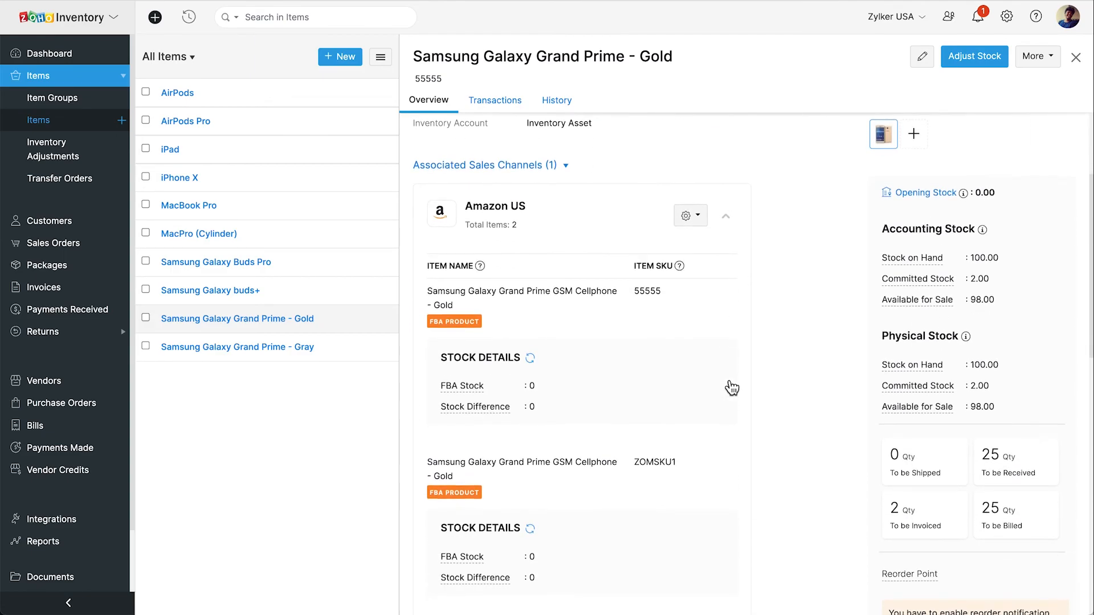